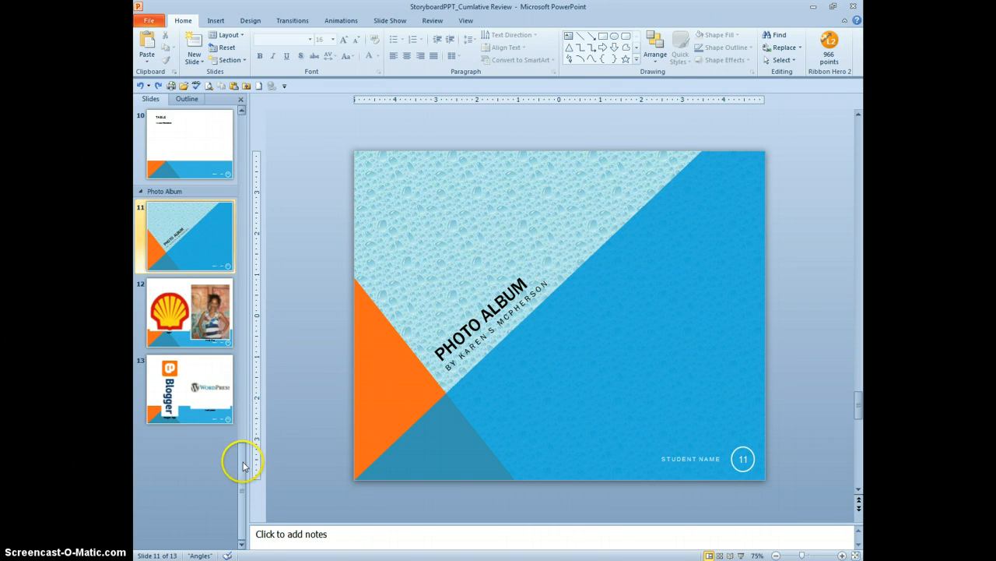
Step: Scroll up the Slides pane and open slide 4, Animate!
{"action": "scroll", "scroll_direction": "up", "scroll_amount": 3}
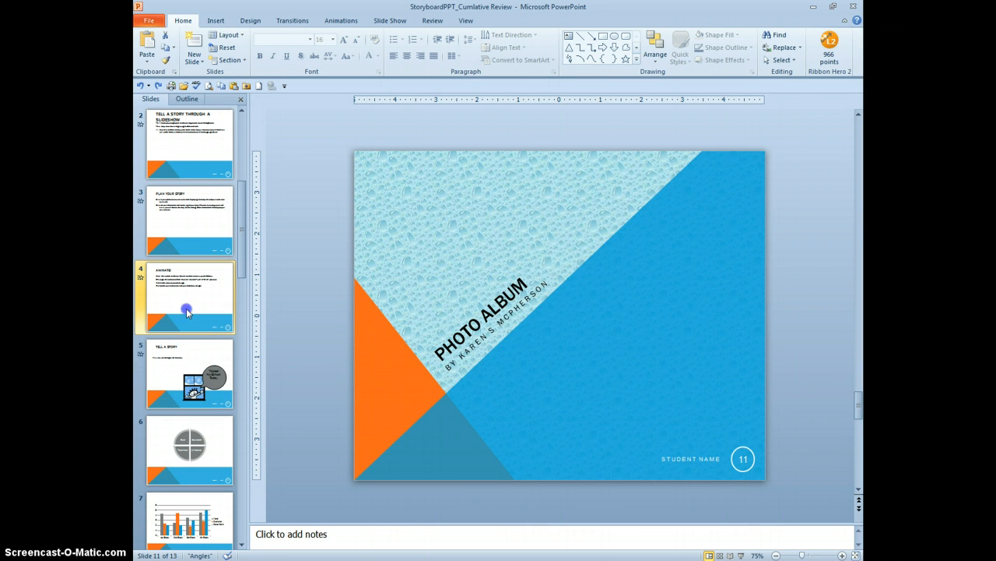
{"action": "left_click", "coordinate": [190, 297]}
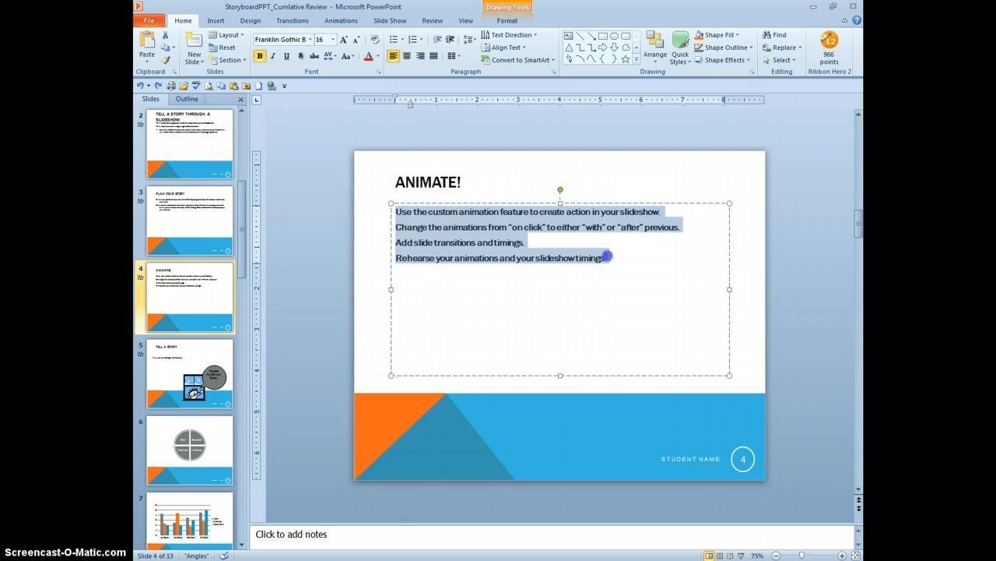
{"action": "mouse_move", "coordinate": [487, 245]}
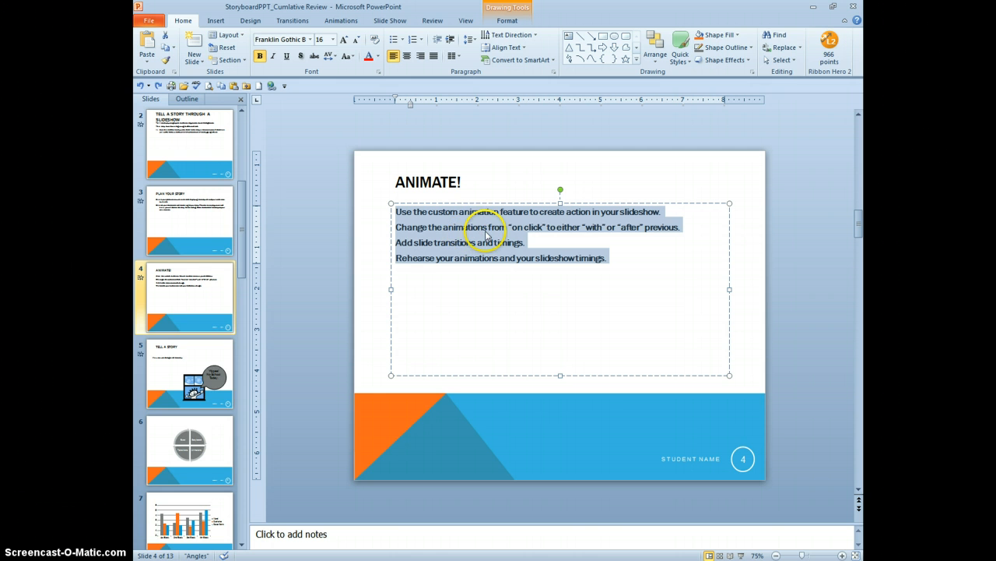
{"action": "mouse_move", "coordinate": [446, 71]}
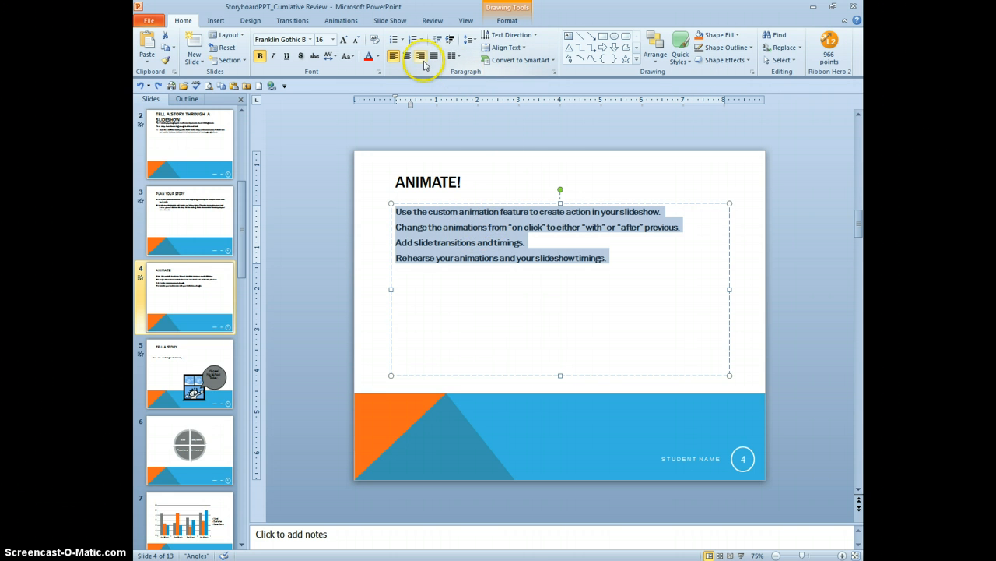
Step: Make the slide 4 bullets orange beamed-eighth-note symbols at 95% of text size
{"action": "left_click", "coordinate": [394, 39]}
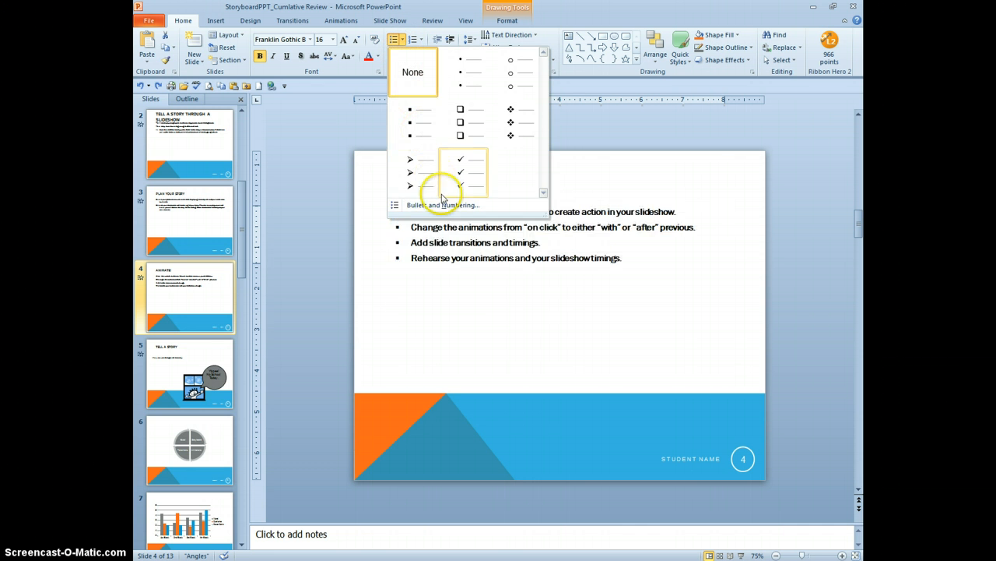
{"action": "left_click", "coordinate": [442, 204]}
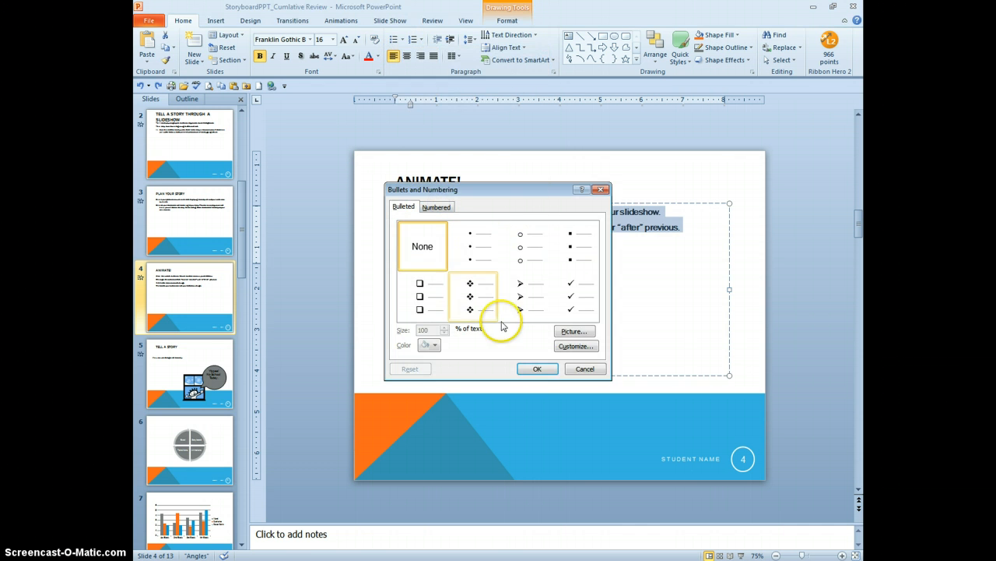
{"action": "left_click", "coordinate": [576, 345]}
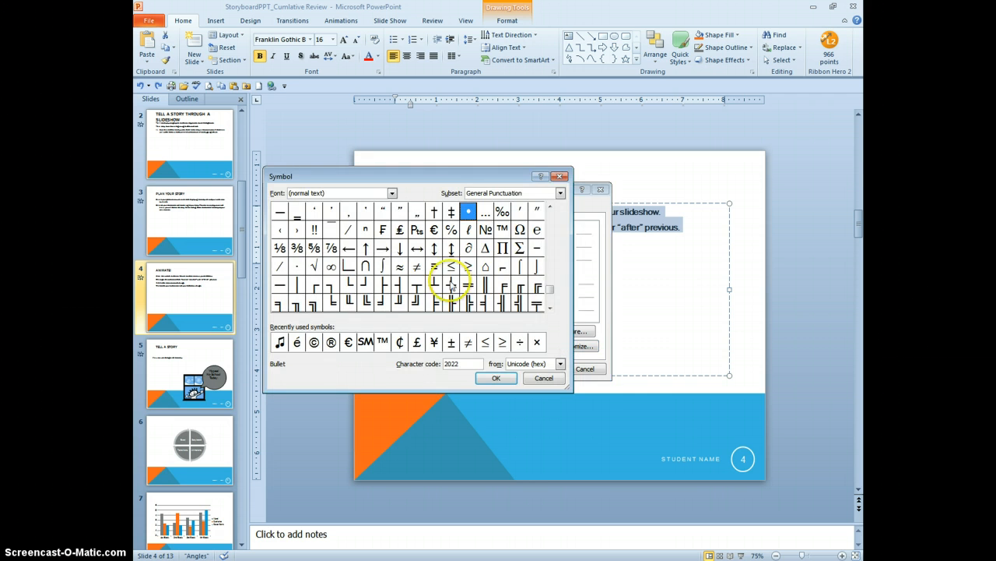
{"action": "left_click", "coordinate": [550, 308]}
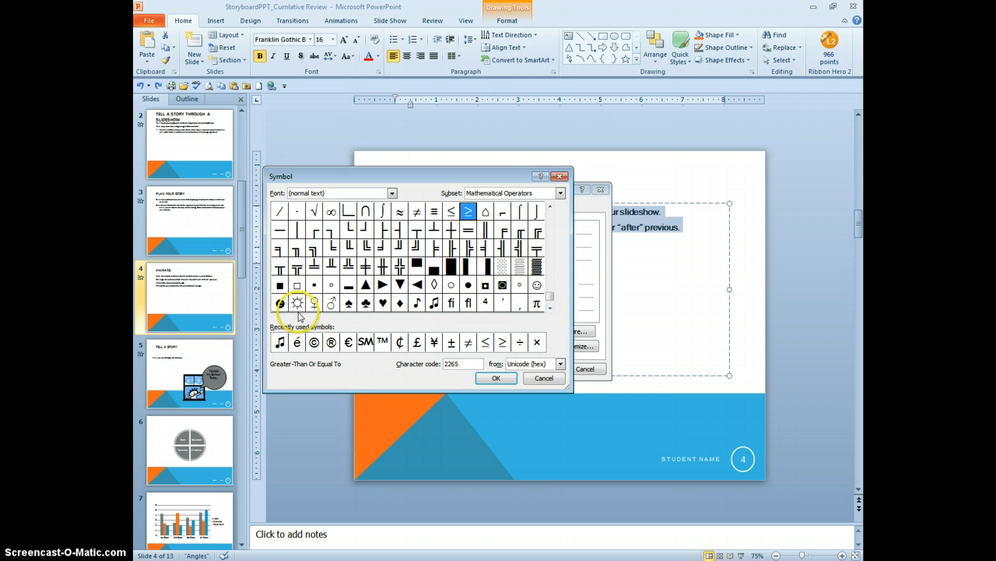
{"action": "left_click", "coordinate": [279, 342]}
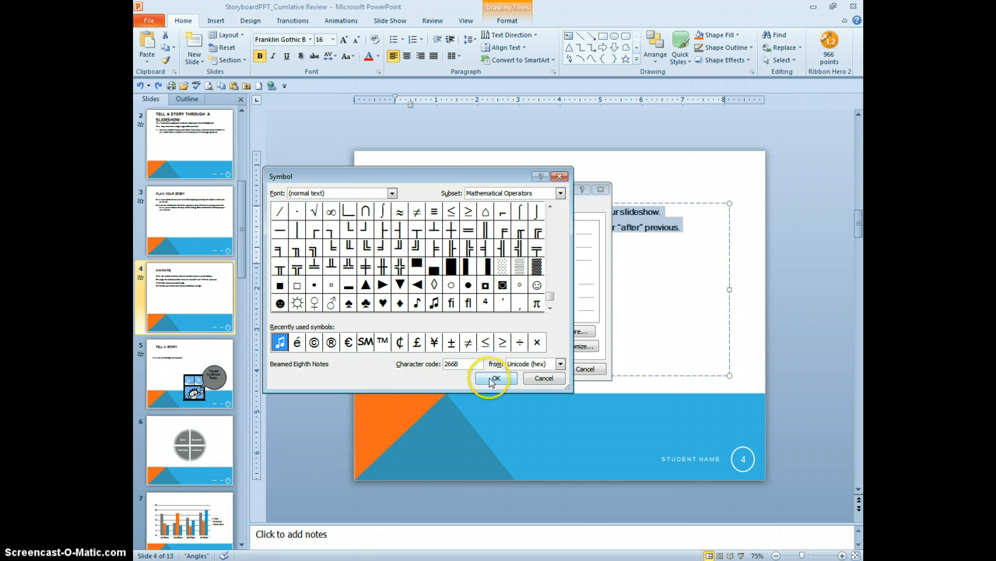
{"action": "left_click", "coordinate": [495, 378]}
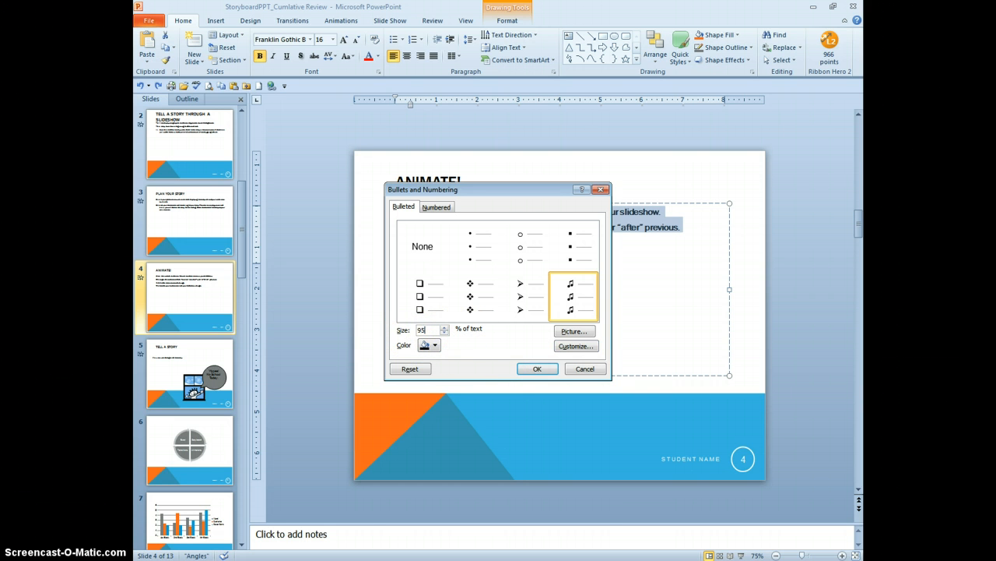
{"action": "mouse_move", "coordinate": [450, 352]}
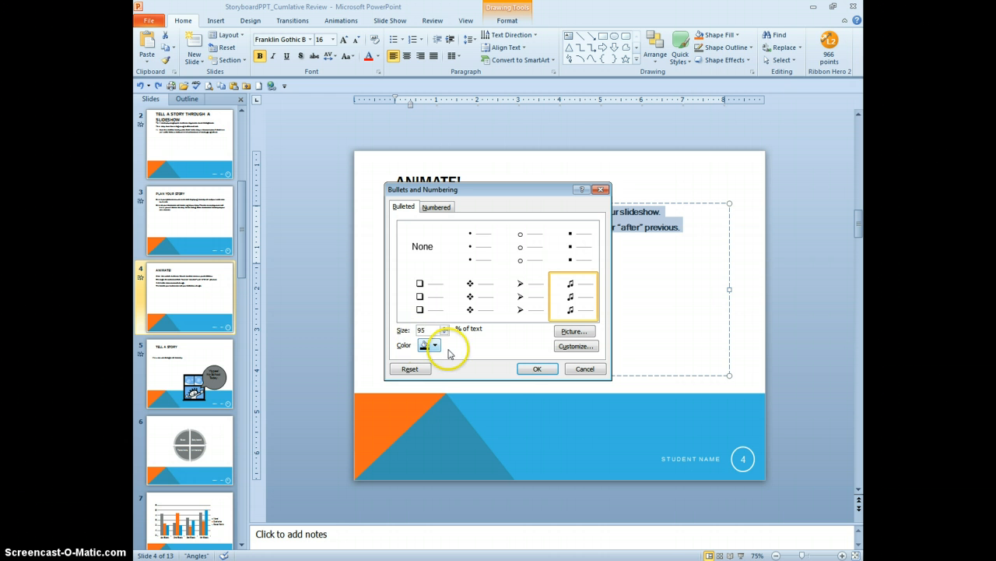
{"action": "left_click", "coordinate": [435, 345]}
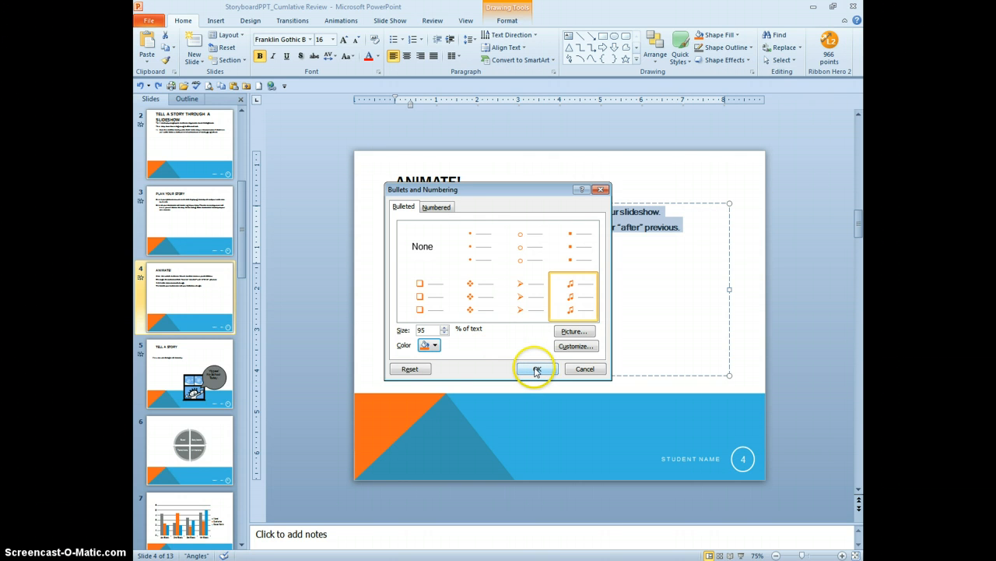
{"action": "left_click", "coordinate": [535, 369]}
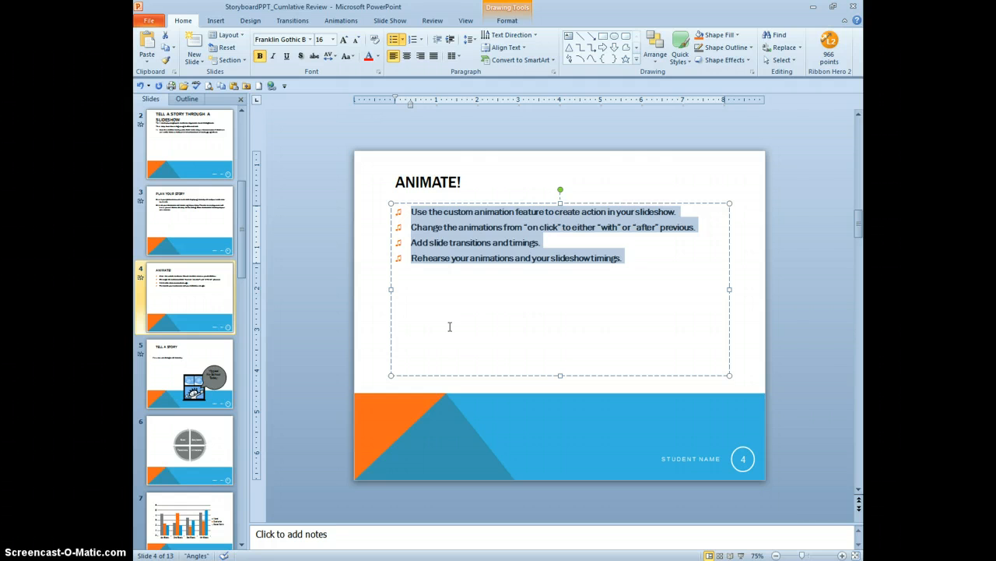
{"action": "mouse_move", "coordinate": [491, 74]}
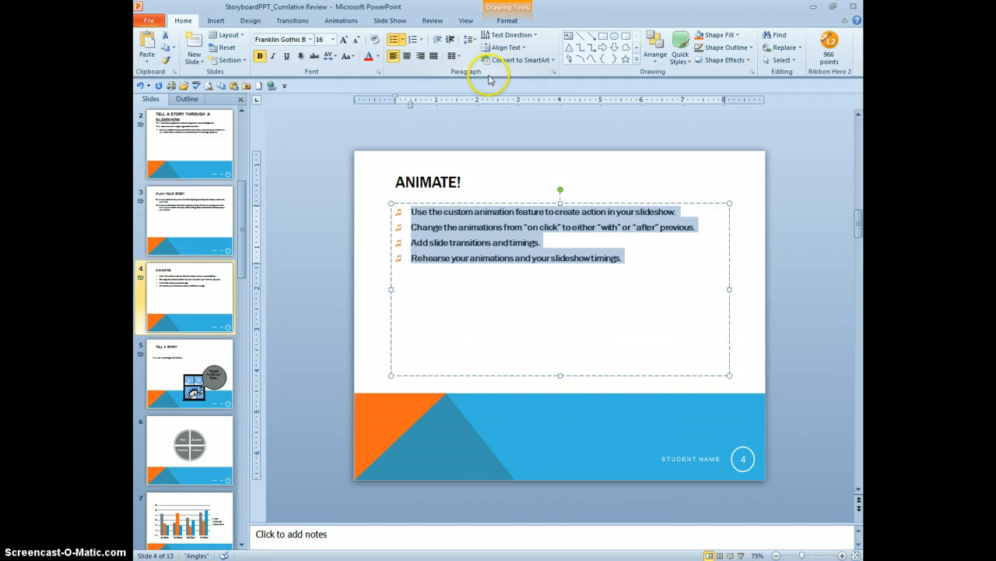
Step: Set the slide 4 bullets to a 1" before-text indent with Double line spacing
{"action": "left_click", "coordinate": [469, 39]}
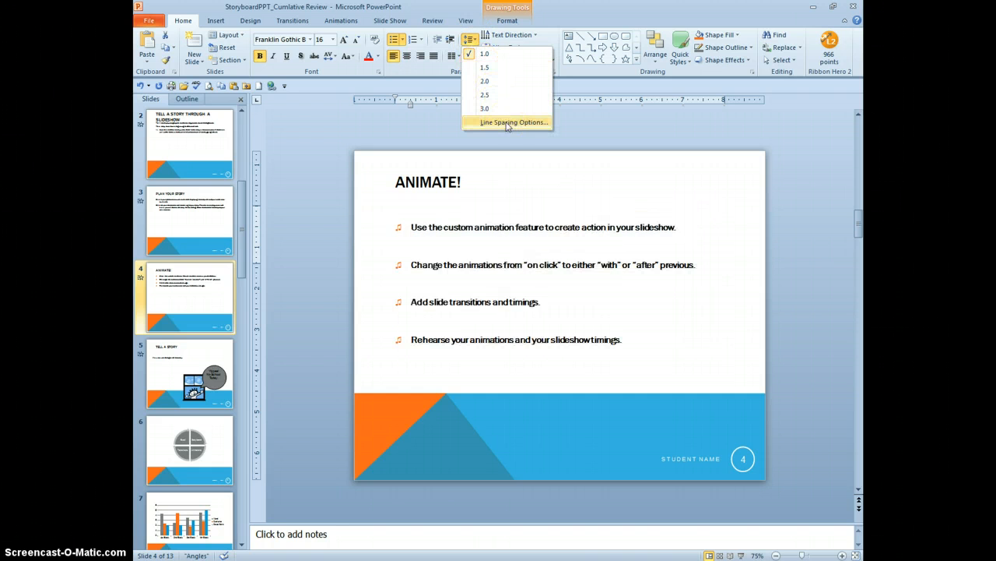
{"action": "left_click", "coordinate": [513, 122]}
{"action": "type", "text": "1"}
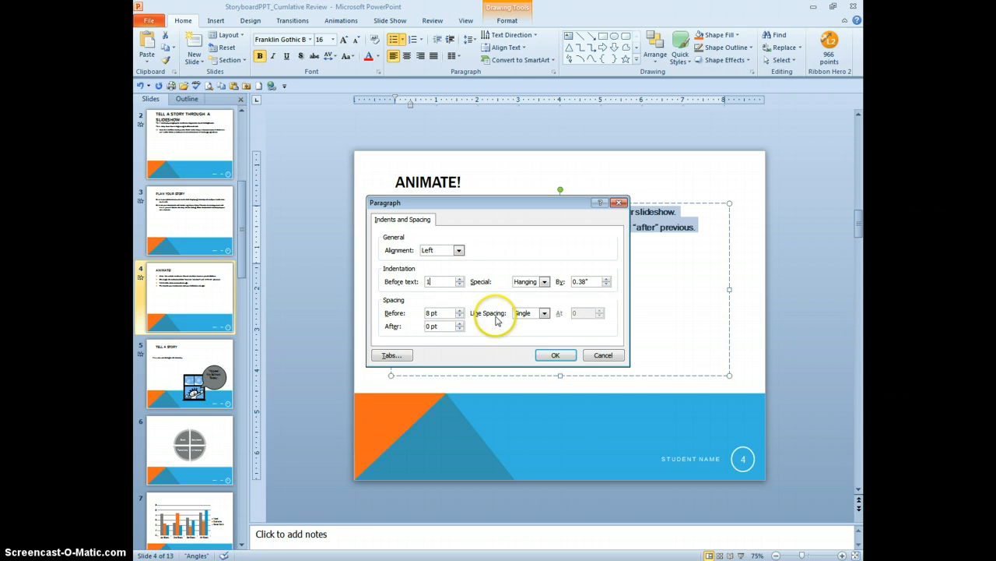
{"action": "left_click", "coordinate": [544, 313]}
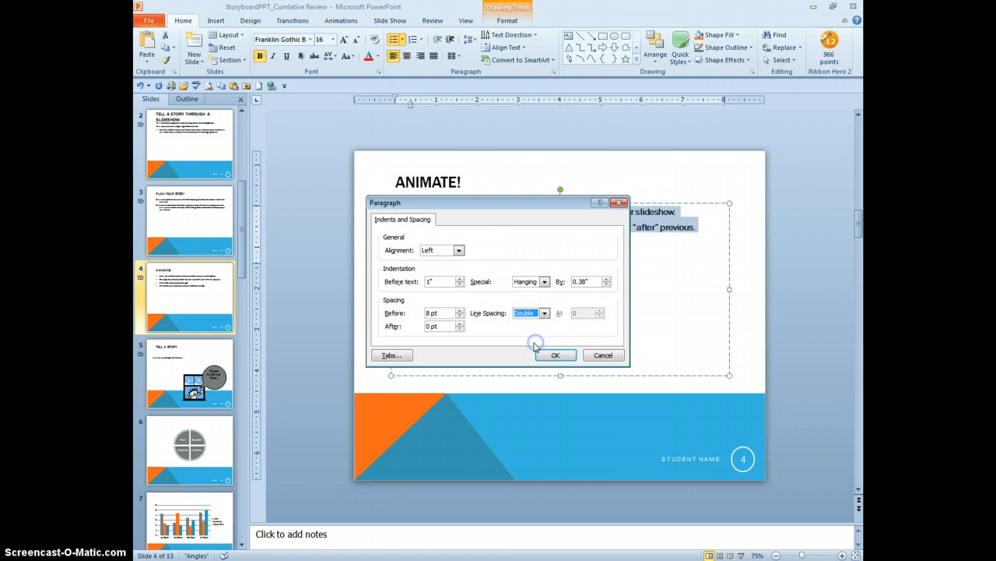
{"action": "left_click", "coordinate": [555, 355]}
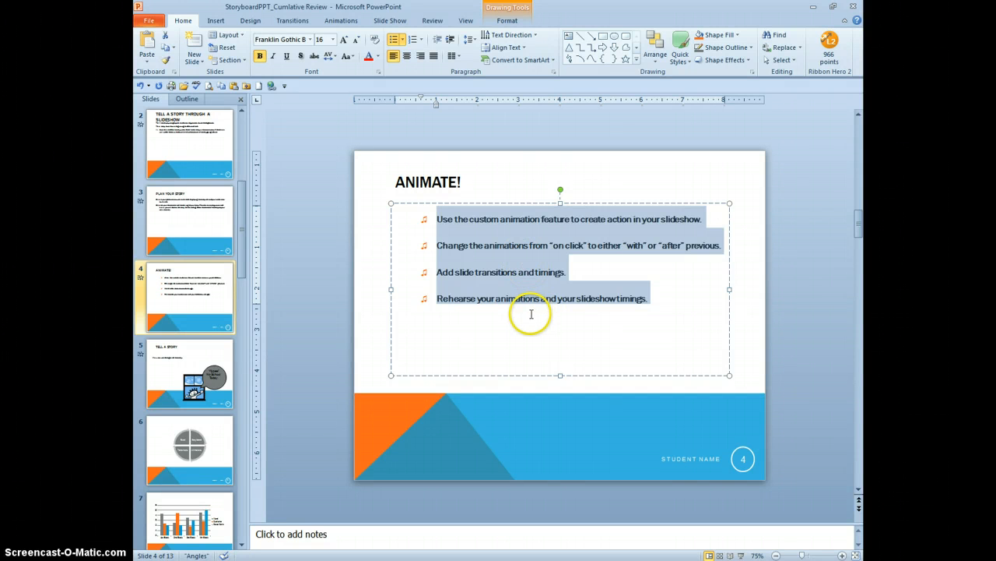
{"action": "mouse_move", "coordinate": [470, 76]}
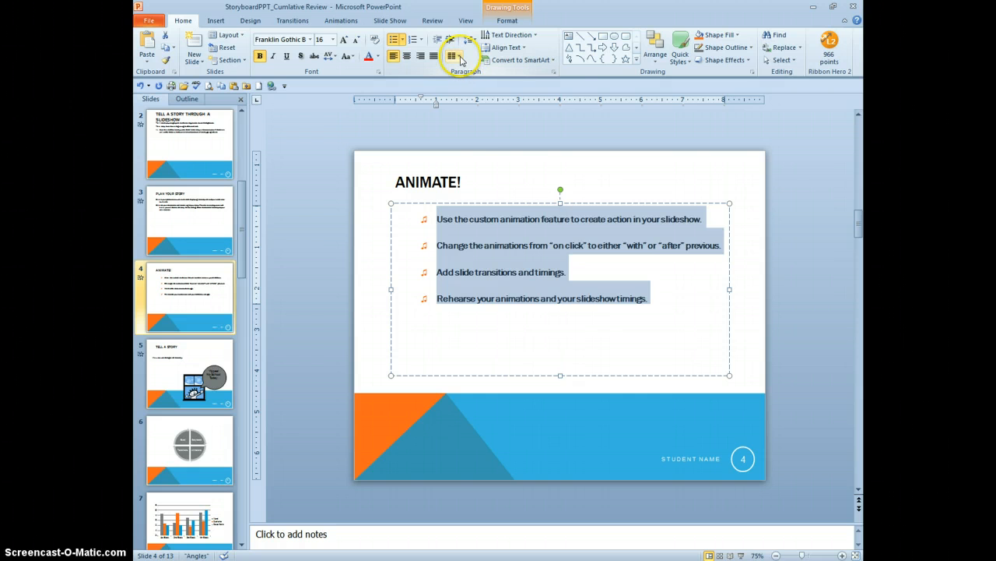
Step: Split the slide 4 bullet text into Two Columns
{"action": "left_click", "coordinate": [453, 56]}
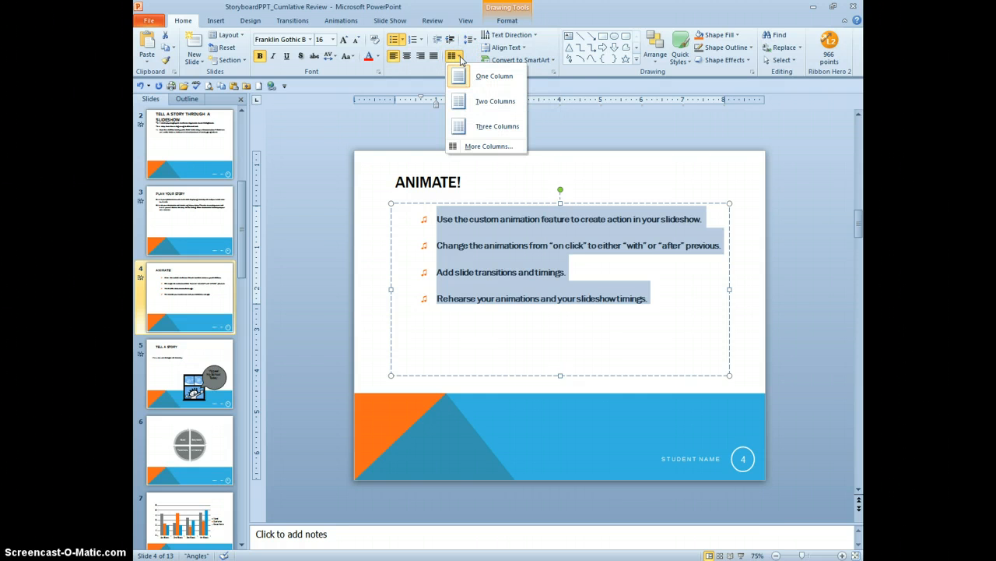
{"action": "left_click", "coordinate": [495, 101]}
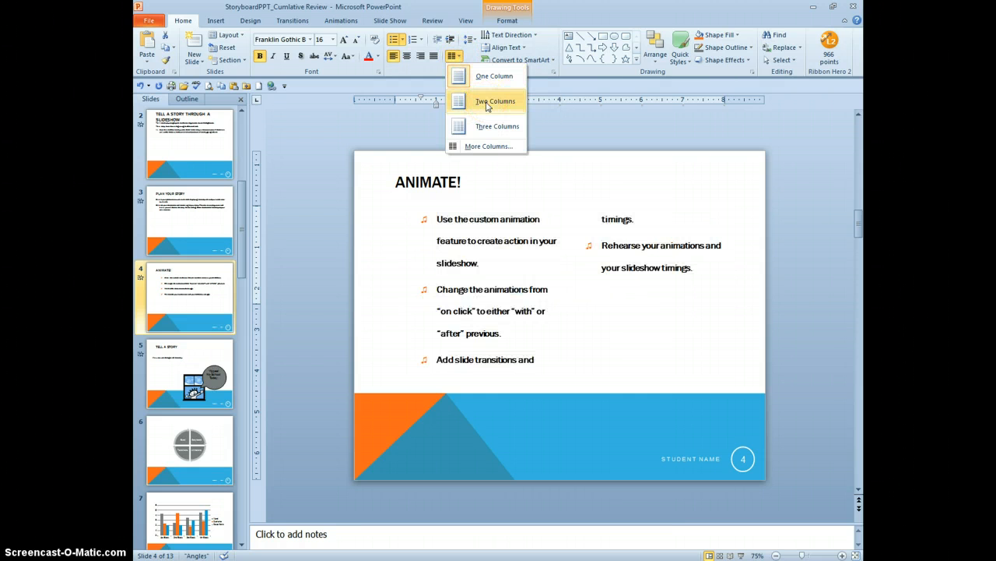
{"action": "left_click", "coordinate": [494, 101]}
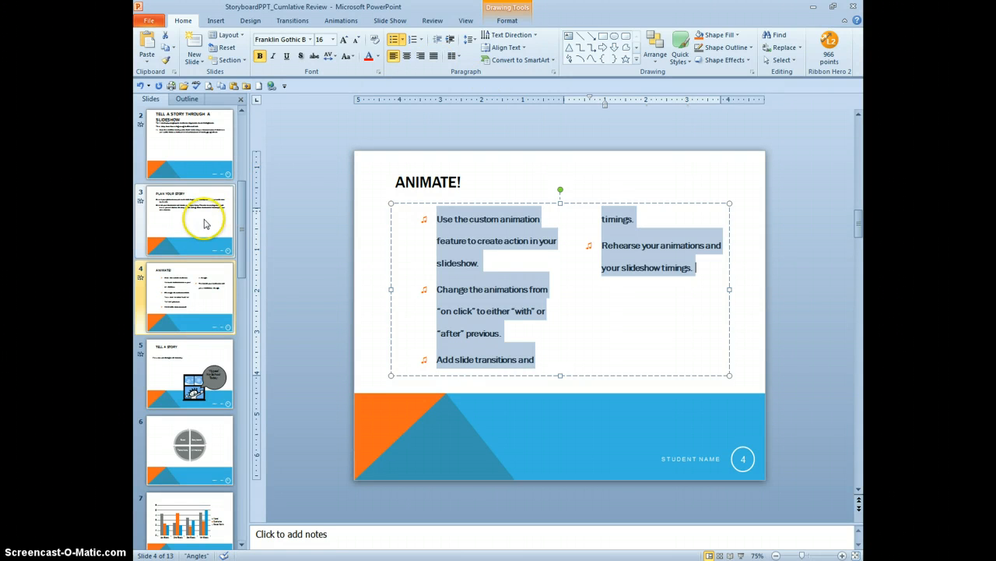
Step: On slide 3, add a text box below the body text reading 'Good planning is critical!'
{"action": "left_click", "coordinate": [189, 220]}
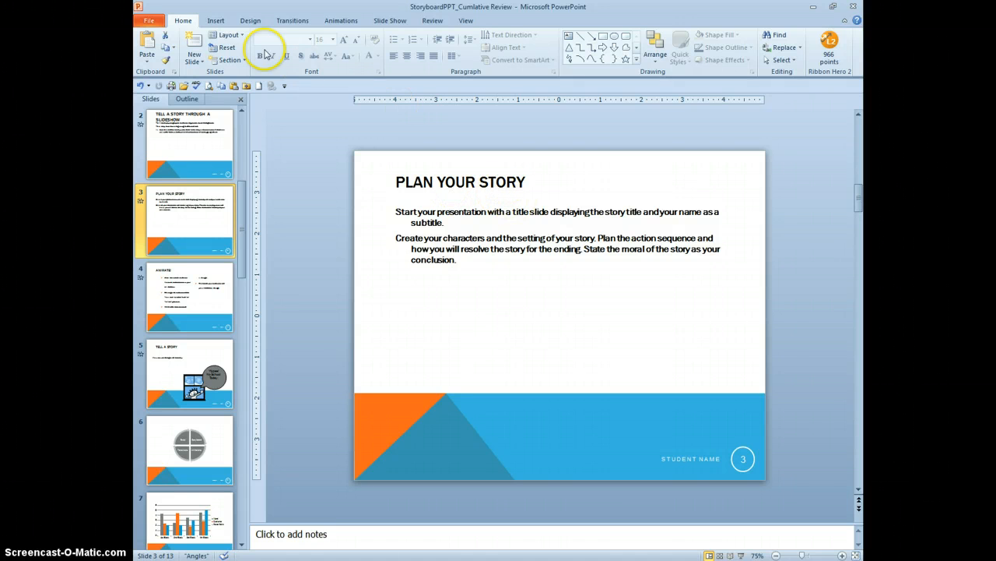
{"action": "left_click", "coordinate": [216, 20]}
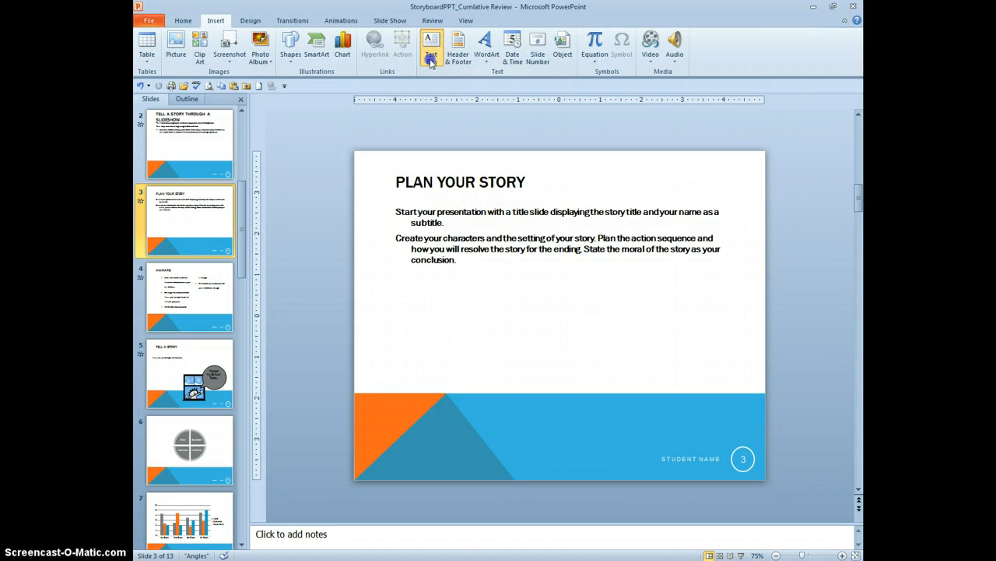
{"action": "left_click", "coordinate": [430, 45]}
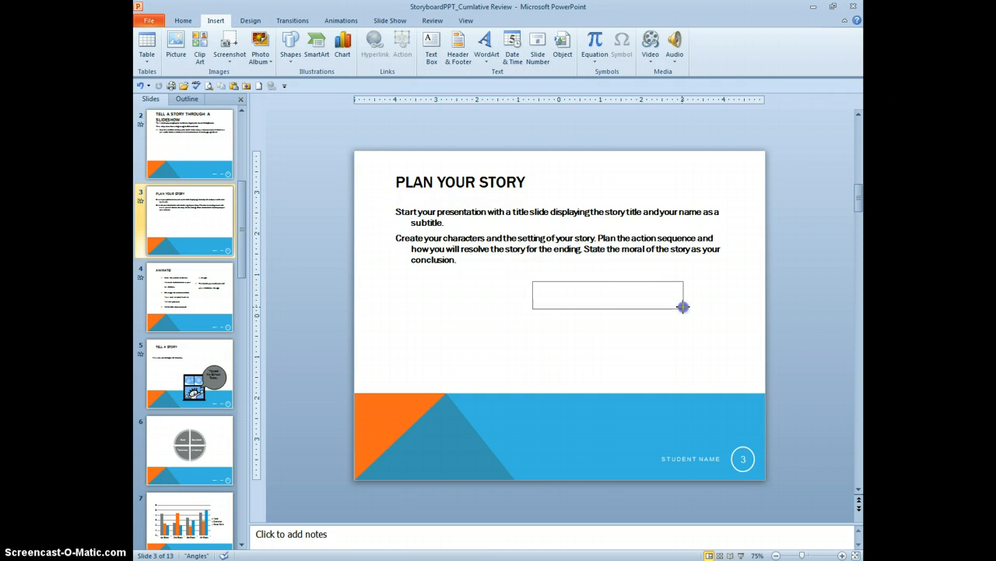
{"action": "left_click", "coordinate": [607, 294]}
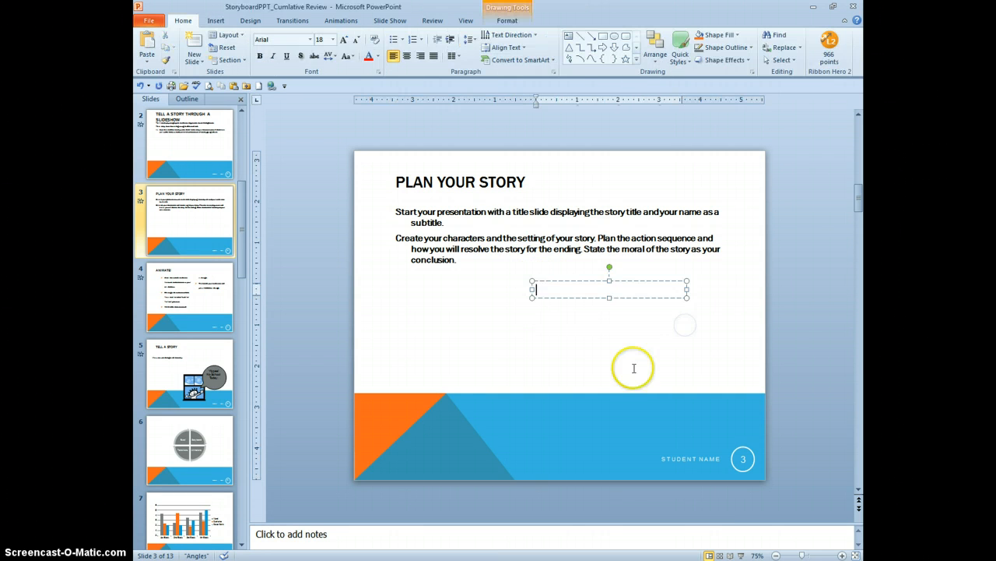
{"action": "mouse_move", "coordinate": [616, 355]}
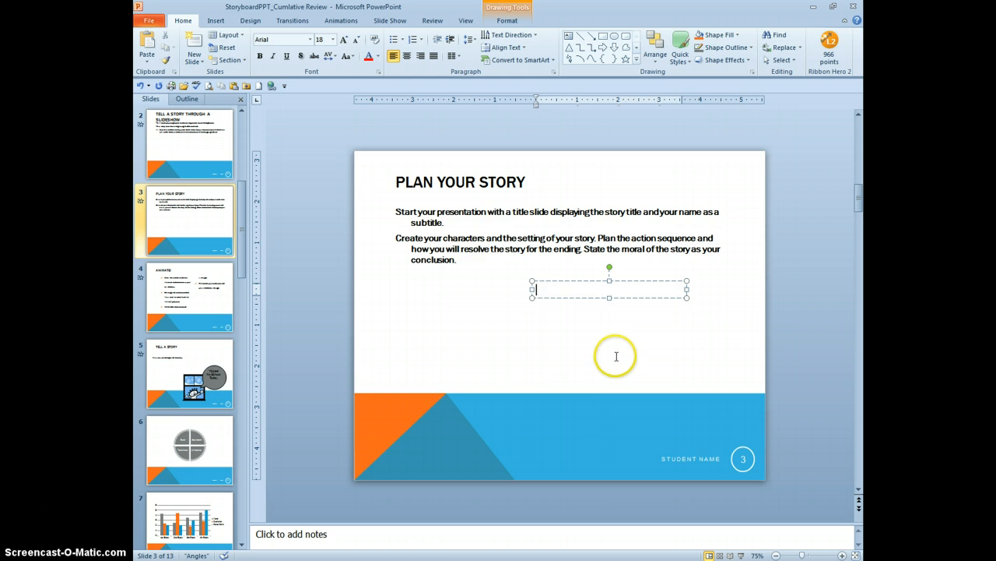
{"action": "type", "text": "Good pl"}
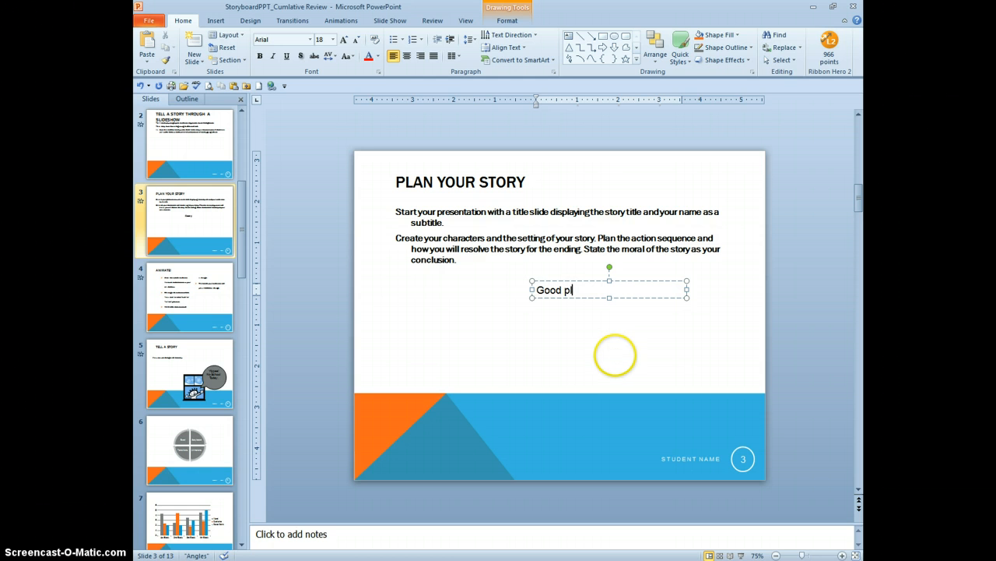
{"action": "type", "text": "anning is c"}
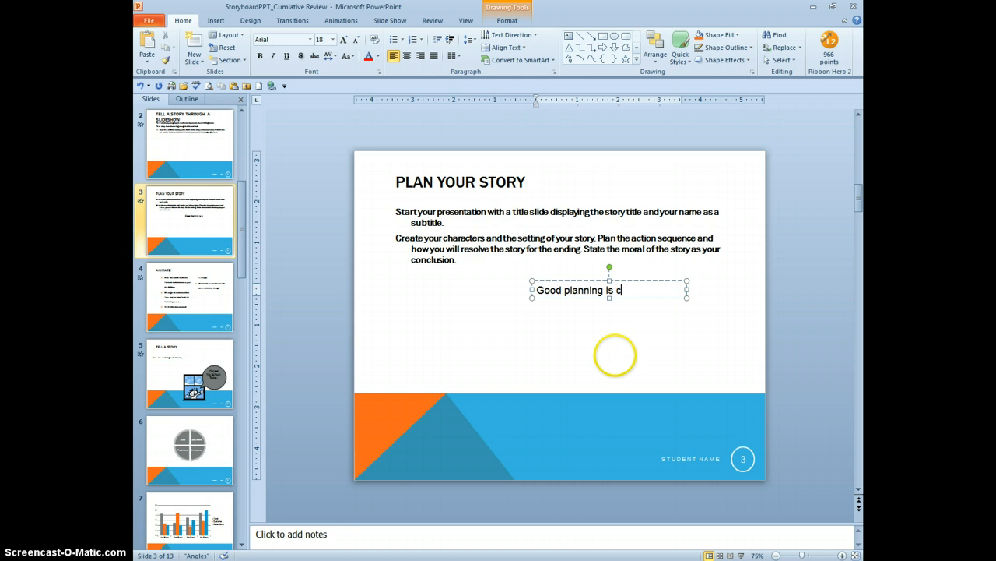
{"action": "type", "text": "ritical"}
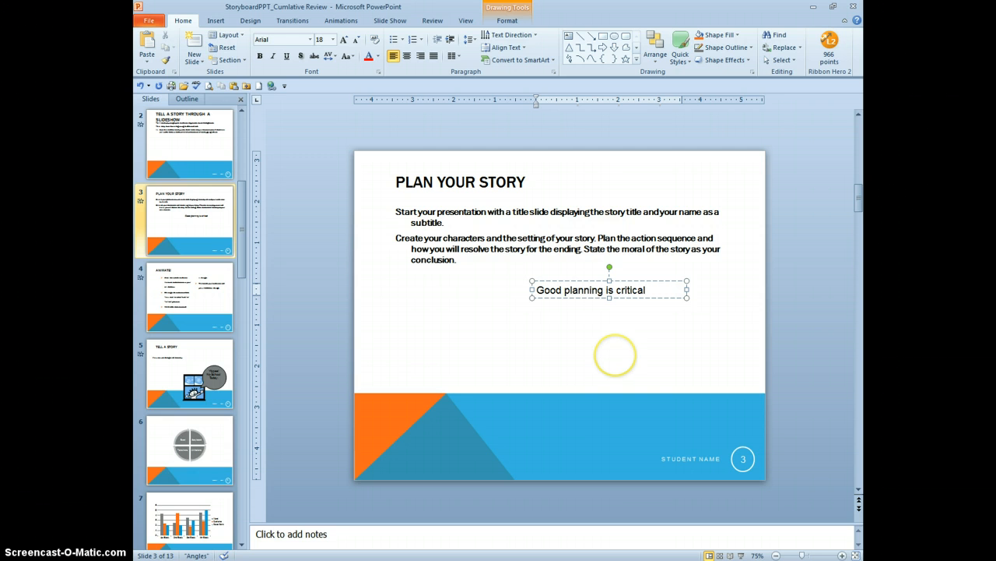
{"action": "type", "text": "!"}
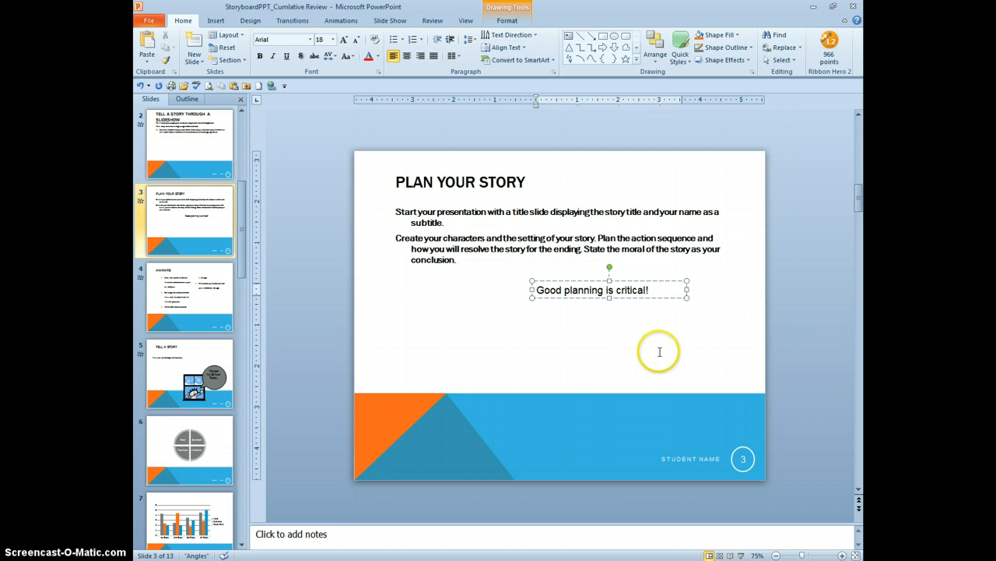
{"action": "mouse_move", "coordinate": [506, 47]}
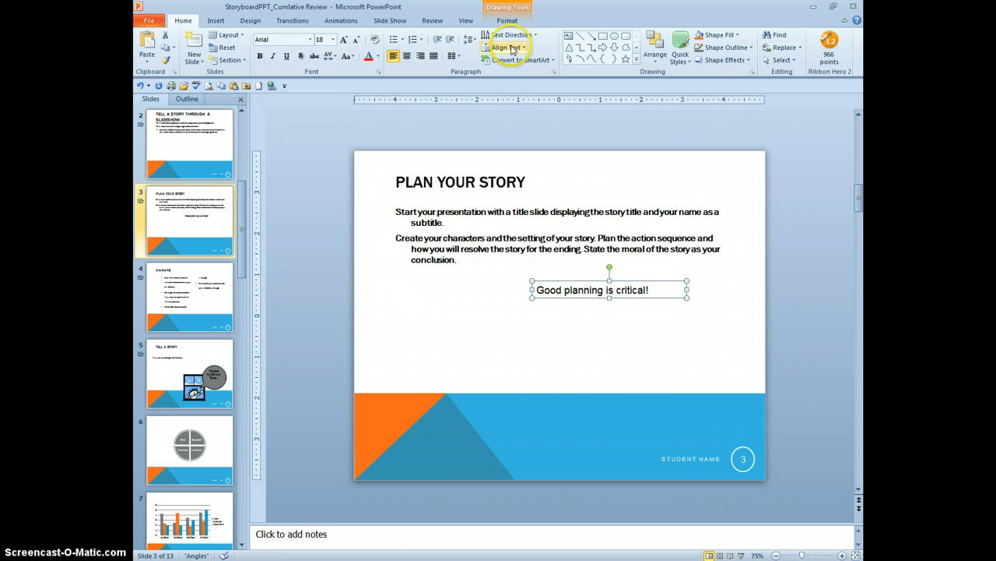
Step: Give the 'Good planning is critical!' box a thick black outline and yellow fill
{"action": "left_click", "coordinate": [507, 20]}
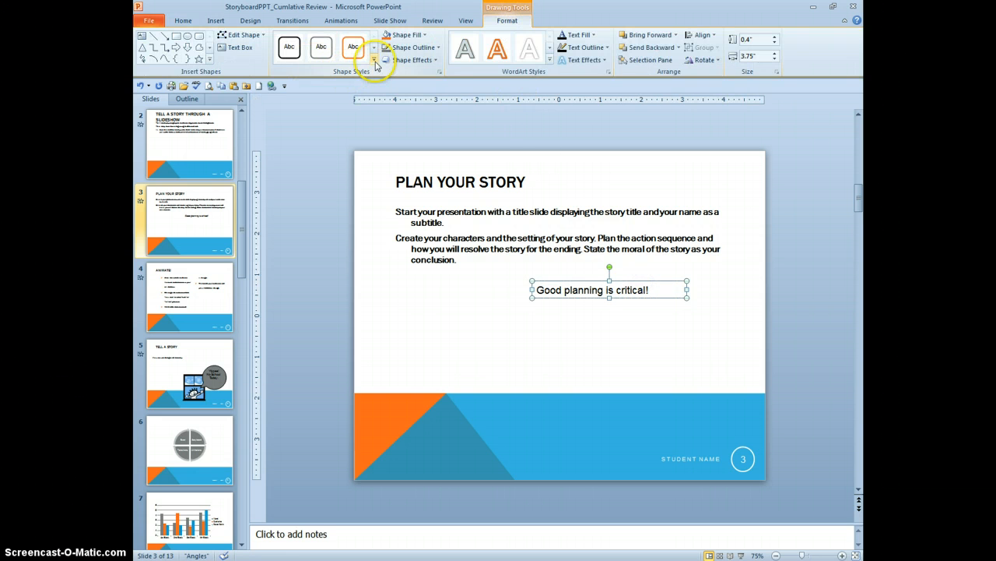
{"action": "left_click", "coordinate": [375, 60]}
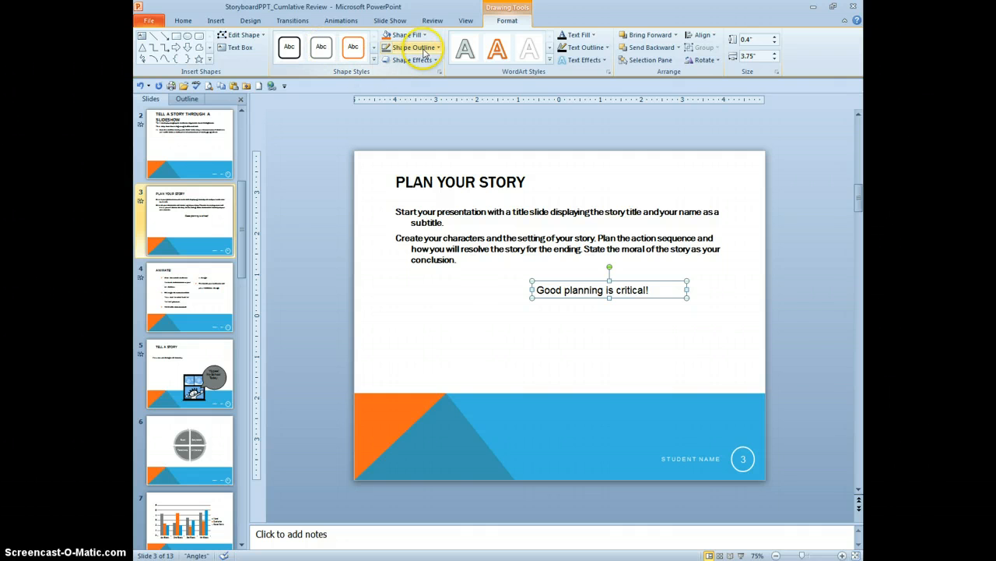
{"action": "left_click", "coordinate": [410, 47]}
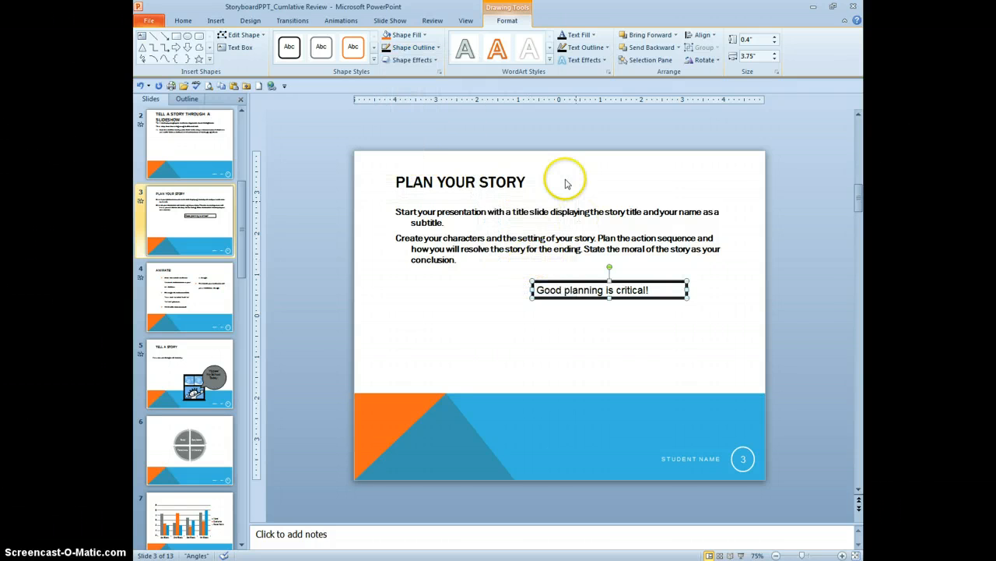
{"action": "left_click", "coordinate": [426, 35]}
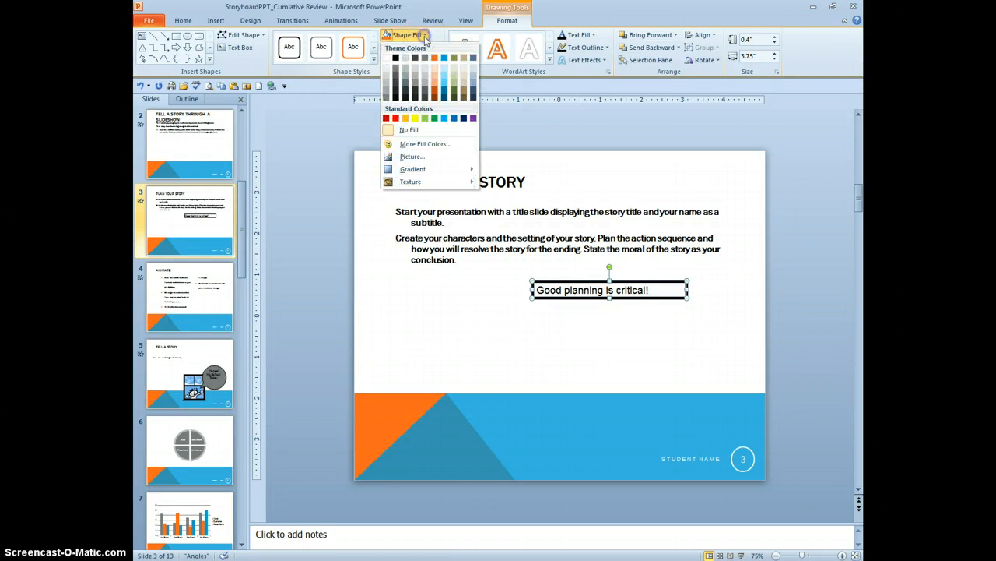
{"action": "left_click", "coordinate": [415, 117]}
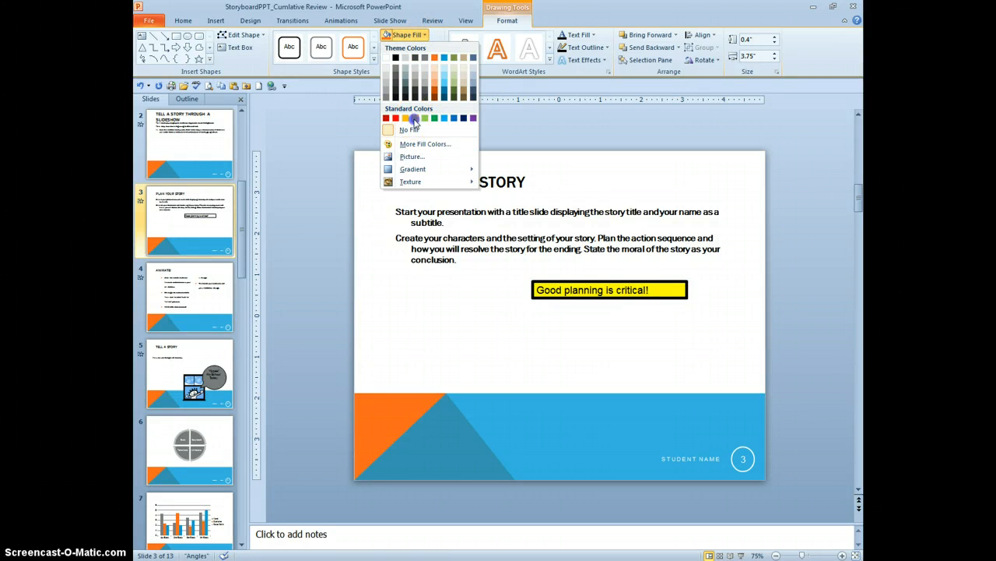
{"action": "left_click", "coordinate": [415, 119]}
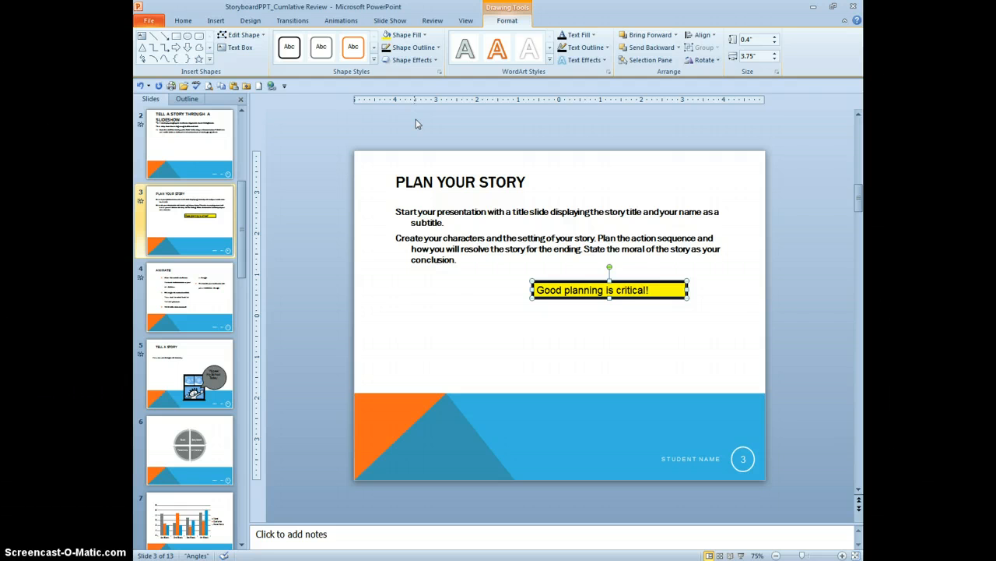
{"action": "left_click", "coordinate": [502, 276]}
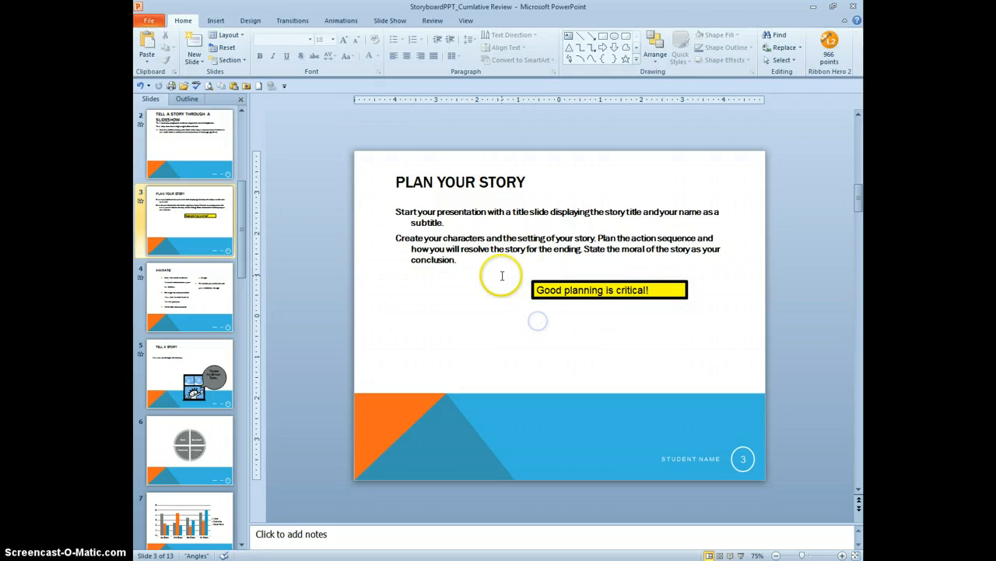
{"action": "mouse_move", "coordinate": [508, 270]}
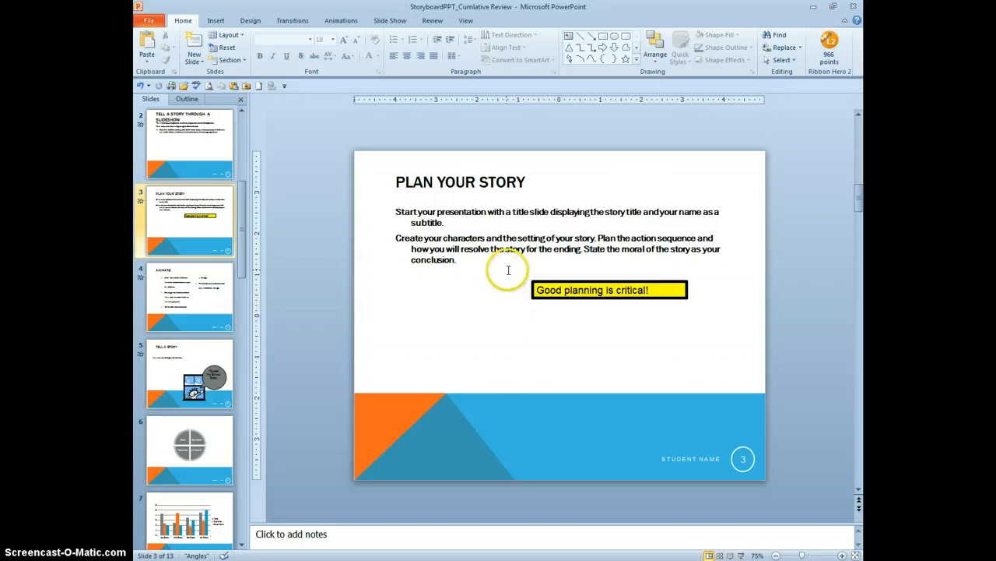
{"action": "mouse_move", "coordinate": [505, 270]}
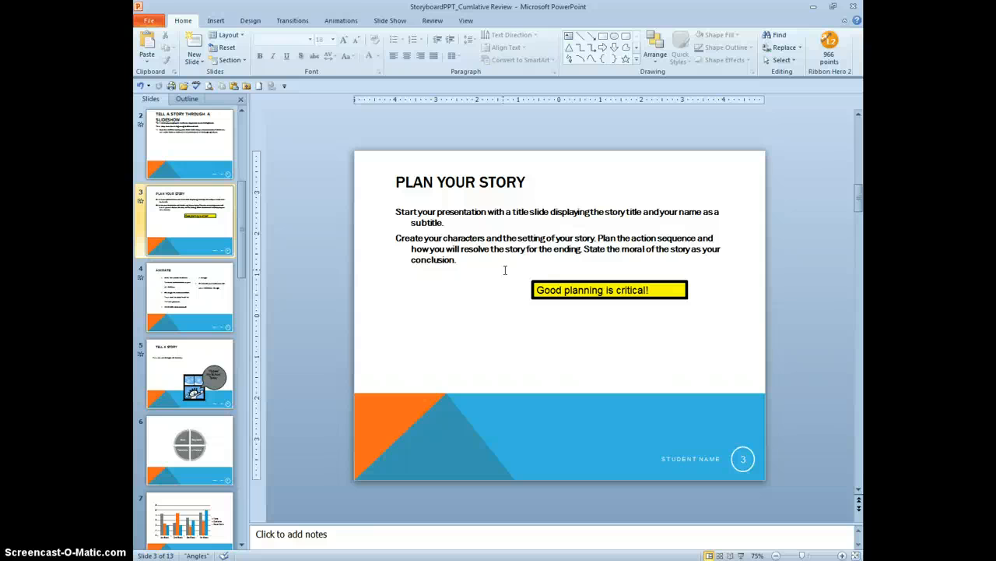
Step: Open slide 2, Tell a Story Through a Slideshow
{"action": "left_click", "coordinate": [190, 144]}
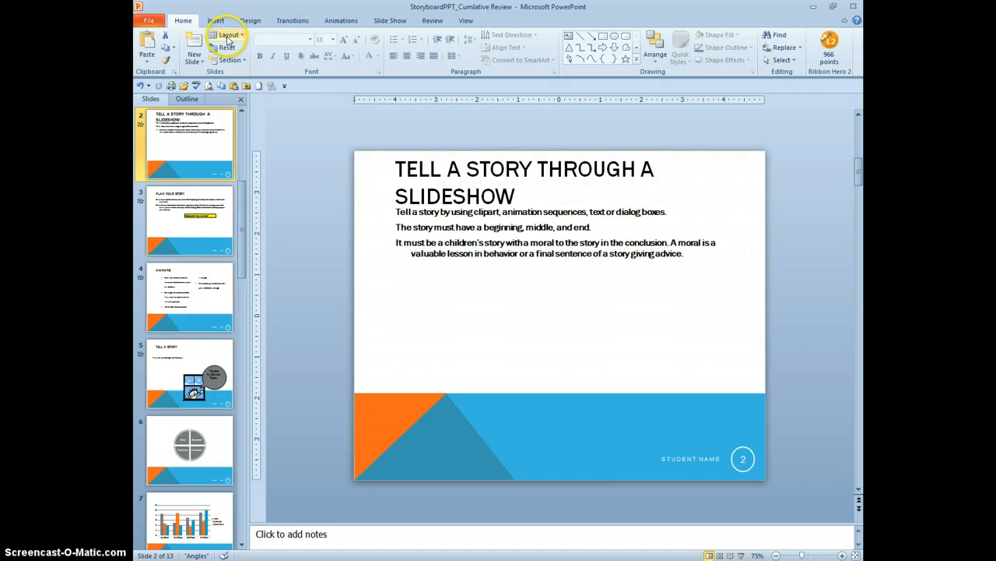
Step: Search clip art for 'book' across all media types and insert the stack-of-books image
{"action": "left_click", "coordinate": [215, 20]}
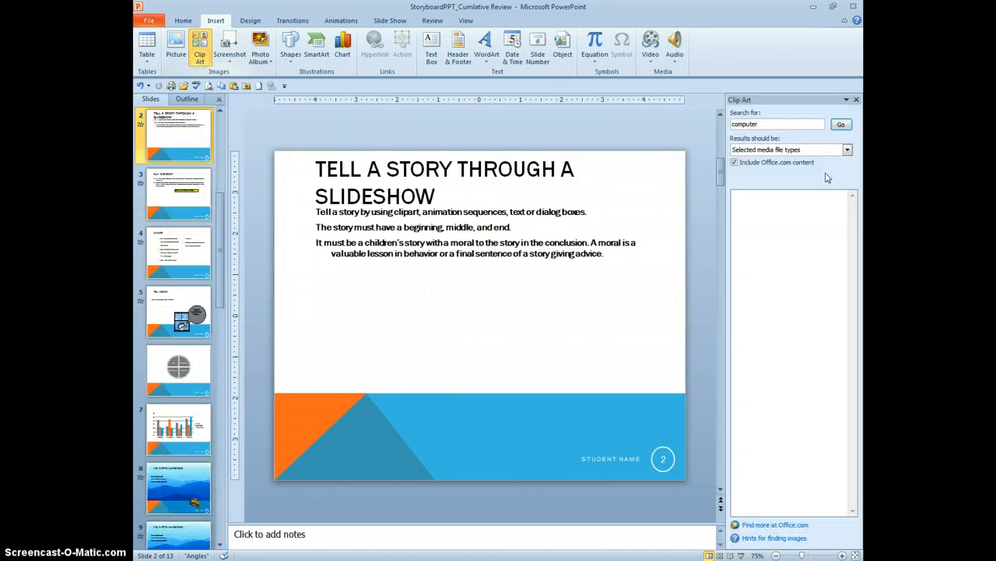
{"action": "left_click", "coordinate": [847, 150]}
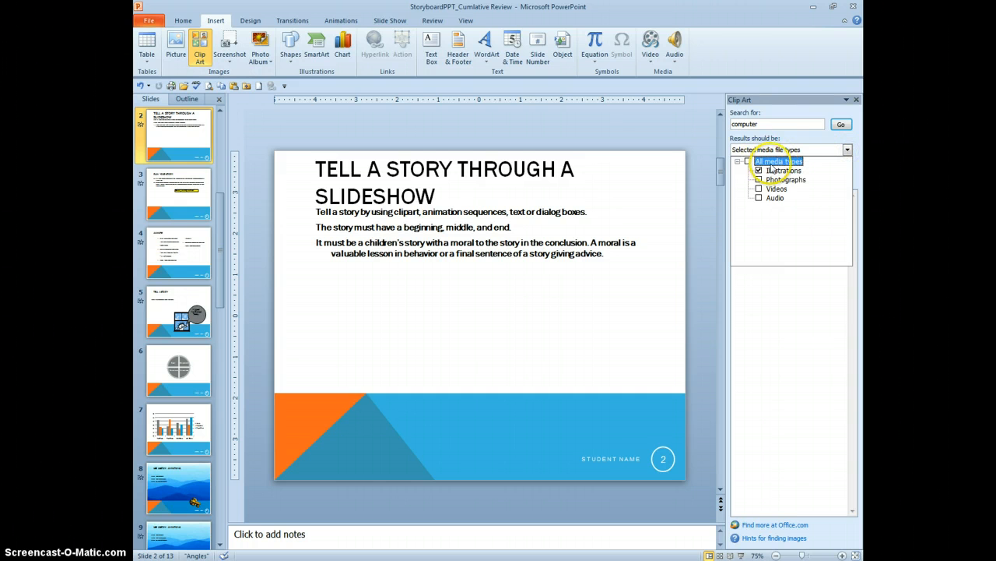
{"action": "left_click", "coordinate": [777, 161]}
{"action": "type", "text": "b"}
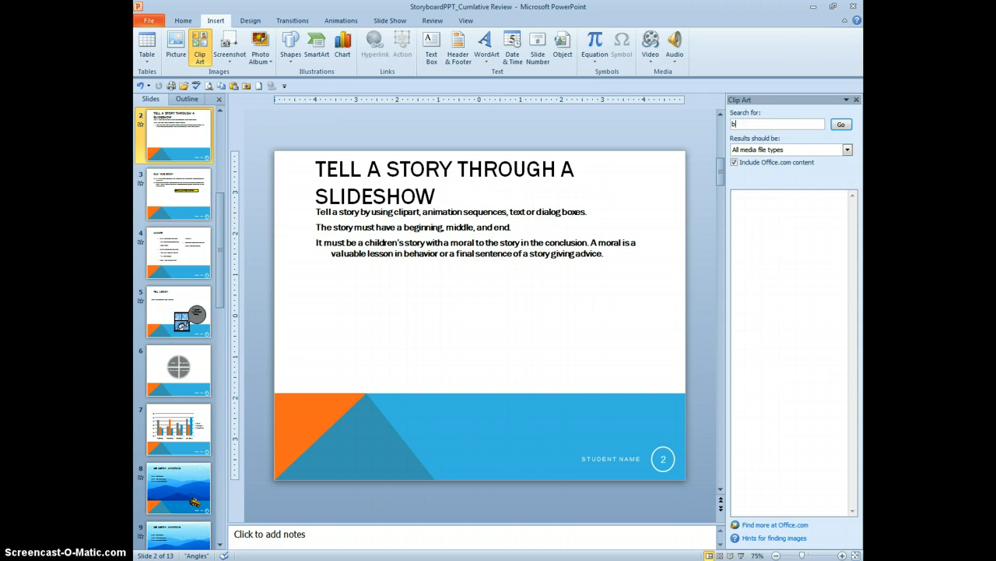
{"action": "left_click", "coordinate": [840, 124]}
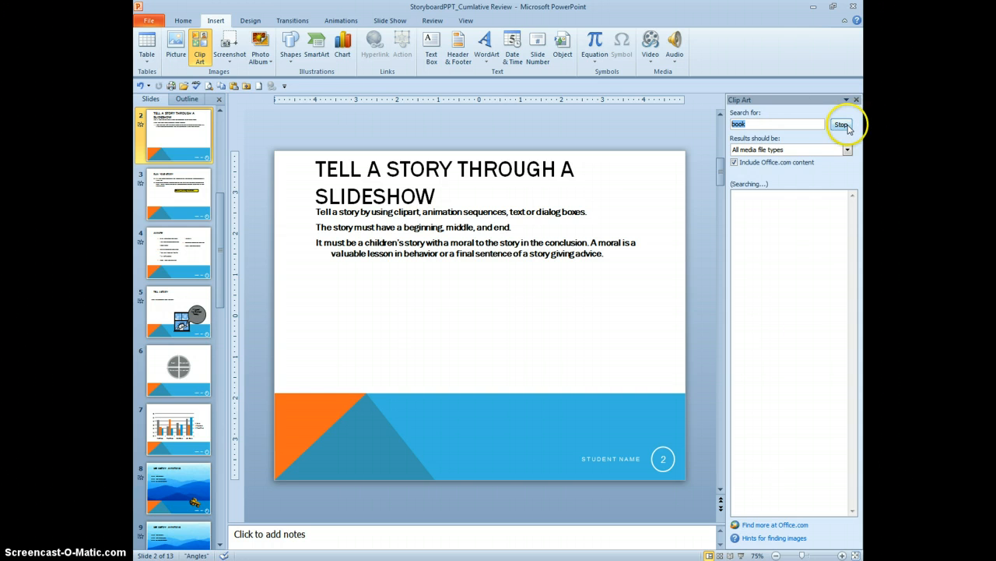
{"action": "left_click", "coordinate": [841, 124]}
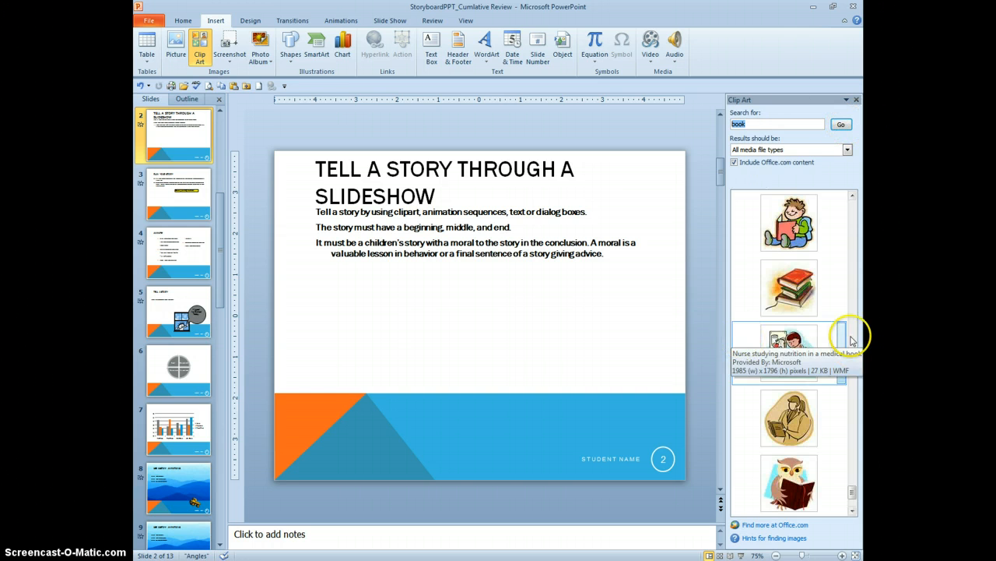
{"action": "left_click", "coordinate": [788, 287]}
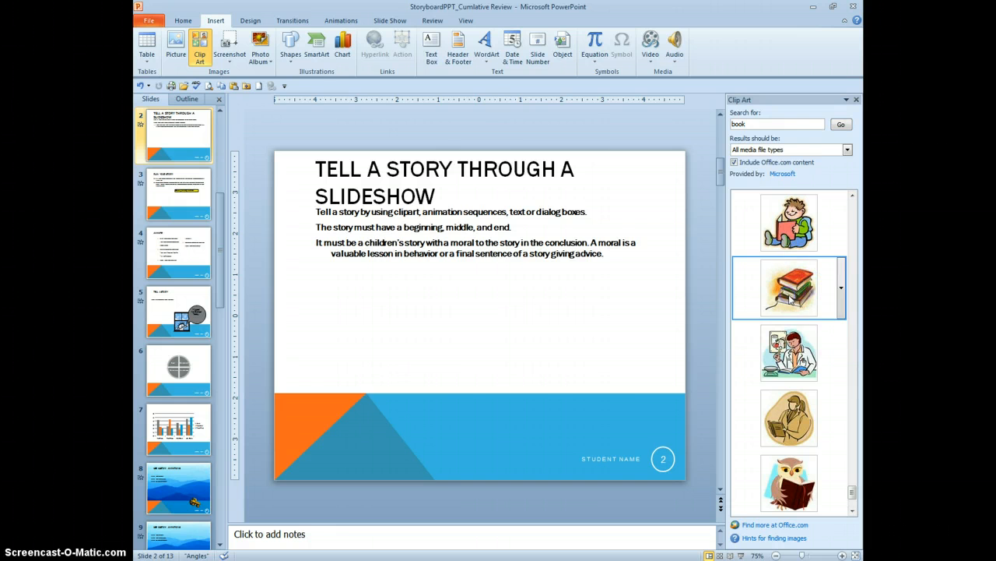
{"action": "double_click", "coordinate": [789, 288]}
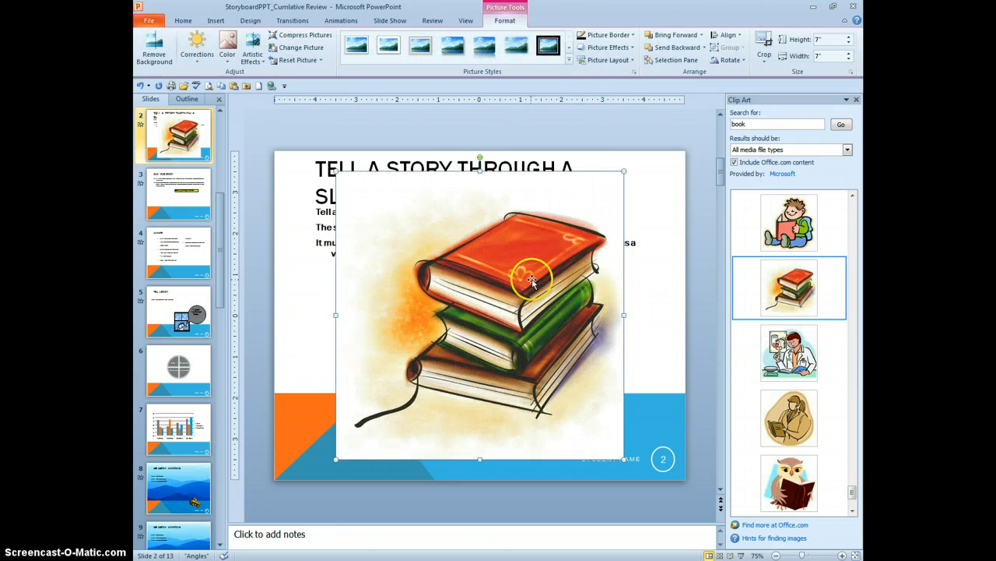
Step: Resize the books picture to 3 inches and move it beneath the bullet text
{"action": "right_click", "coordinate": [533, 280]}
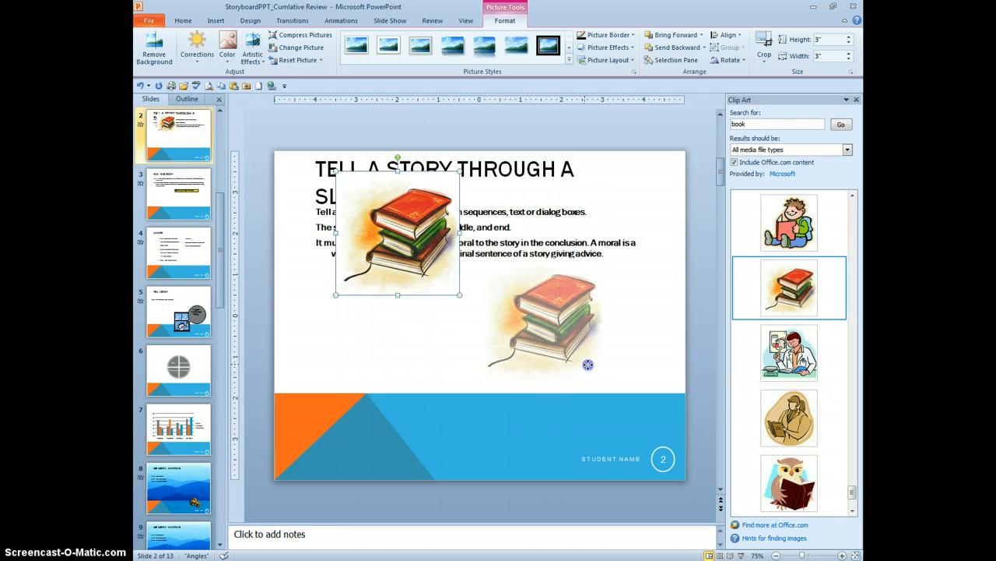
{"action": "left_click_drag", "start_coordinate": [397, 226], "coordinate": [481, 334]}
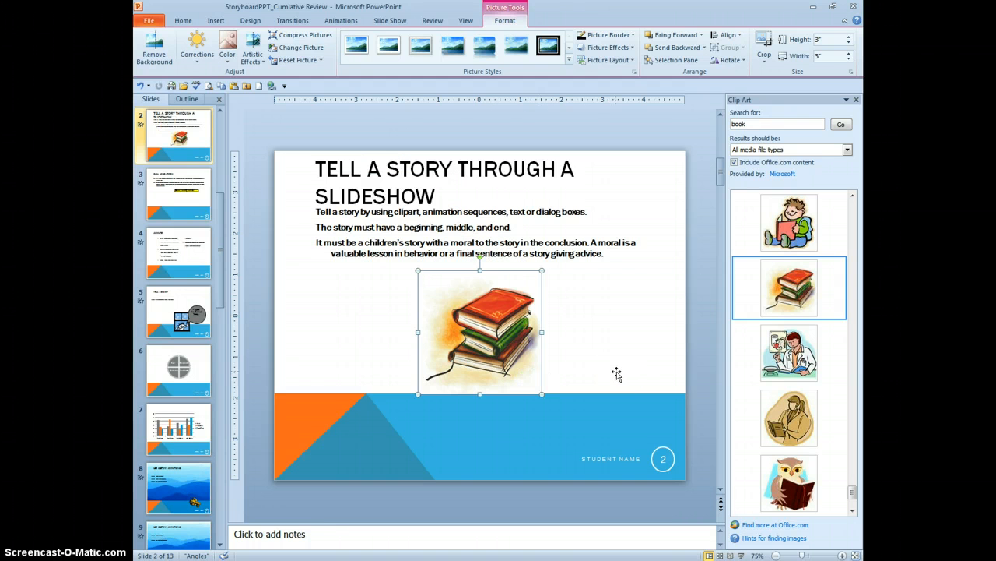
{"action": "mouse_move", "coordinate": [562, 363]}
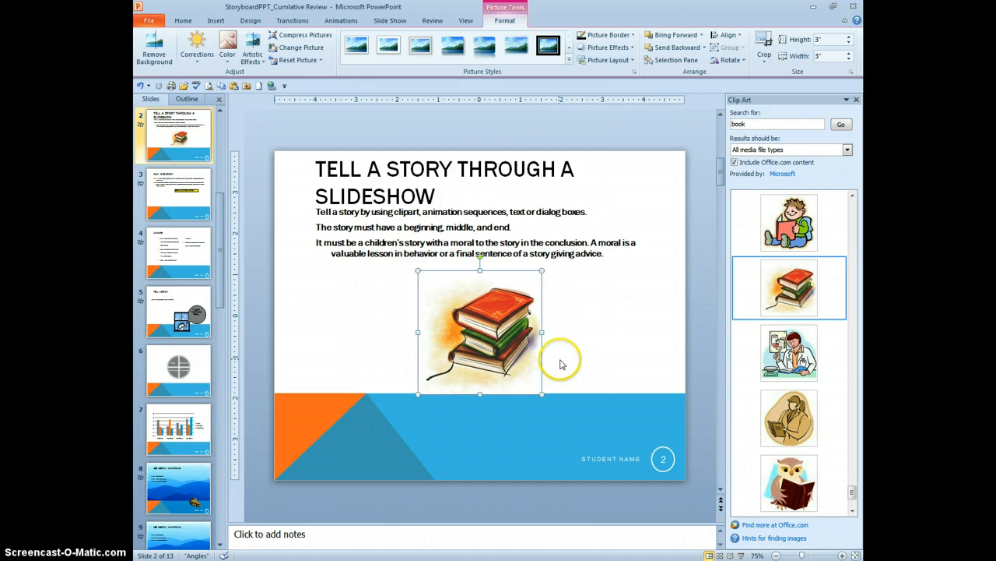
{"action": "mouse_move", "coordinate": [563, 361]}
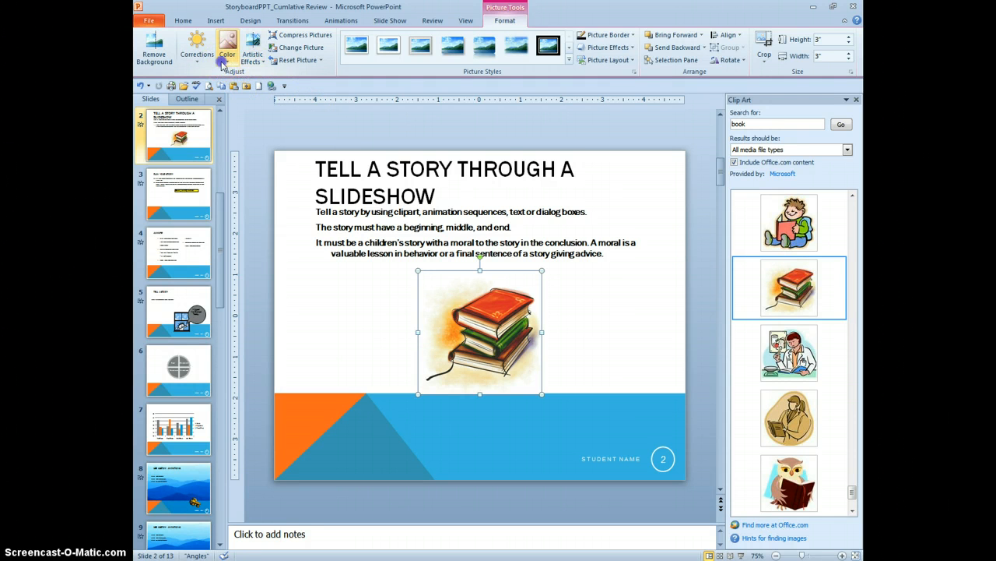
Step: Preview Color, Corrections and two Artistic Effects on the books picture
{"action": "left_click", "coordinate": [227, 48]}
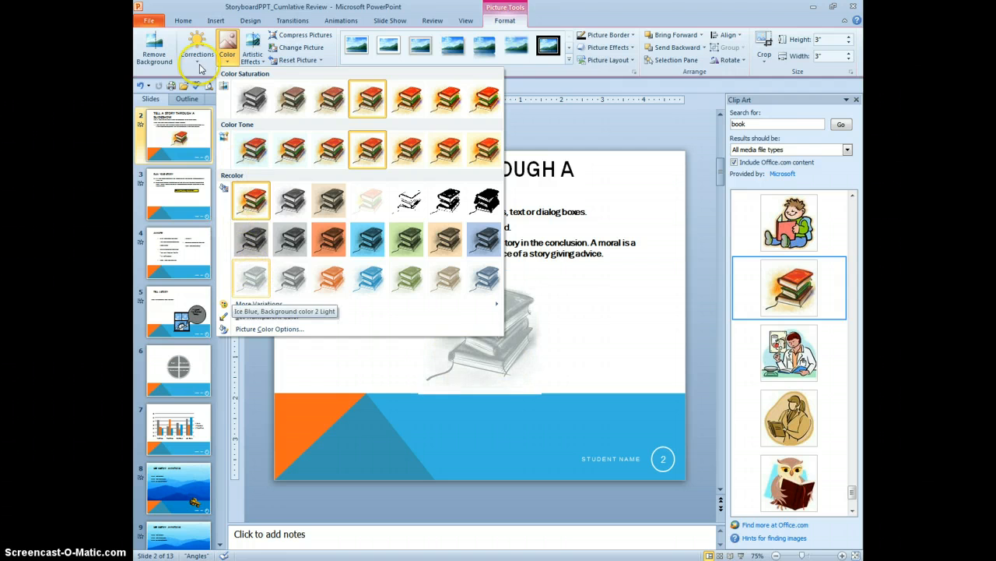
{"action": "left_click", "coordinate": [197, 47]}
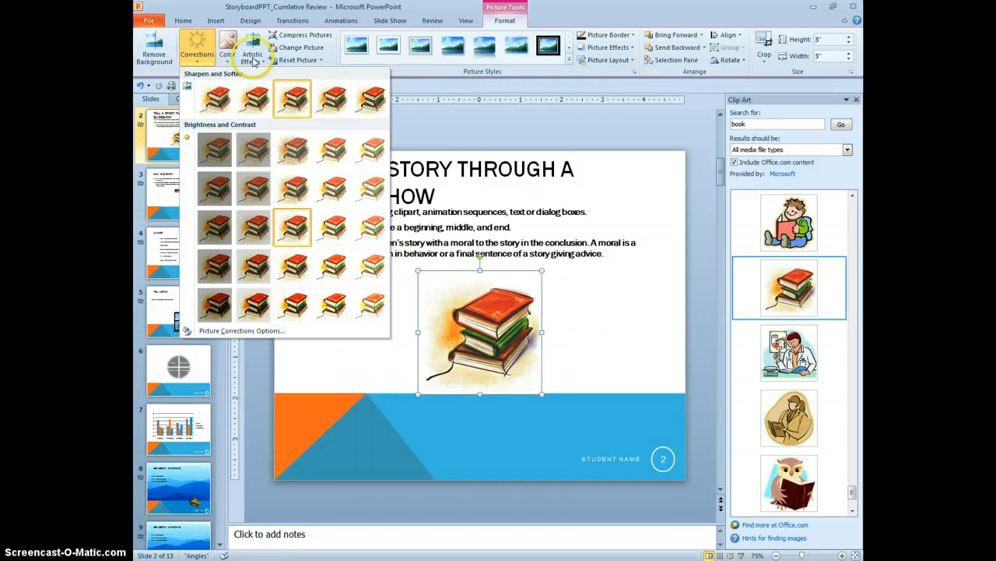
{"action": "left_click", "coordinate": [252, 47]}
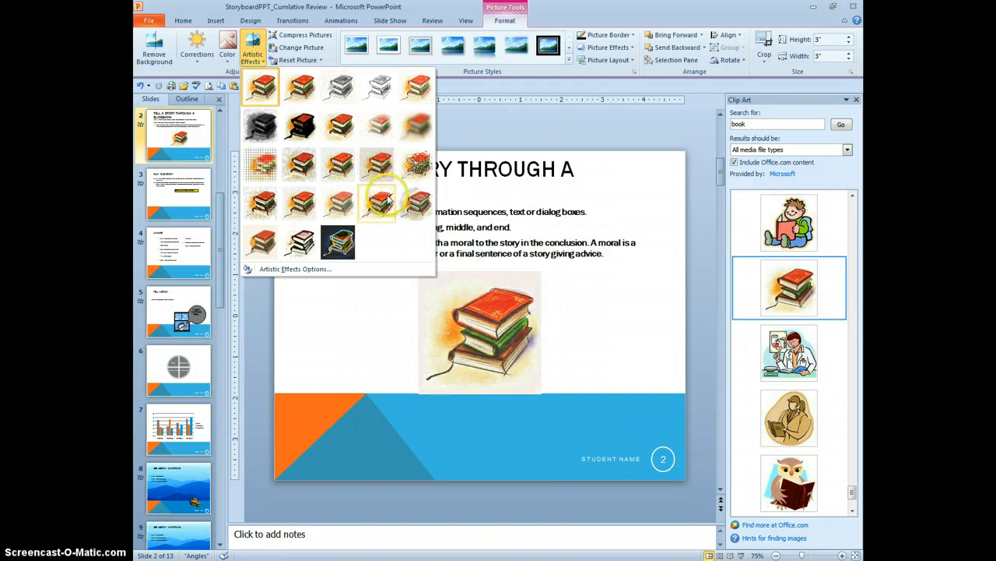
{"action": "left_click", "coordinate": [298, 241]}
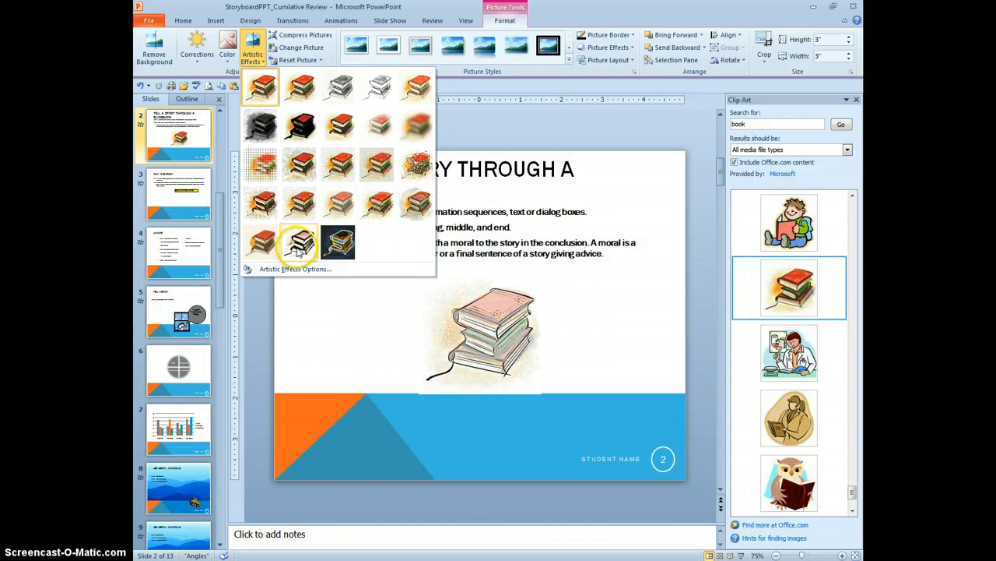
{"action": "mouse_move", "coordinate": [241, 82]}
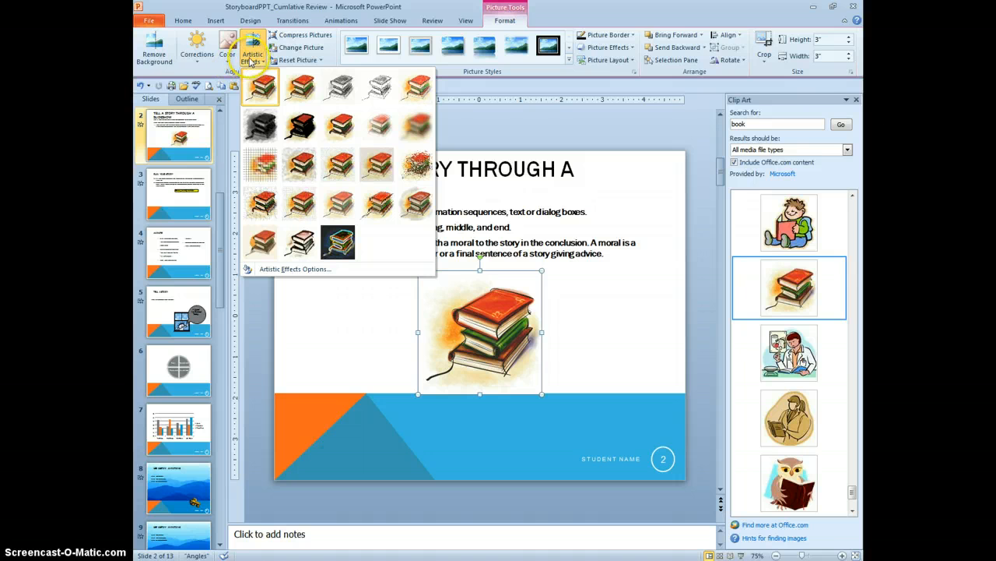
{"action": "mouse_move", "coordinate": [337, 86]}
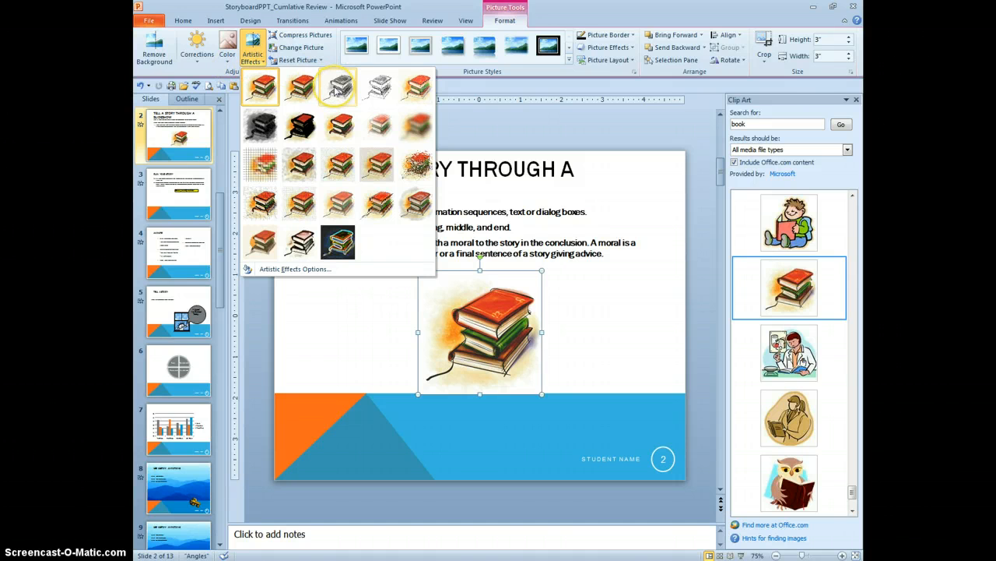
{"action": "left_click", "coordinate": [377, 86]}
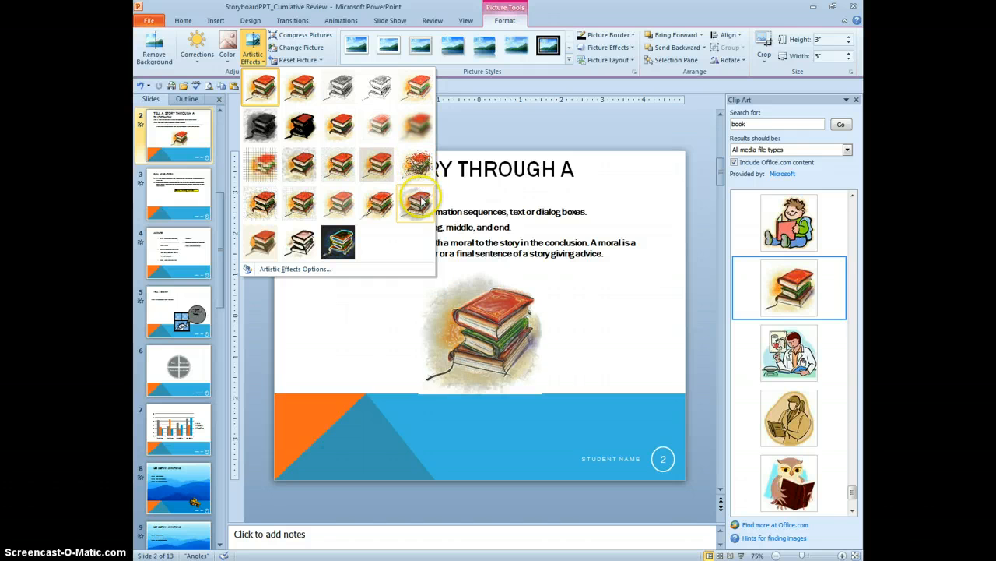
{"action": "mouse_move", "coordinate": [378, 204]}
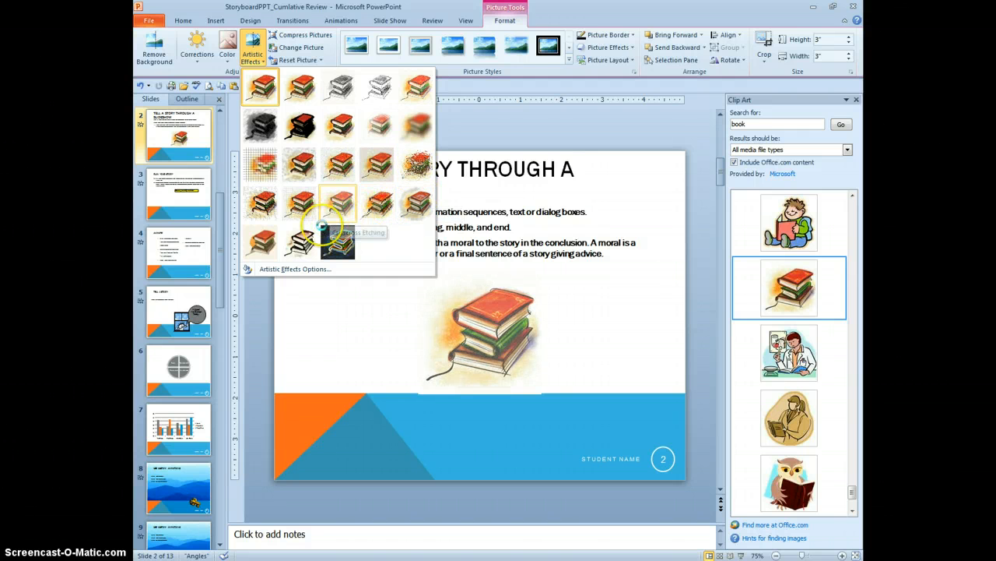
{"action": "left_click", "coordinate": [226, 47]}
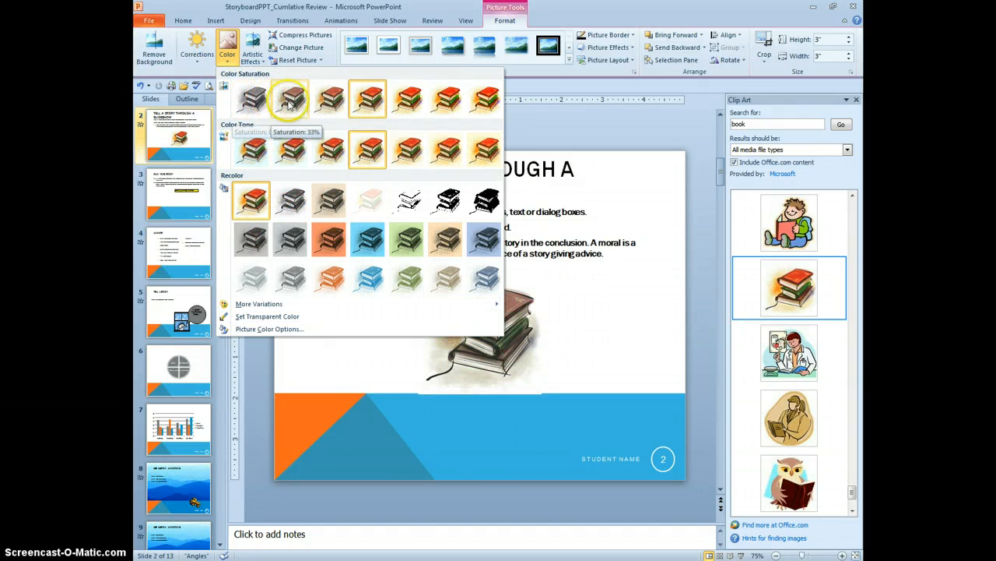
{"action": "mouse_move", "coordinate": [372, 150]}
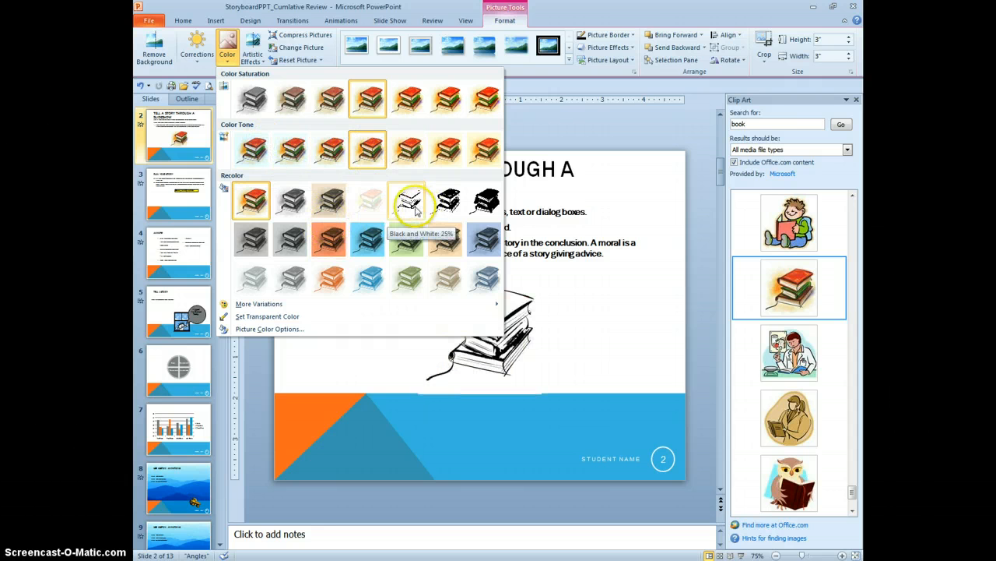
{"action": "mouse_move", "coordinate": [368, 200]}
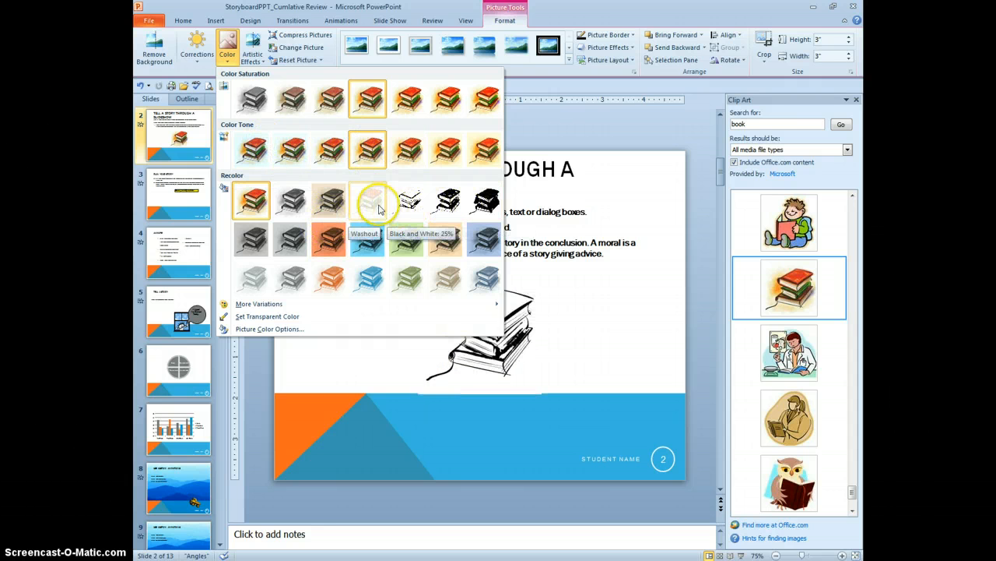
{"action": "mouse_move", "coordinate": [366, 200]}
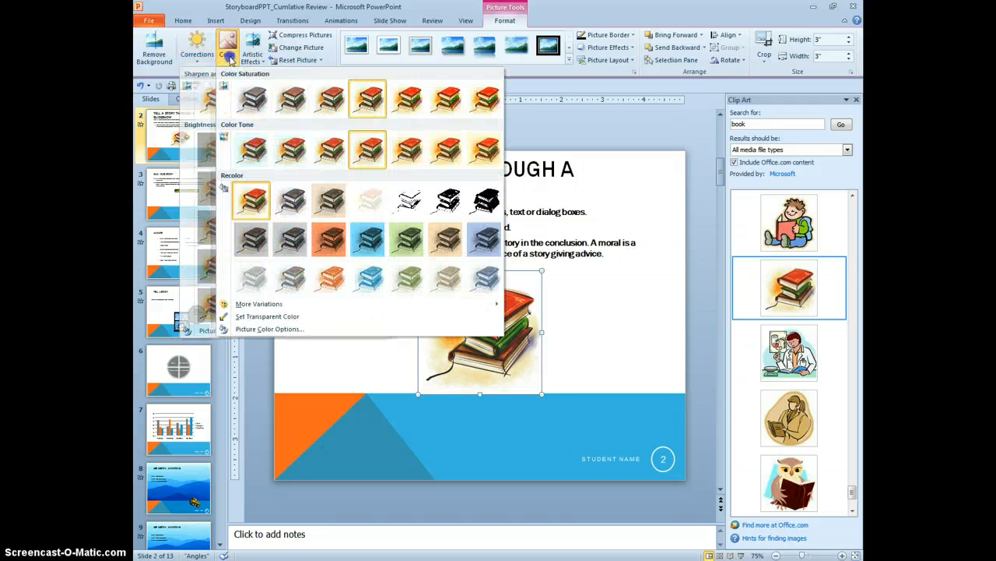
{"action": "mouse_move", "coordinate": [355, 199]}
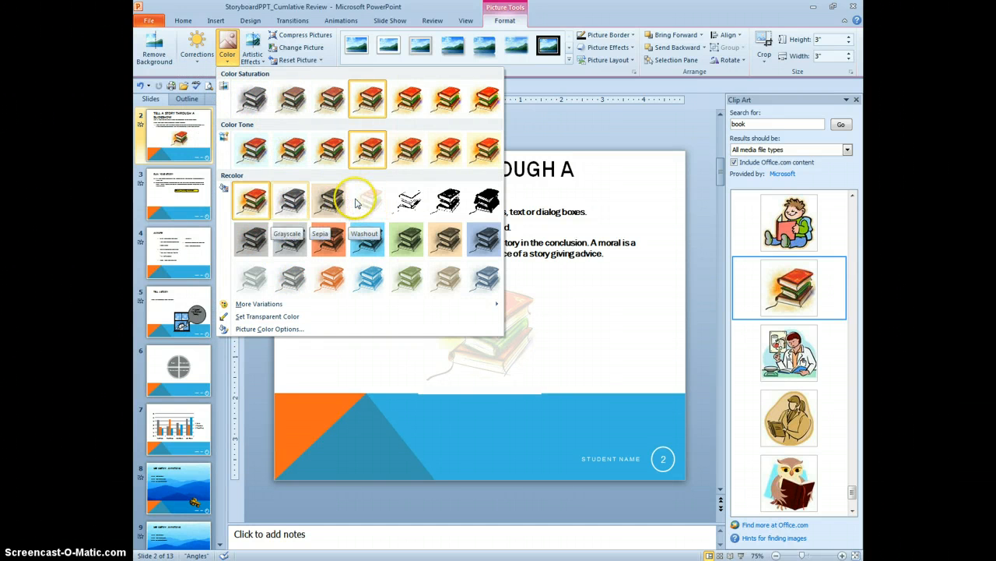
{"action": "mouse_move", "coordinate": [369, 200]}
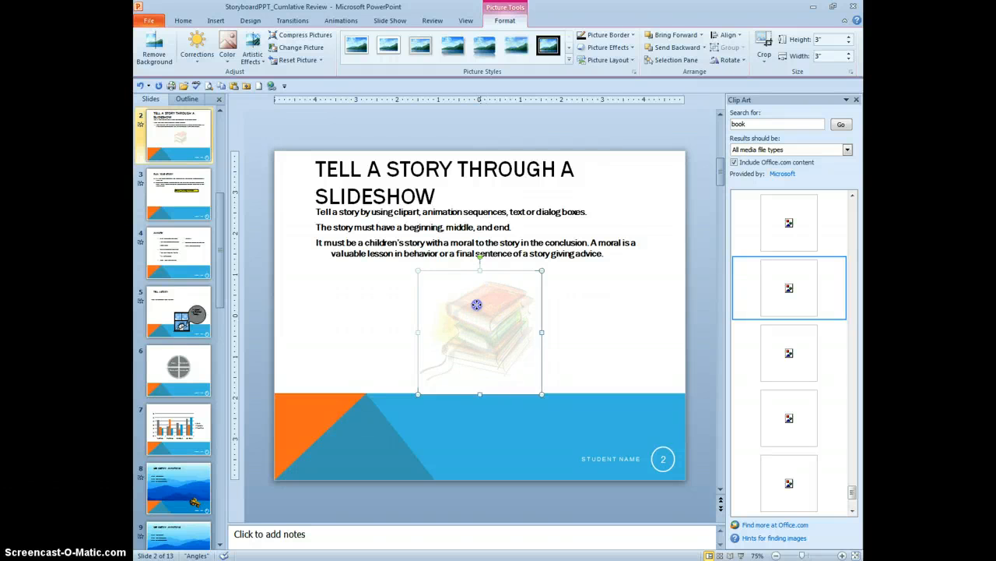
Step: Drag the faded books picture up over slide 2's body text and send it to the back
{"action": "left_click_drag", "start_coordinate": [478, 327], "coordinate": [429, 256]}
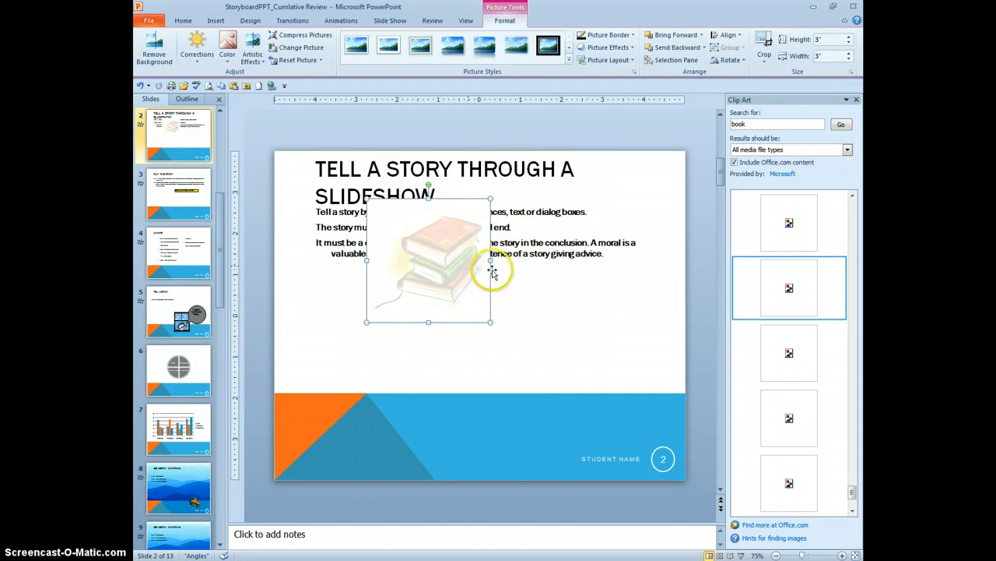
{"action": "right_click", "coordinate": [490, 270]}
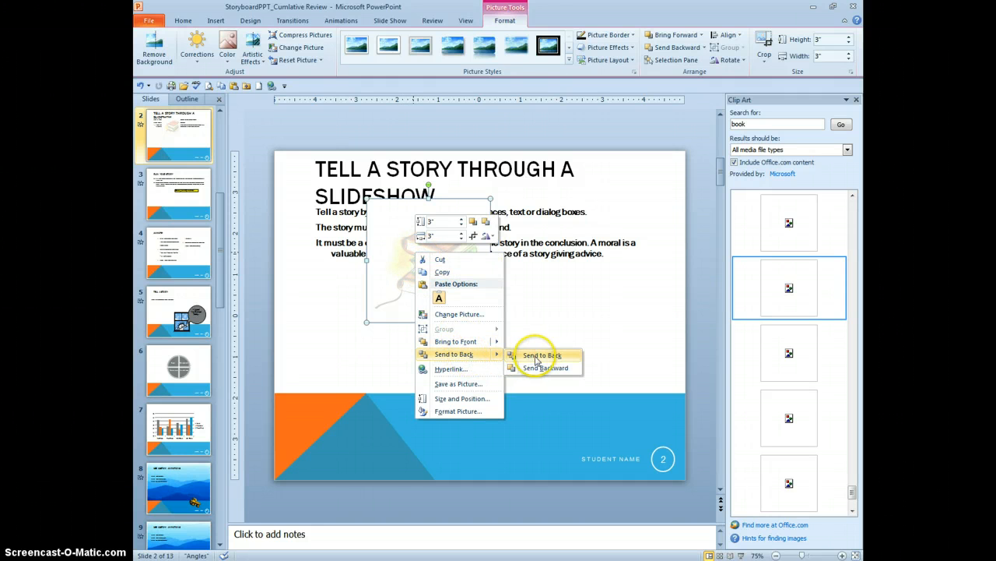
{"action": "left_click", "coordinate": [541, 355]}
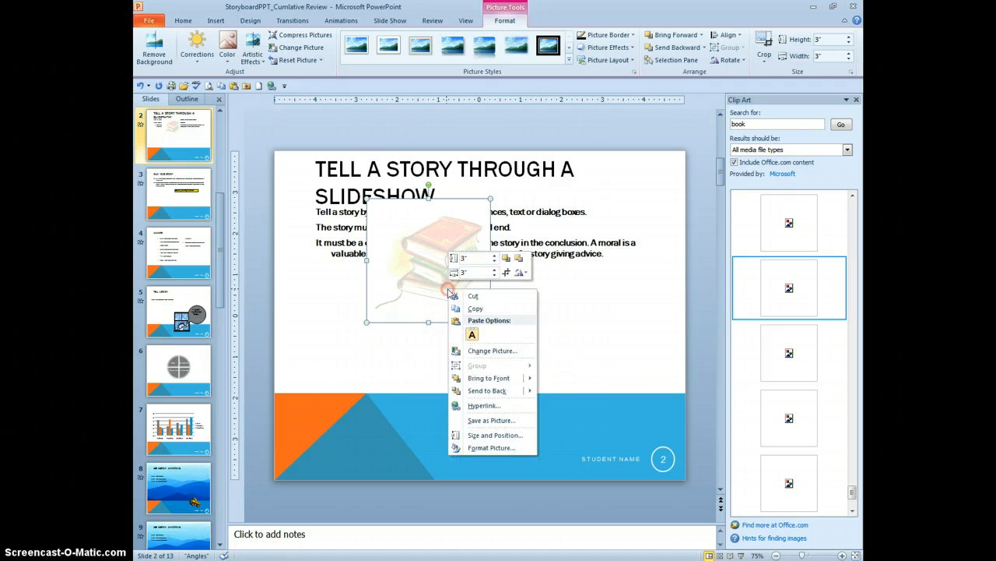
{"action": "mouse_move", "coordinate": [486, 390]}
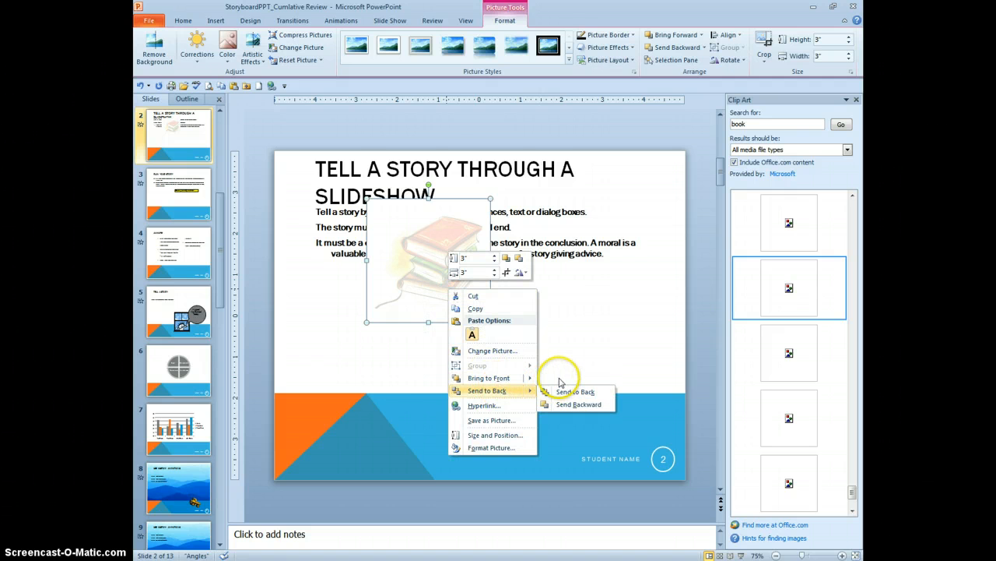
{"action": "left_click", "coordinate": [573, 392]}
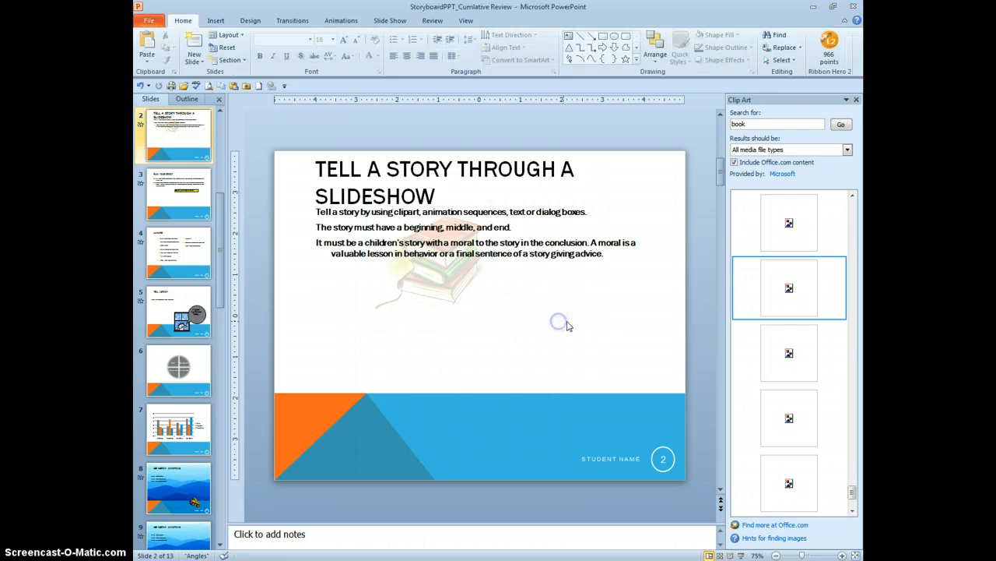
{"action": "mouse_move", "coordinate": [503, 372]}
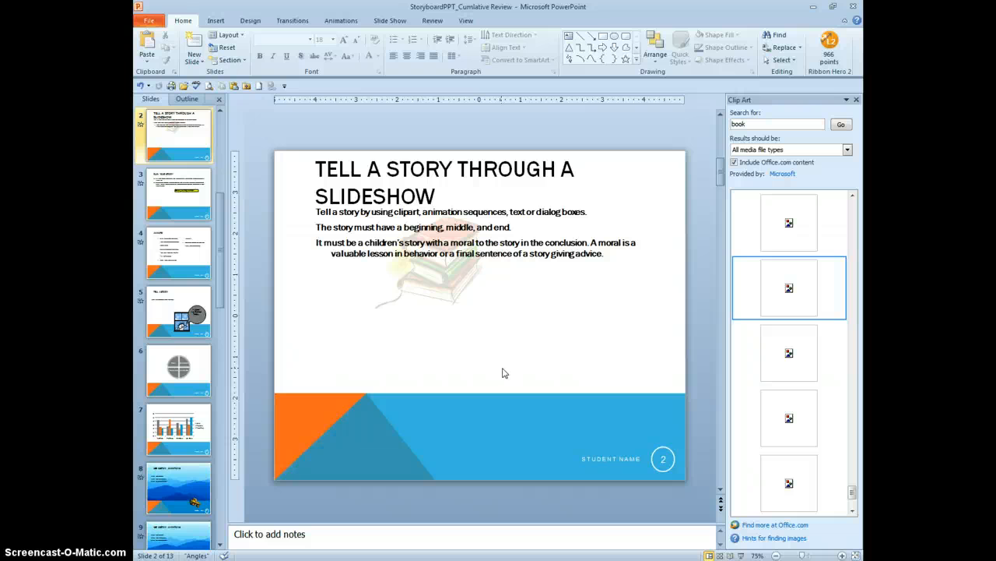
{"action": "mouse_move", "coordinate": [181, 321]}
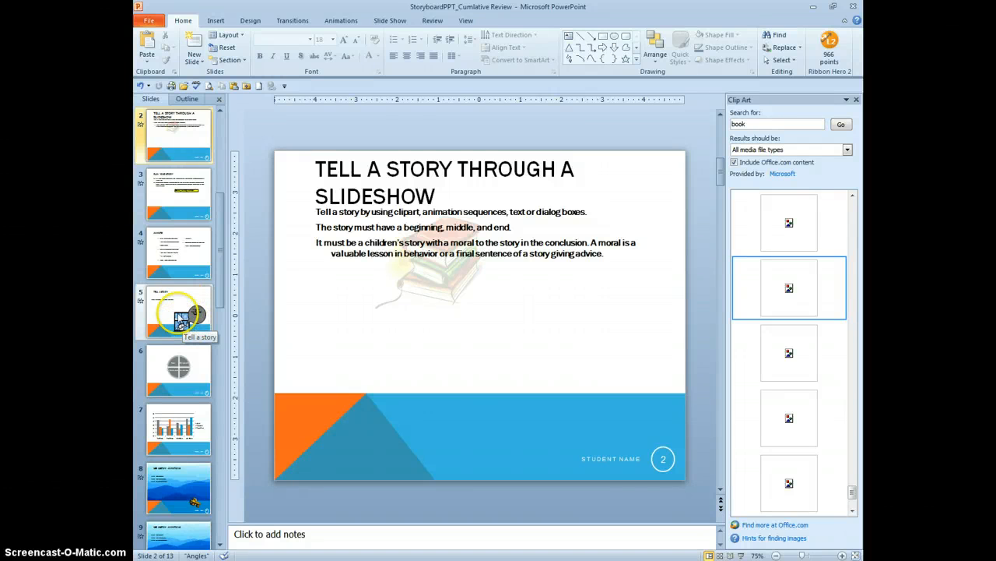
Step: On slide 5, apply a Perspective Diagonal Upper Left shadow to the window clip art
{"action": "left_click", "coordinate": [177, 311]}
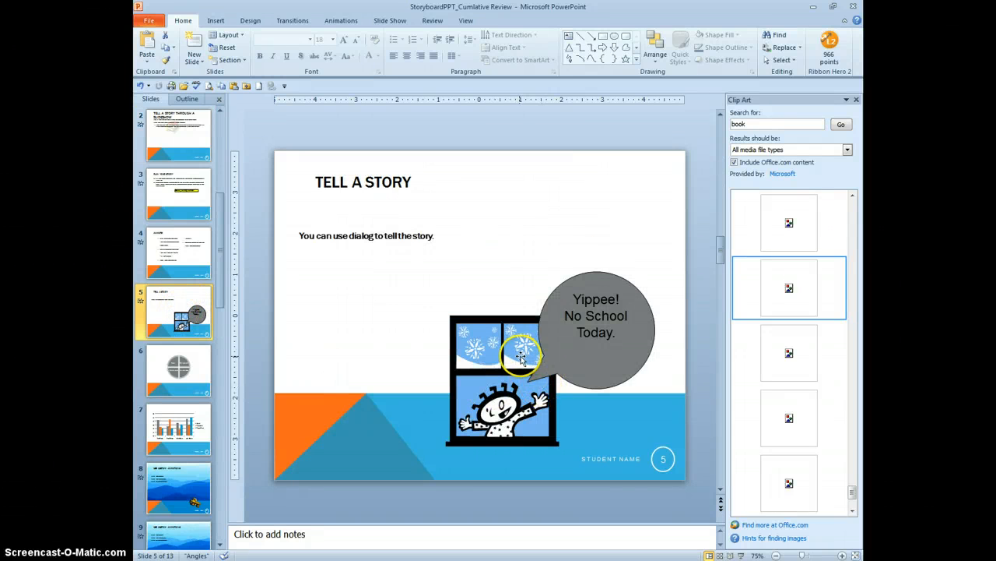
{"action": "left_click", "coordinate": [503, 382]}
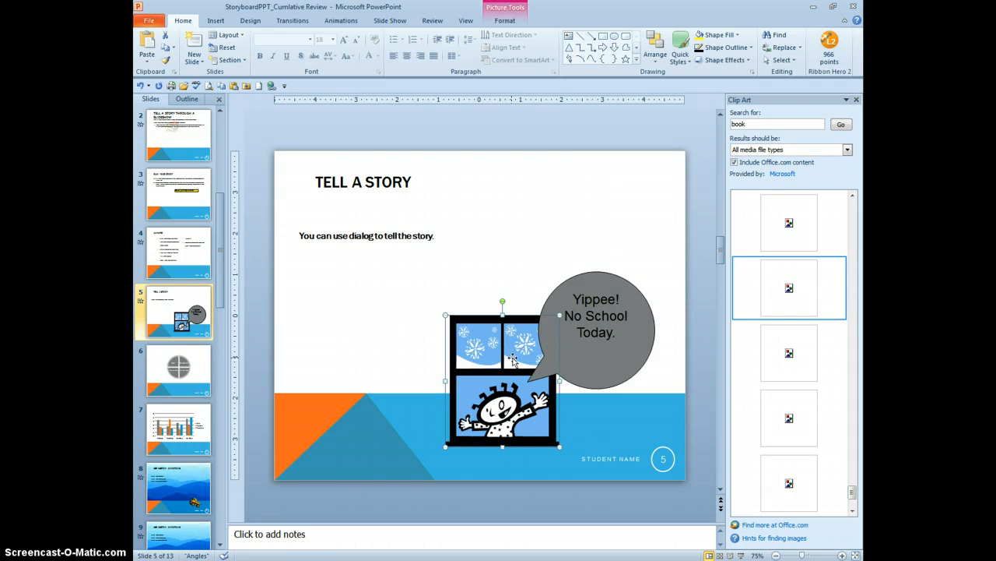
{"action": "mouse_move", "coordinate": [570, 277]}
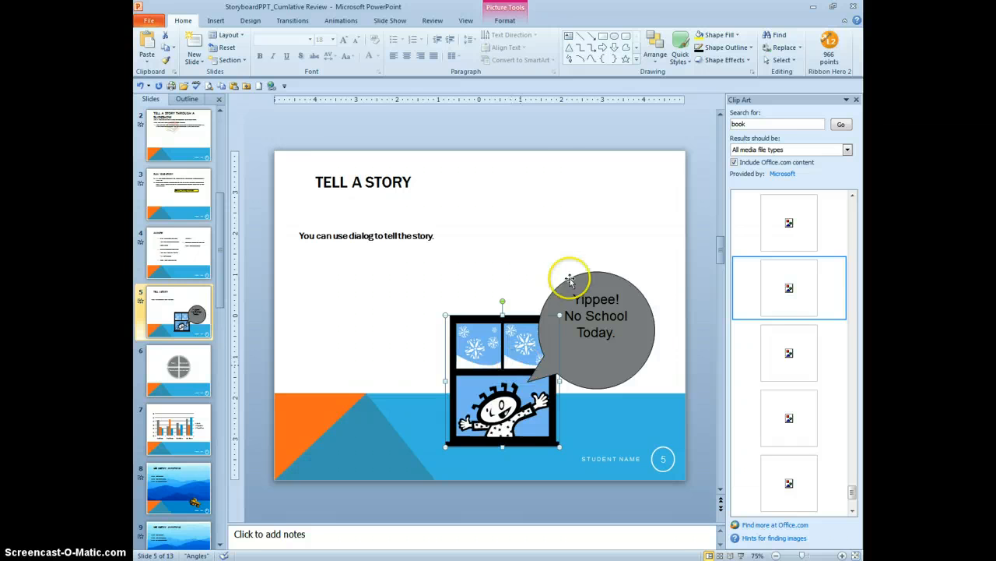
{"action": "left_click", "coordinate": [504, 20]}
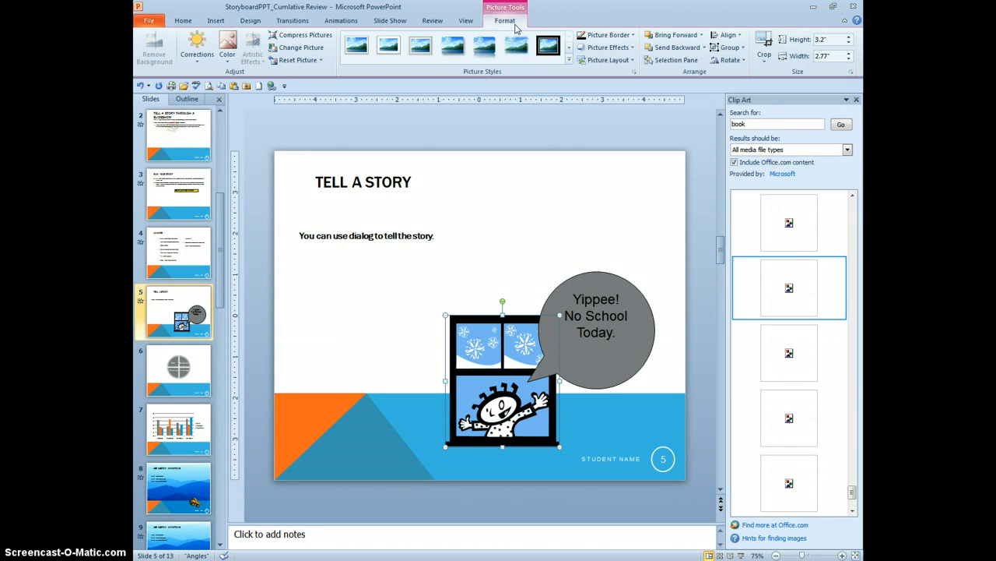
{"action": "mouse_move", "coordinate": [505, 74]}
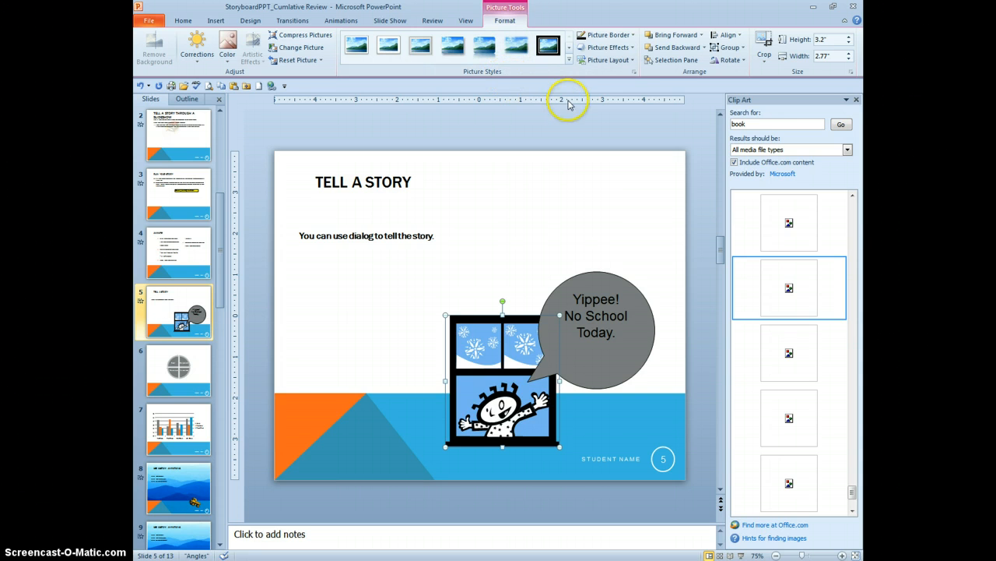
{"action": "mouse_move", "coordinate": [629, 83]}
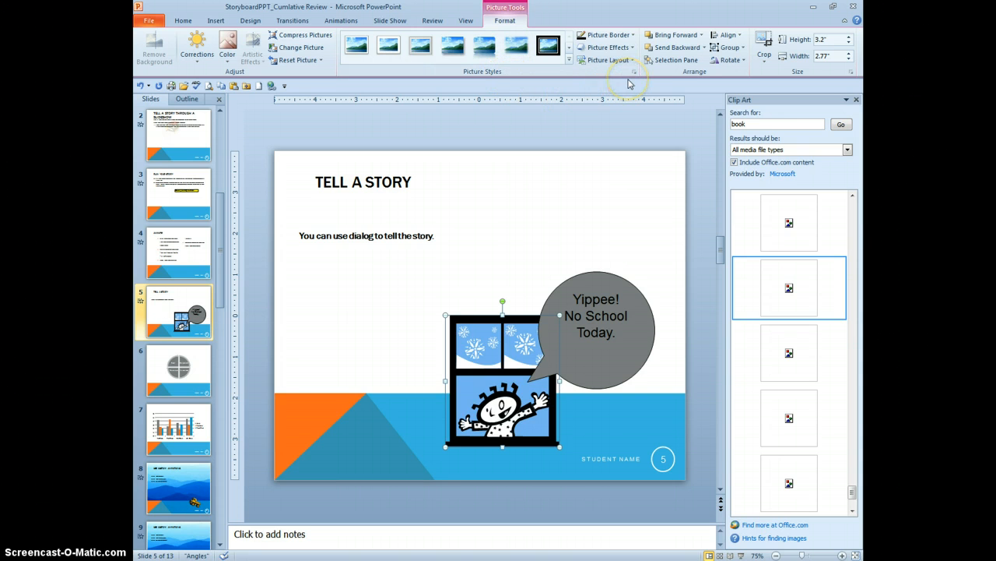
{"action": "left_click", "coordinate": [607, 48]}
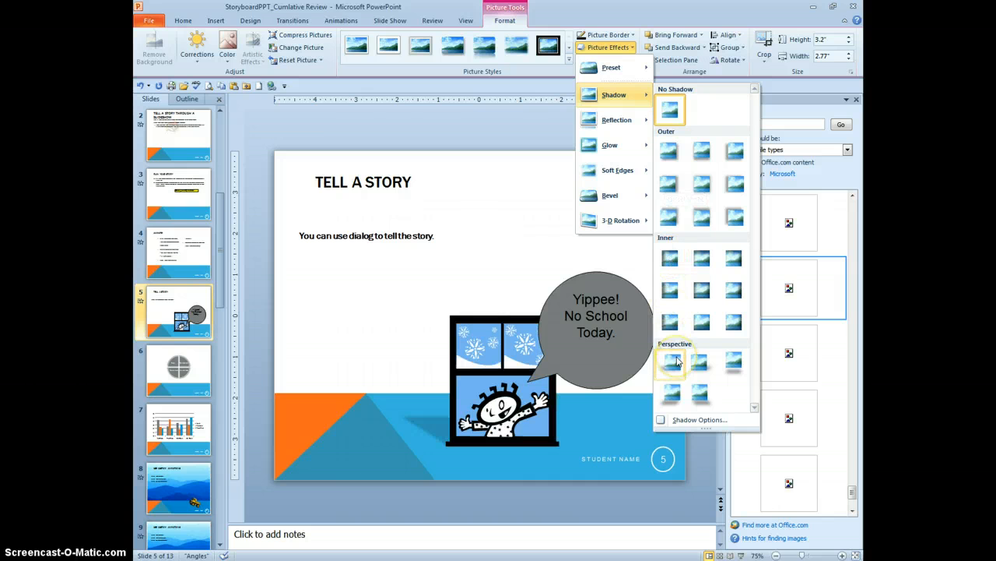
{"action": "mouse_move", "coordinate": [670, 361]}
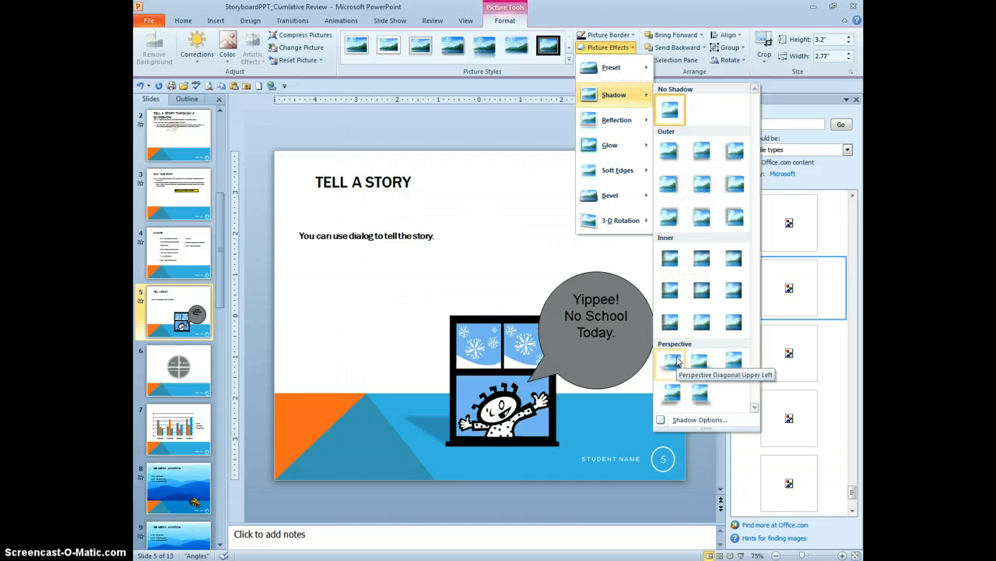
{"action": "mouse_move", "coordinate": [668, 362]}
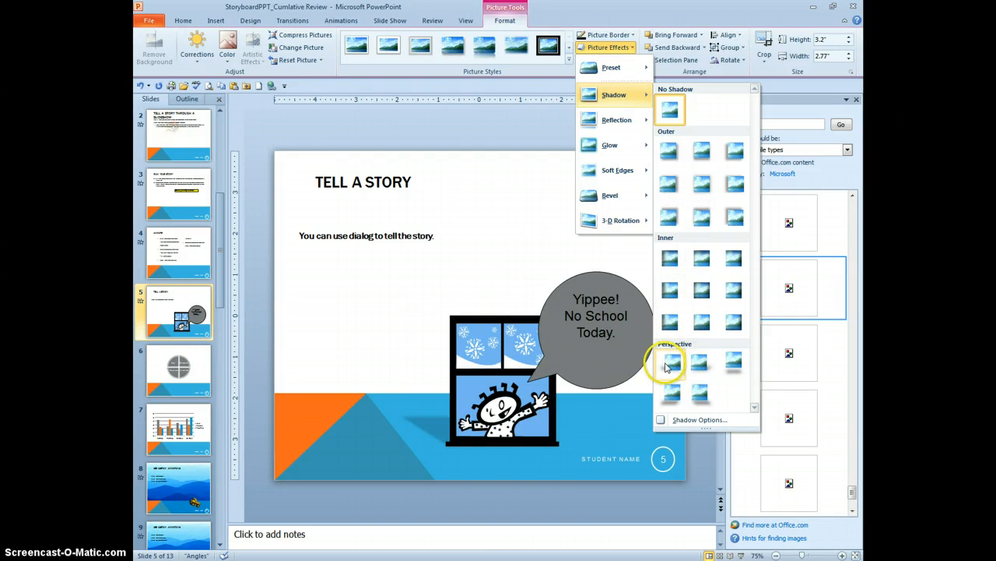
{"action": "mouse_move", "coordinate": [669, 362]}
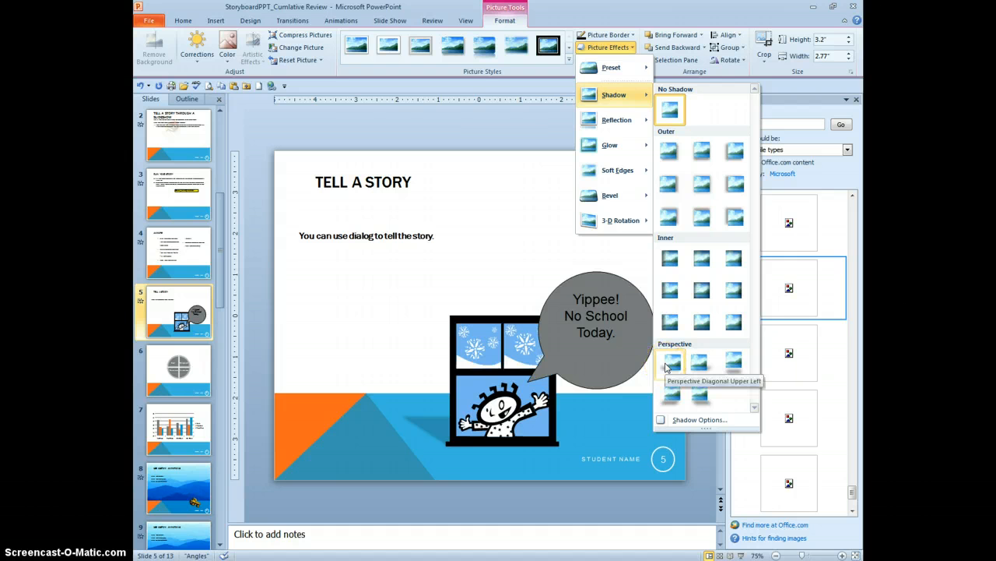
{"action": "left_click", "coordinate": [669, 362]}
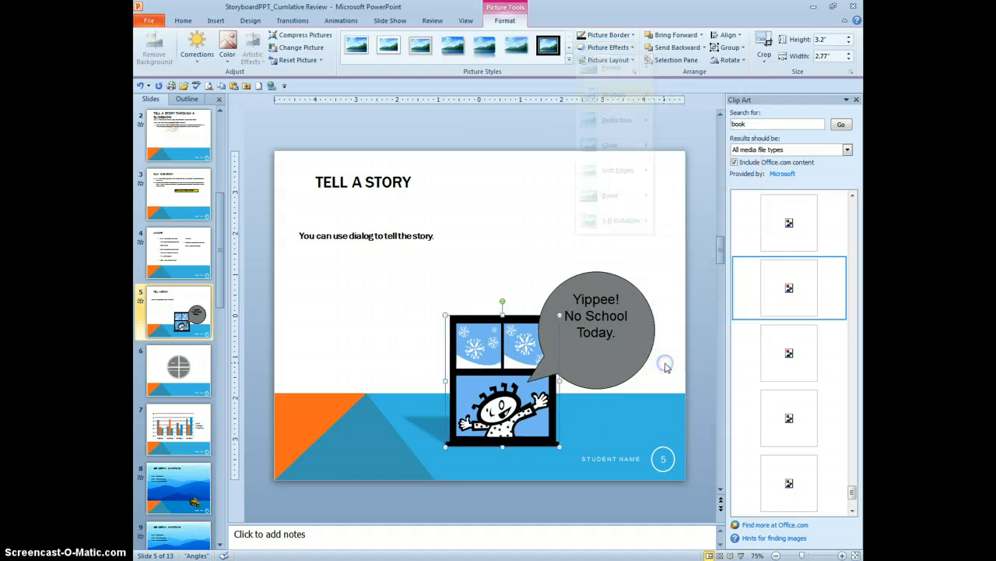
Step: Apply the Beveled Oval, Black picture style to the window cartoon
{"action": "left_click", "coordinate": [841, 124]}
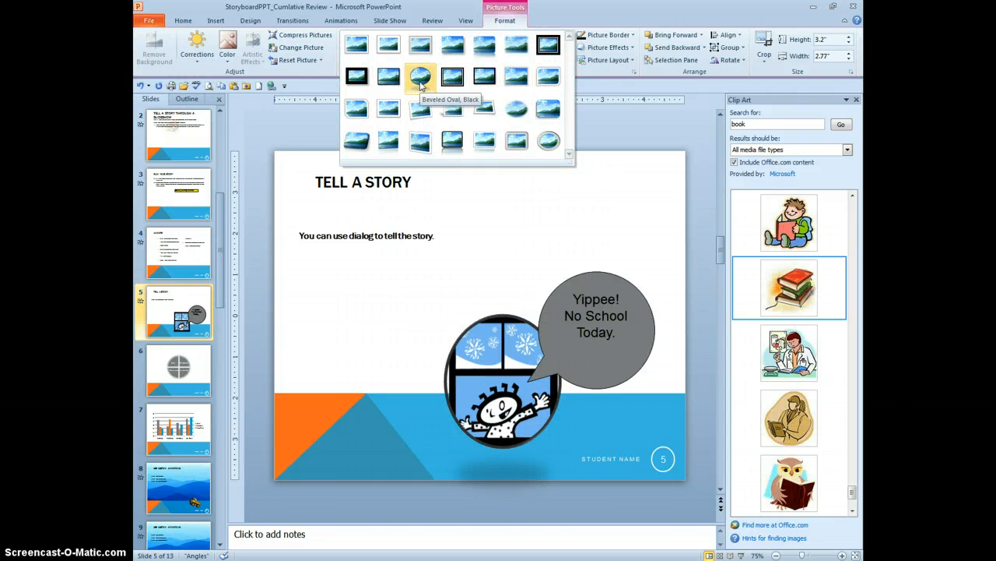
{"action": "left_click", "coordinate": [420, 76]}
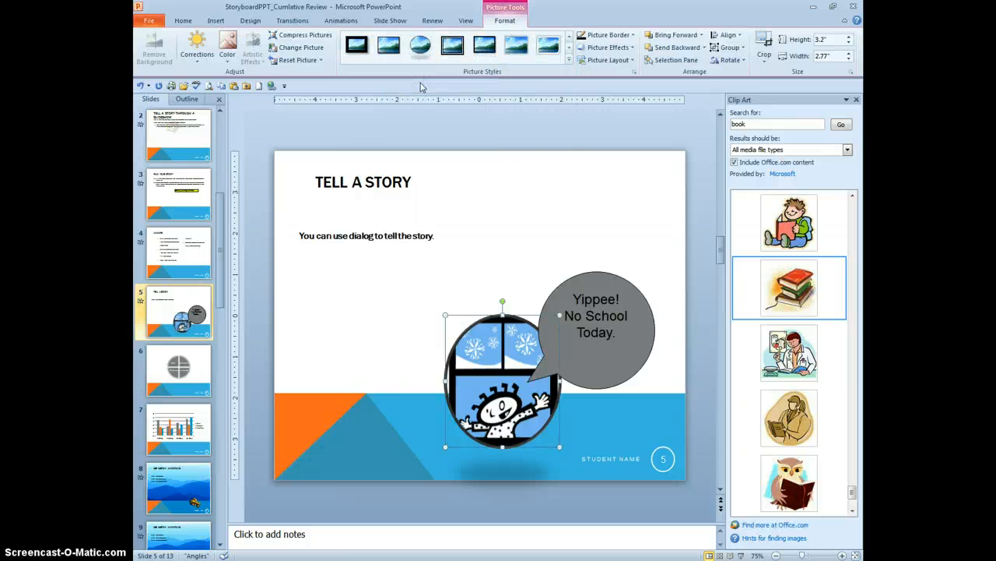
{"action": "mouse_move", "coordinate": [609, 228]}
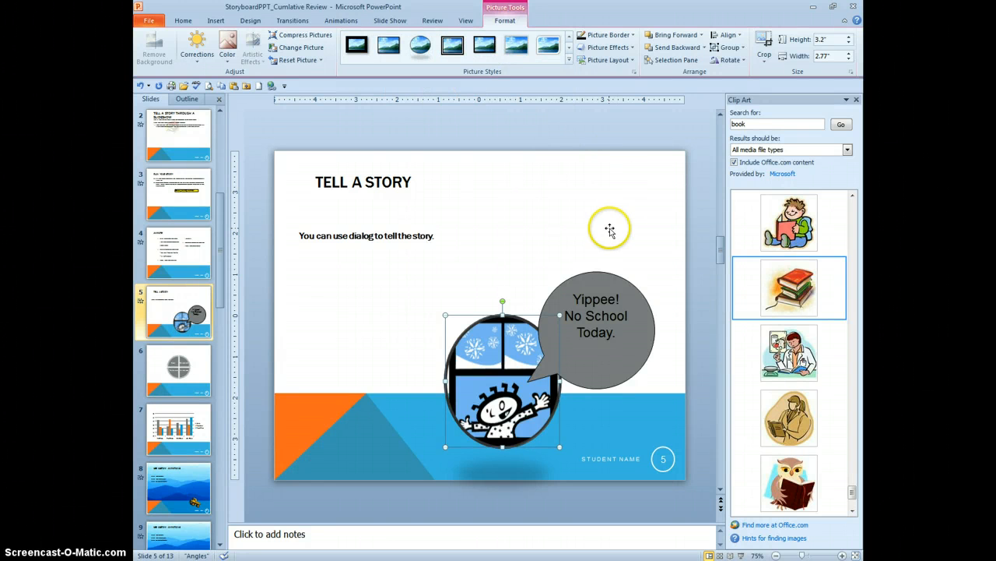
{"action": "mouse_move", "coordinate": [461, 225]}
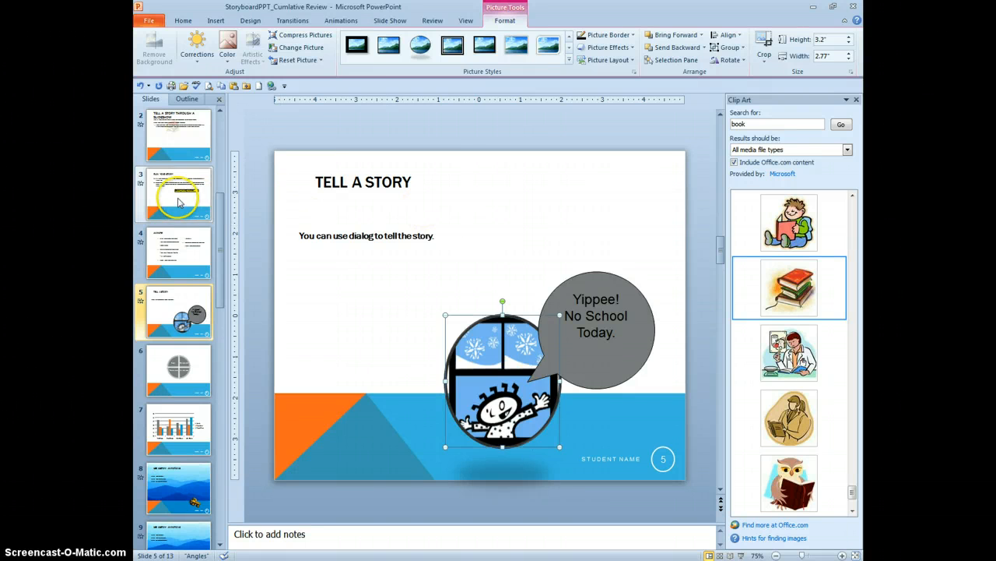
{"action": "left_click", "coordinate": [174, 194]}
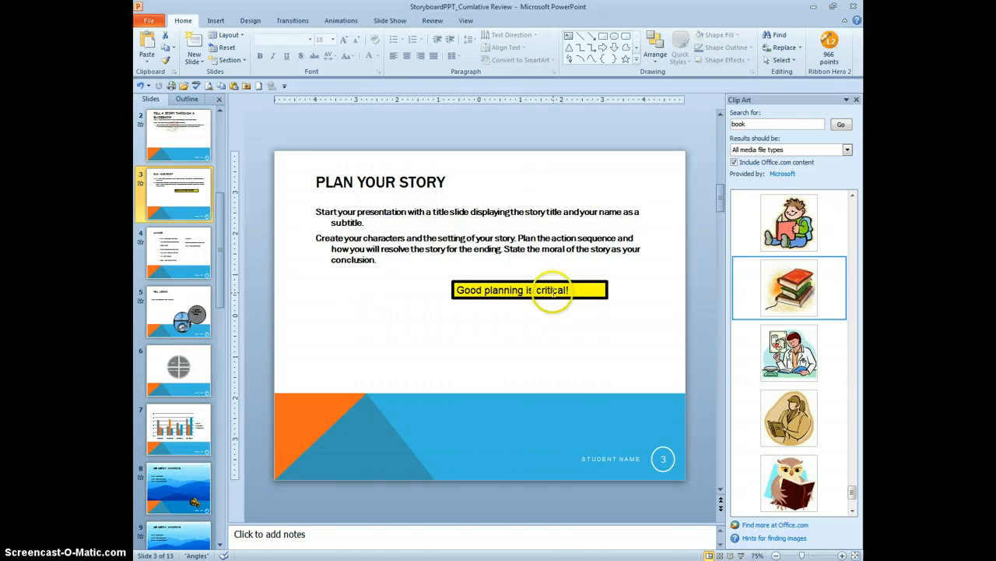
{"action": "left_click", "coordinate": [529, 289]}
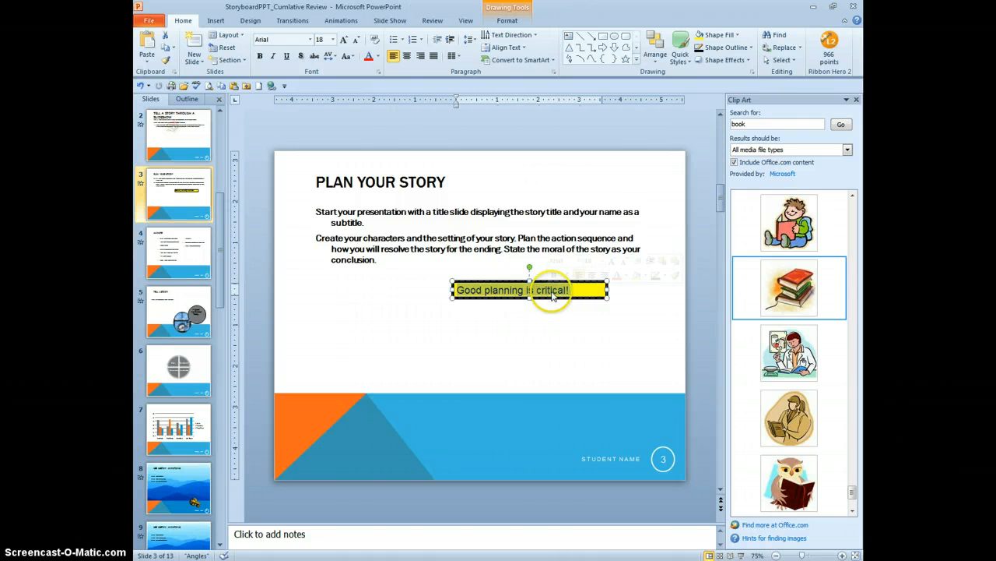
{"action": "mouse_move", "coordinate": [497, 169]}
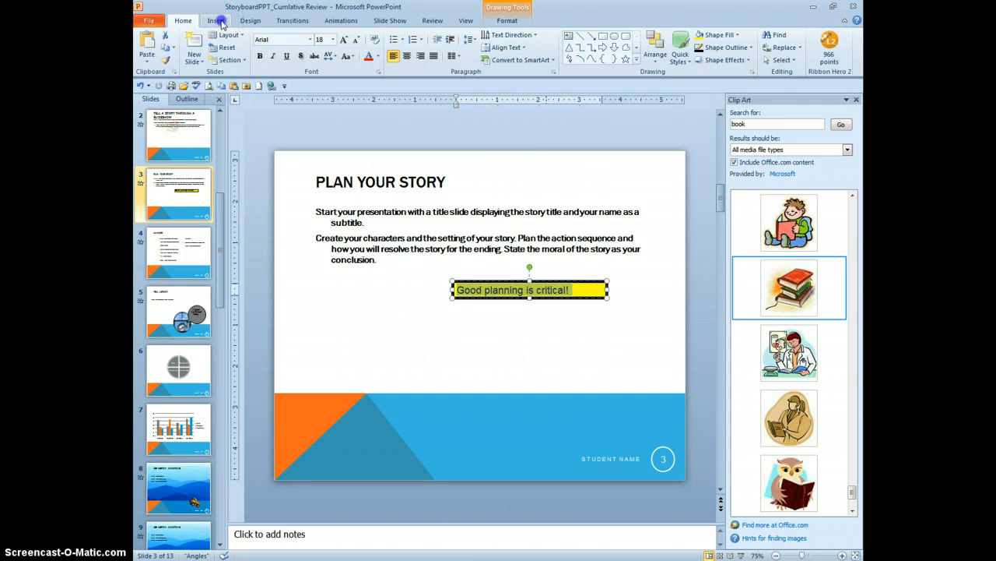
{"action": "left_click", "coordinate": [215, 20]}
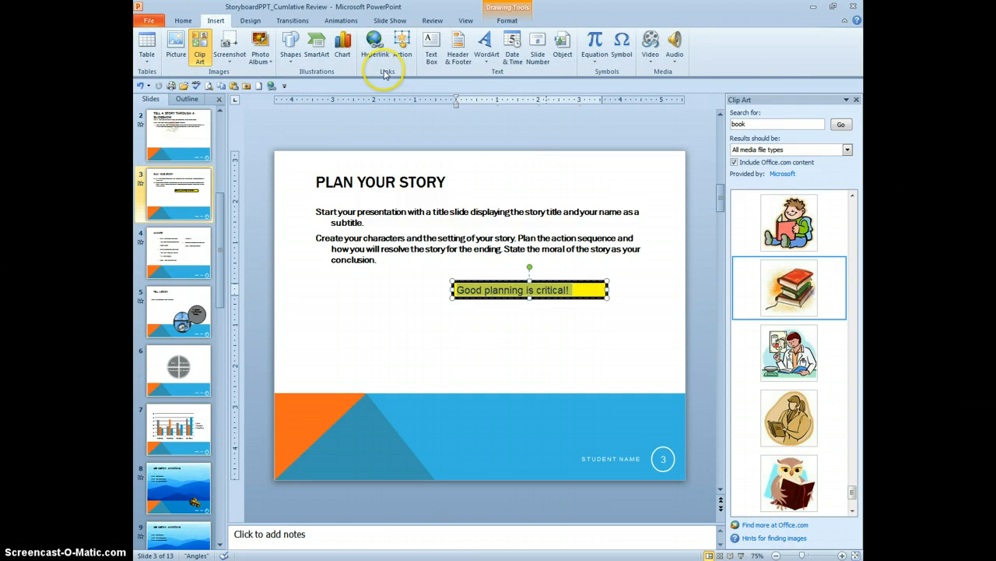
{"action": "left_click", "coordinate": [375, 43]}
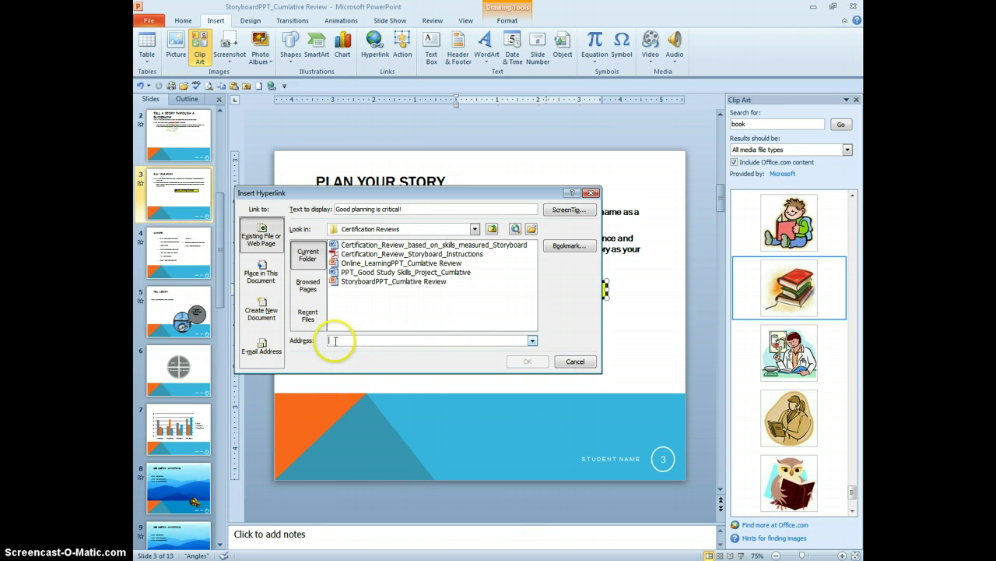
{"action": "type", "text": "http://www.ncsecu.org/"}
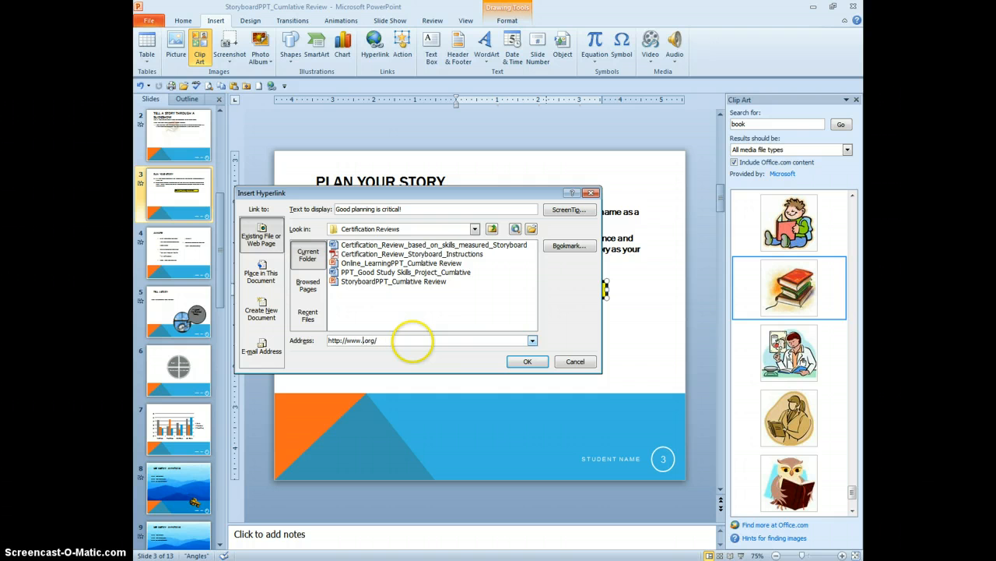
{"action": "type", "text": "google"}
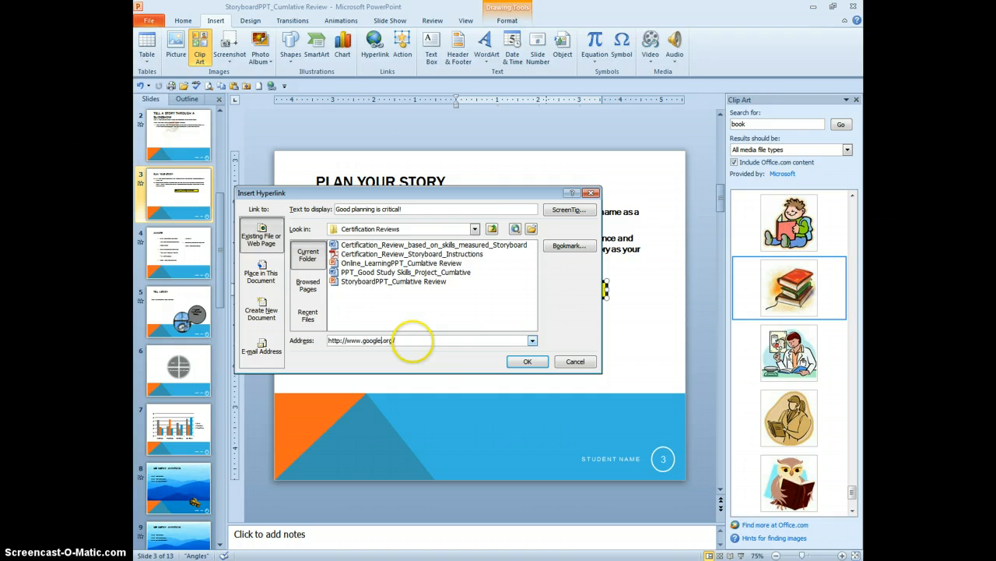
{"action": "left_click", "coordinate": [527, 361]}
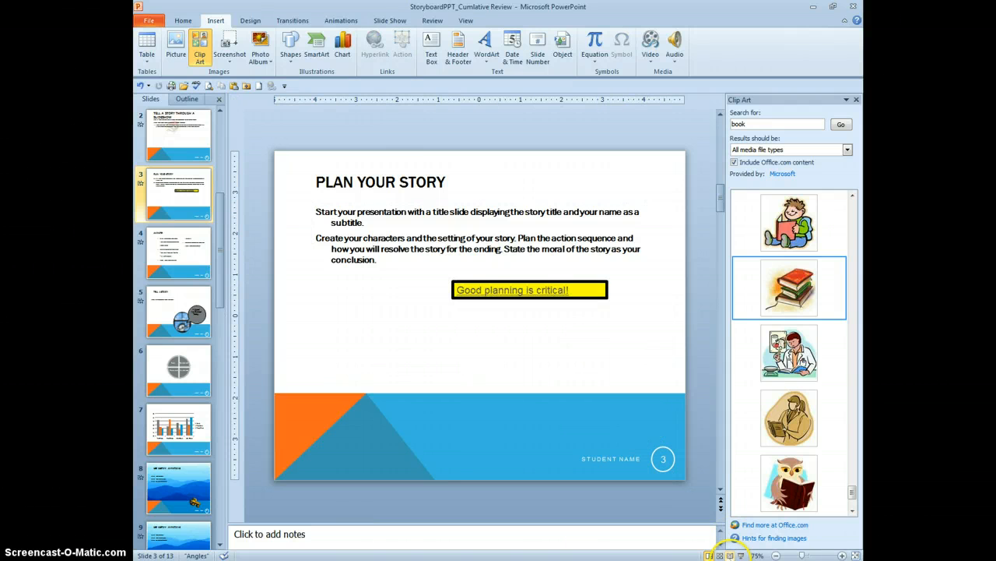
{"action": "key", "text": "F5"}
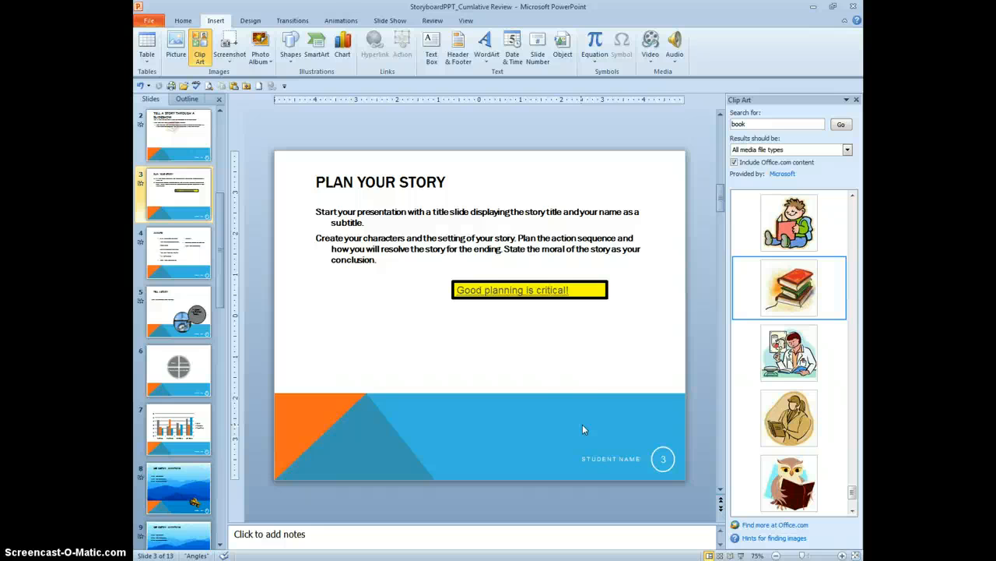
{"action": "mouse_move", "coordinate": [220, 290]}
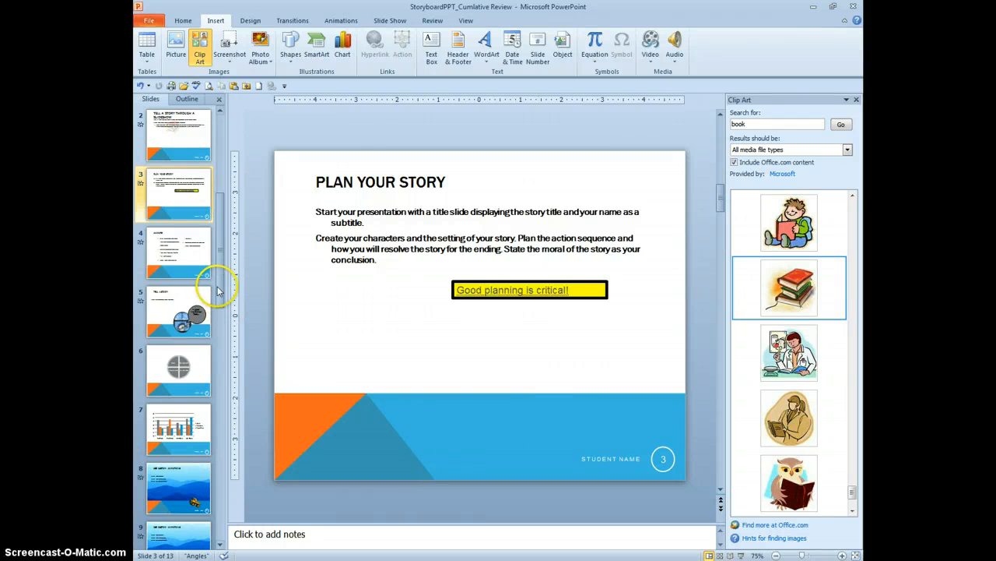
Step: Open slide 12, select the student photo and preview its recolour options
{"action": "scroll", "scroll_direction": "down", "scroll_amount": 3}
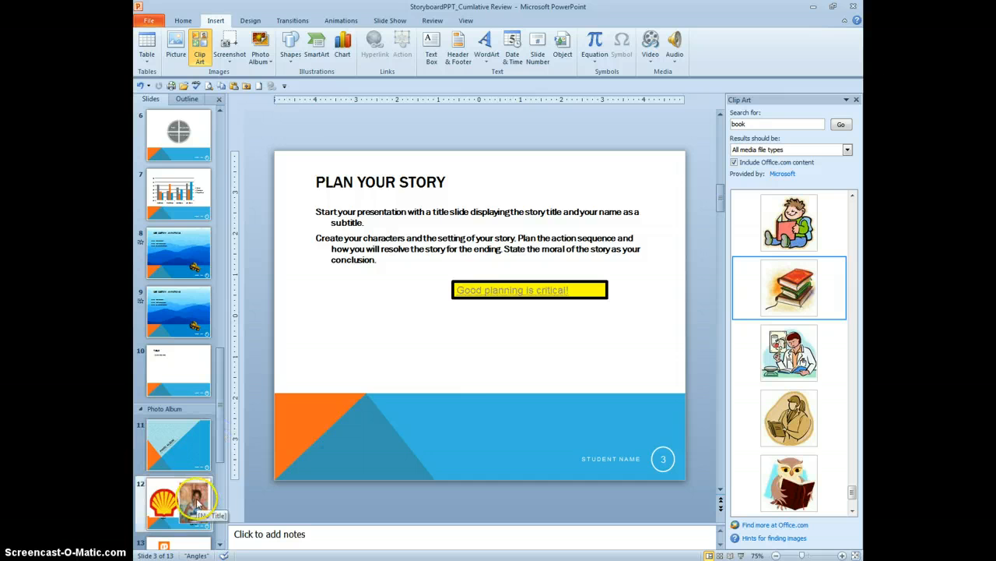
{"action": "left_click", "coordinate": [178, 502]}
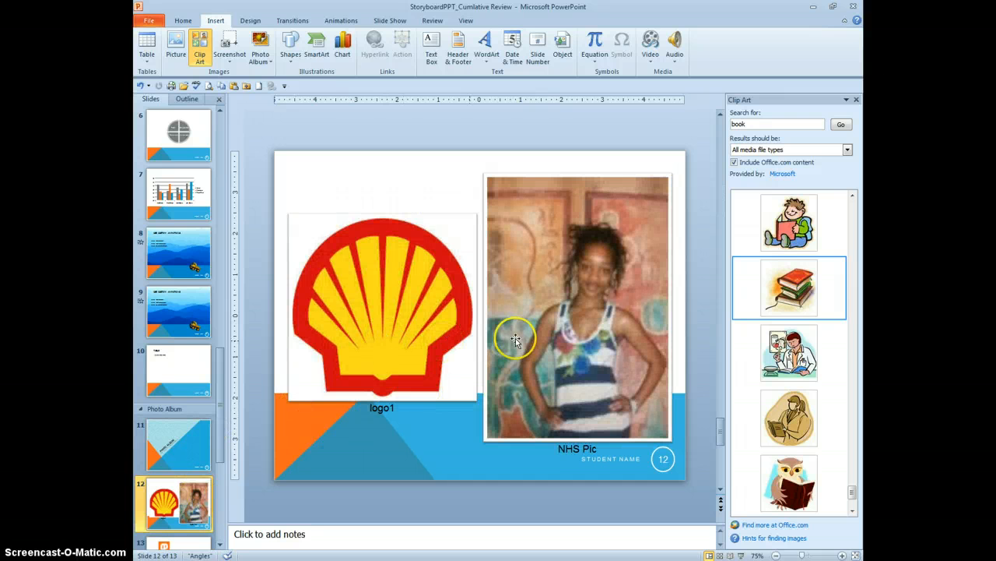
{"action": "left_click", "coordinate": [568, 346]}
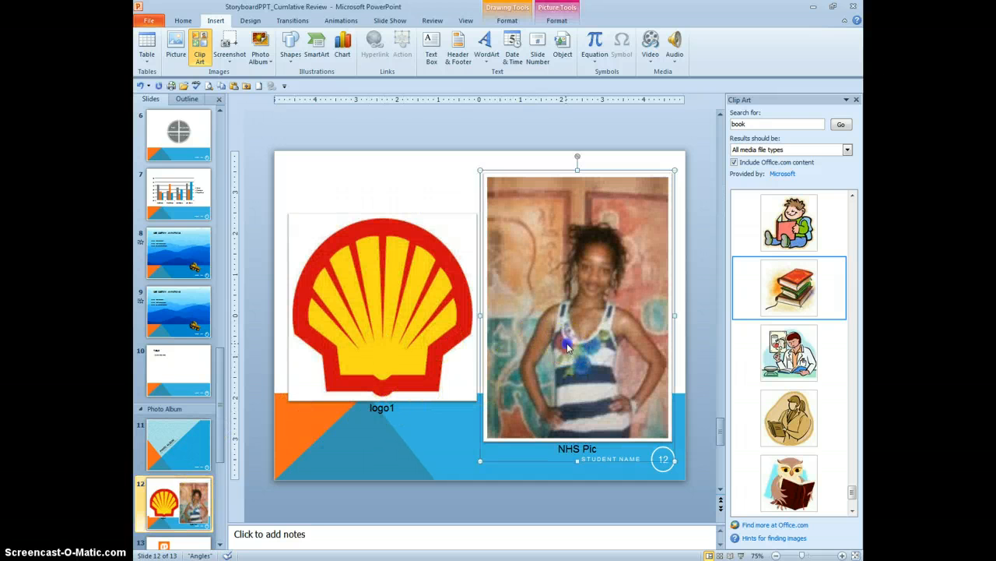
{"action": "mouse_move", "coordinate": [532, 94]}
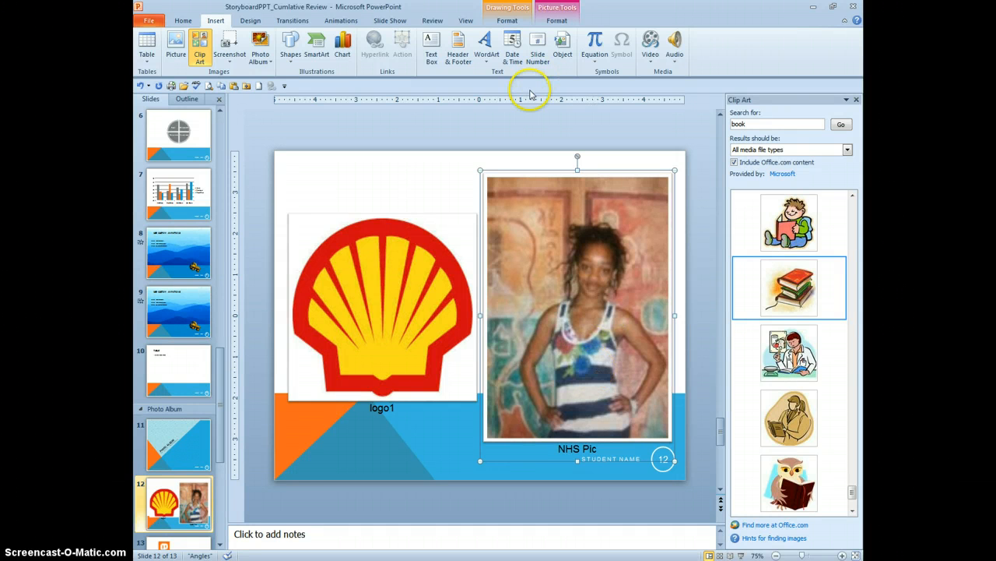
{"action": "mouse_move", "coordinate": [524, 84]}
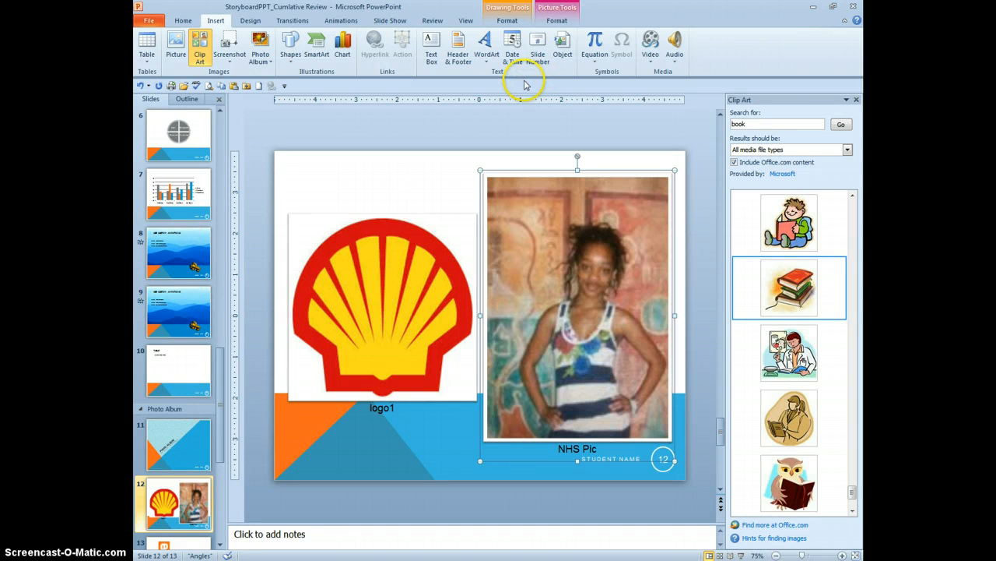
{"action": "mouse_move", "coordinate": [615, 70]}
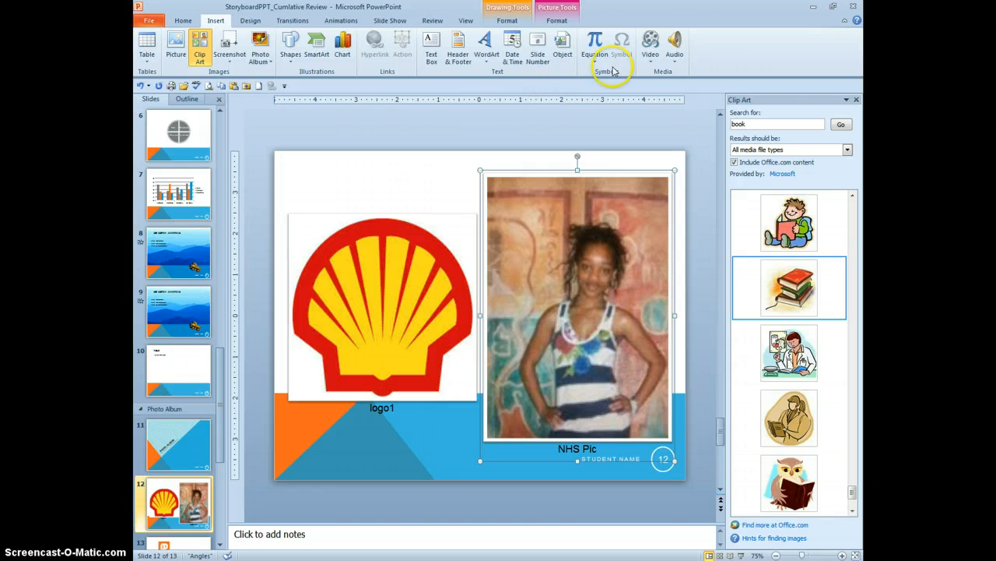
{"action": "left_click", "coordinate": [557, 21]}
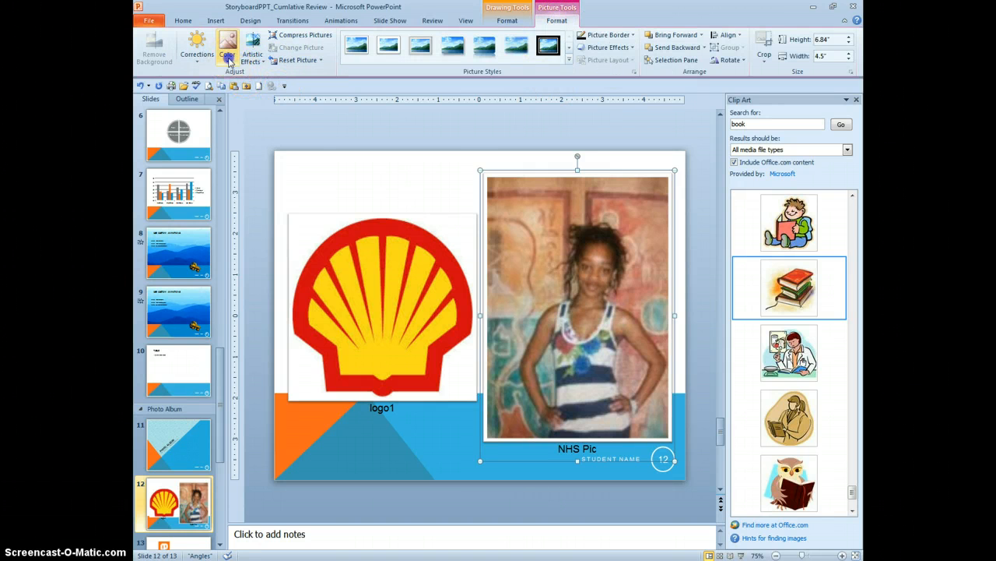
{"action": "left_click", "coordinate": [227, 46]}
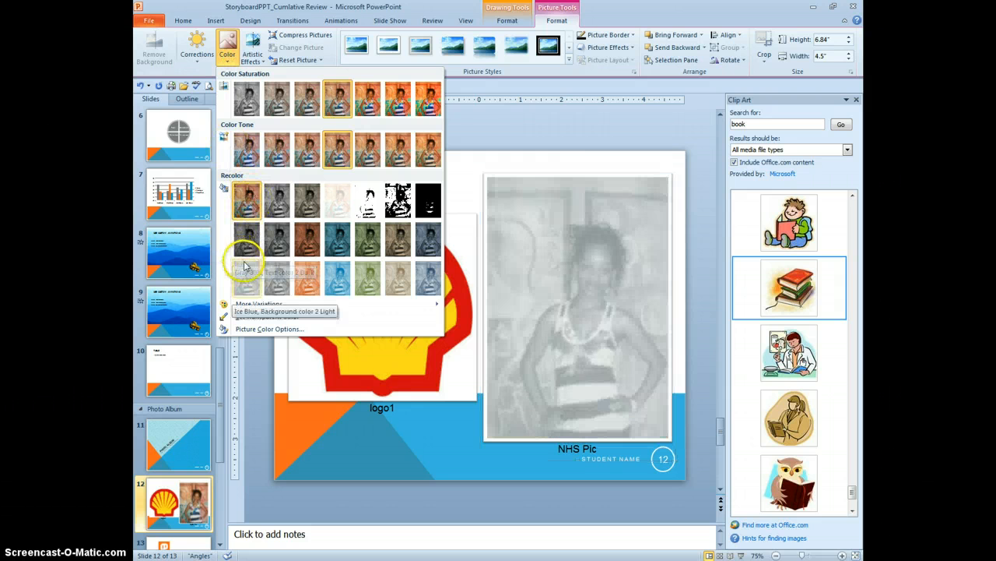
{"action": "mouse_move", "coordinate": [338, 201]}
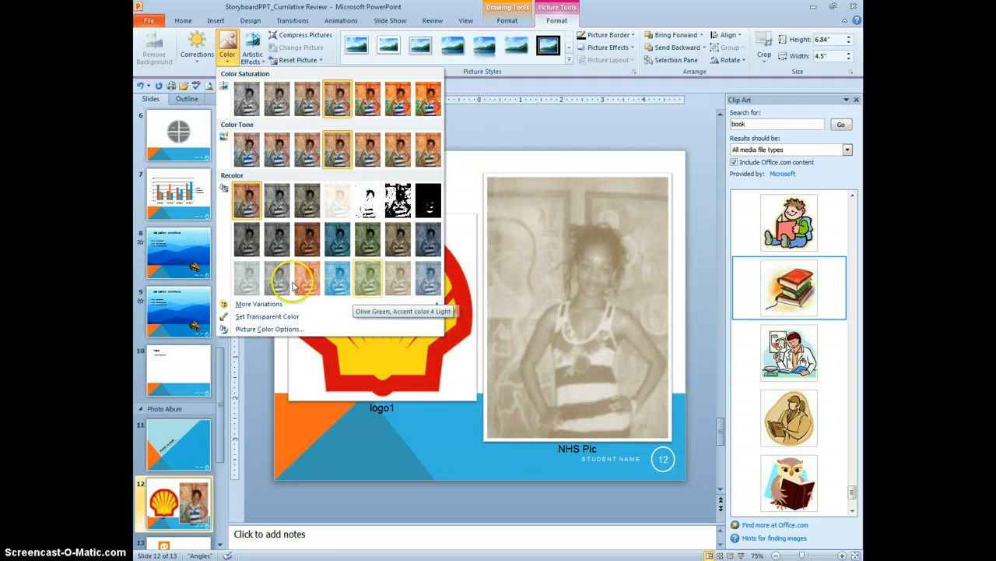
{"action": "mouse_move", "coordinate": [277, 278]}
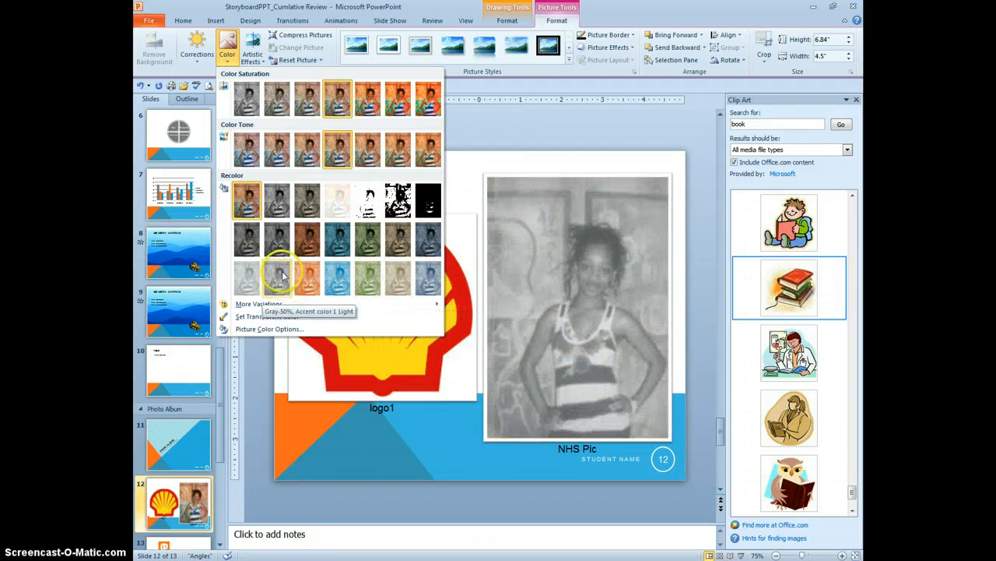
{"action": "mouse_move", "coordinate": [247, 278]}
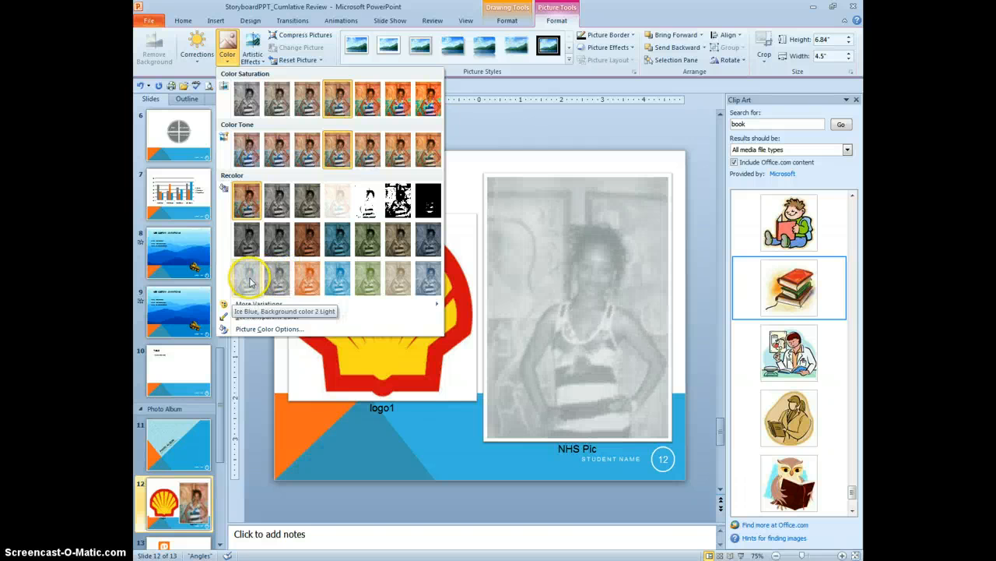
{"action": "left_click", "coordinate": [246, 98]}
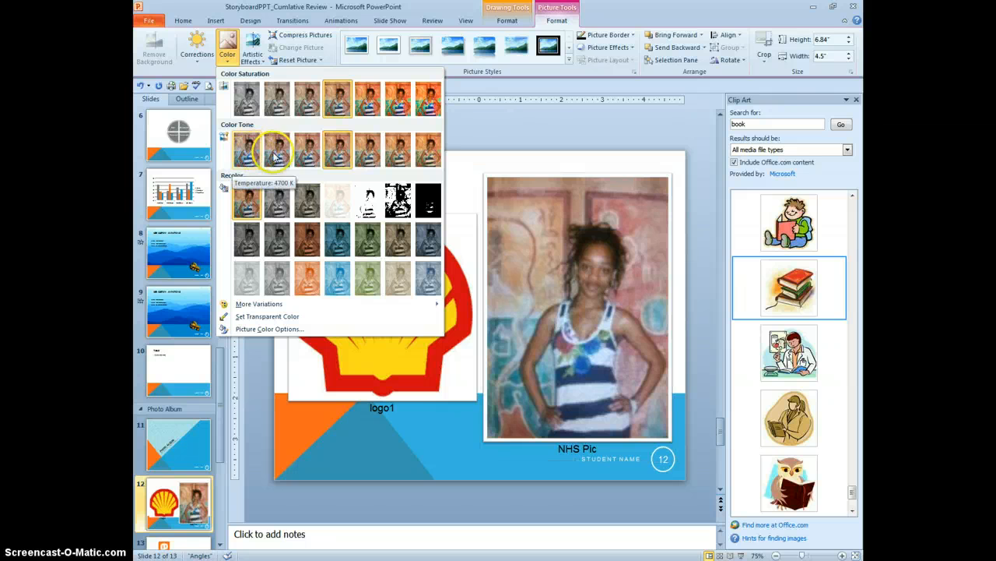
{"action": "mouse_move", "coordinate": [367, 200]}
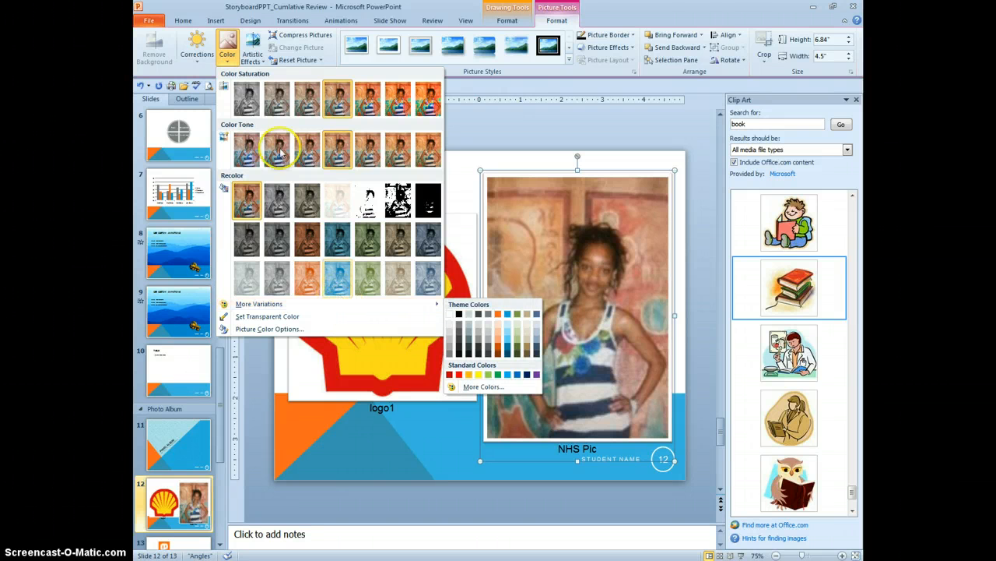
Step: Preview Artistic Effects and Corrections on the photo, closing without applying changes
{"action": "left_click", "coordinate": [252, 47]}
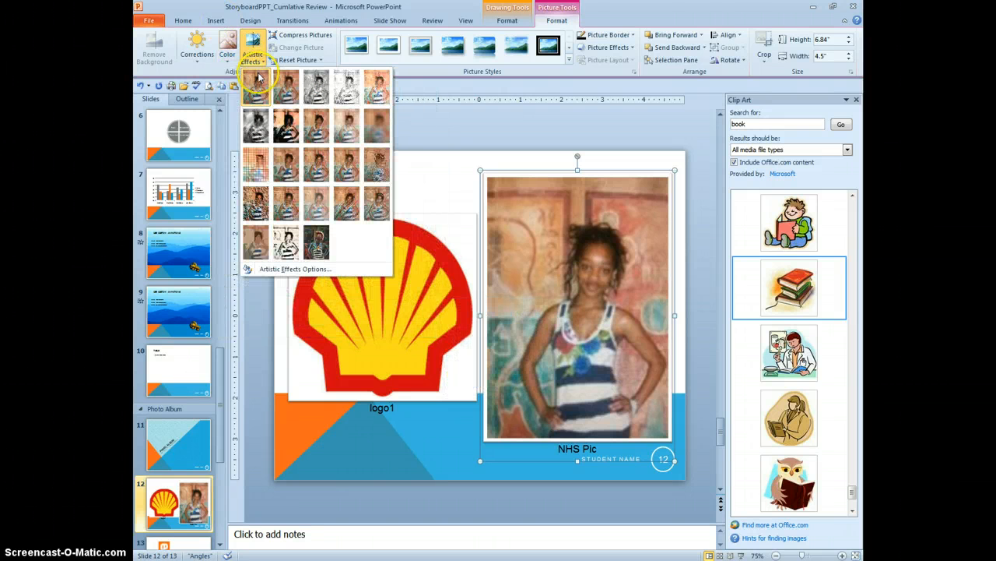
{"action": "left_click", "coordinate": [316, 87]}
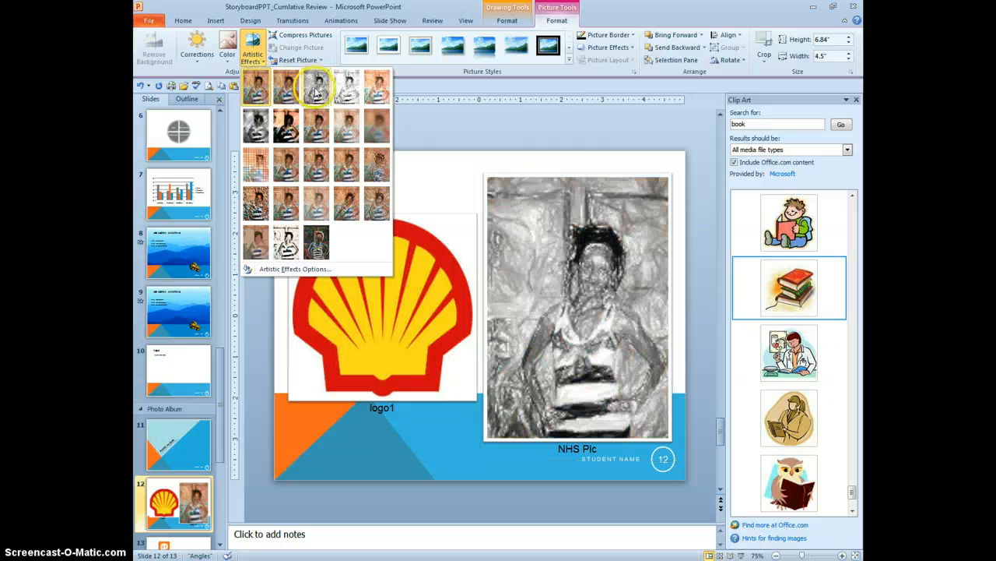
{"action": "left_click", "coordinate": [196, 47]}
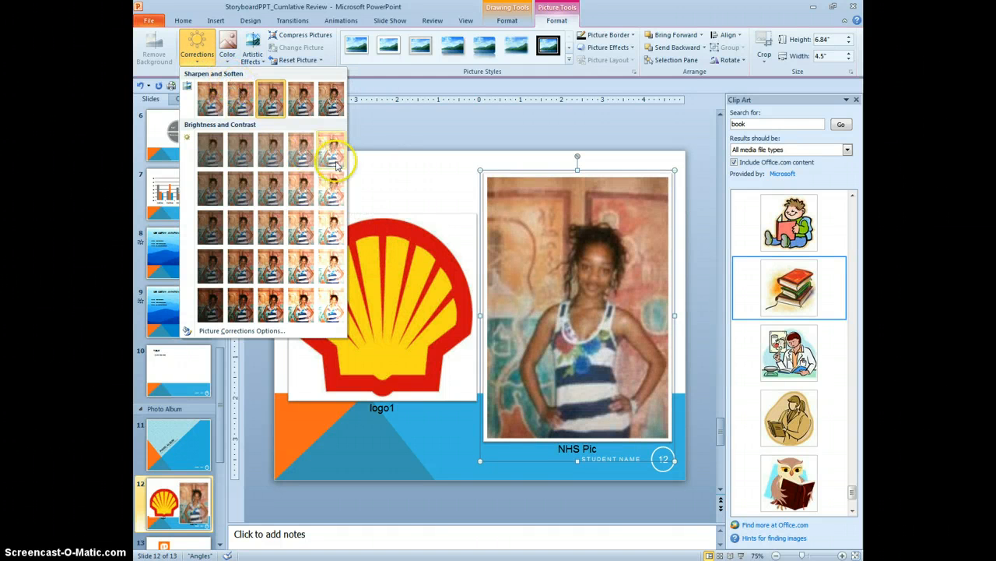
{"action": "left_click", "coordinate": [331, 149]}
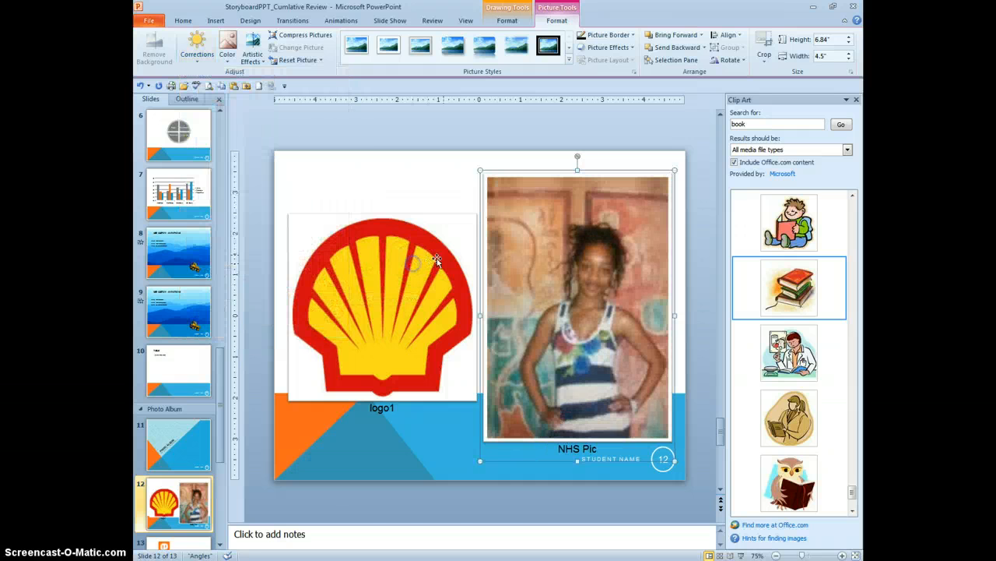
Step: Use Set Transparent Color to make the shell logo's yellow areas transparent
{"action": "left_click", "coordinate": [382, 304]}
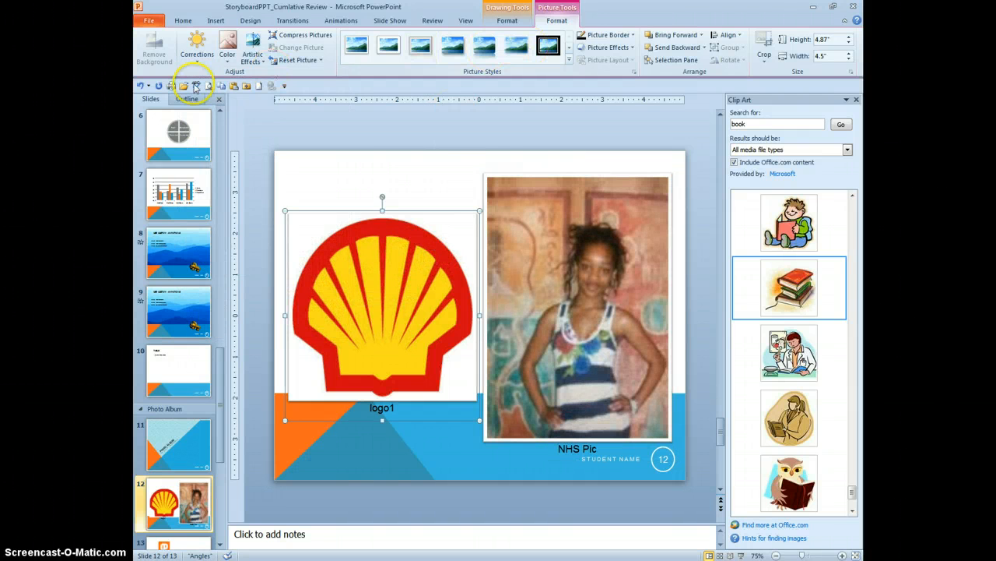
{"action": "left_click", "coordinate": [227, 47]}
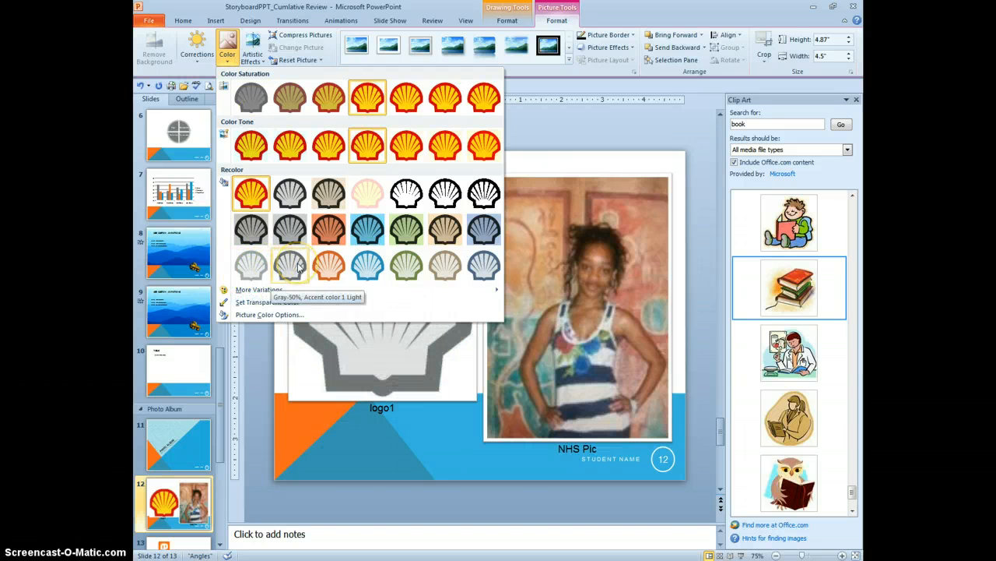
{"action": "mouse_move", "coordinate": [366, 194]}
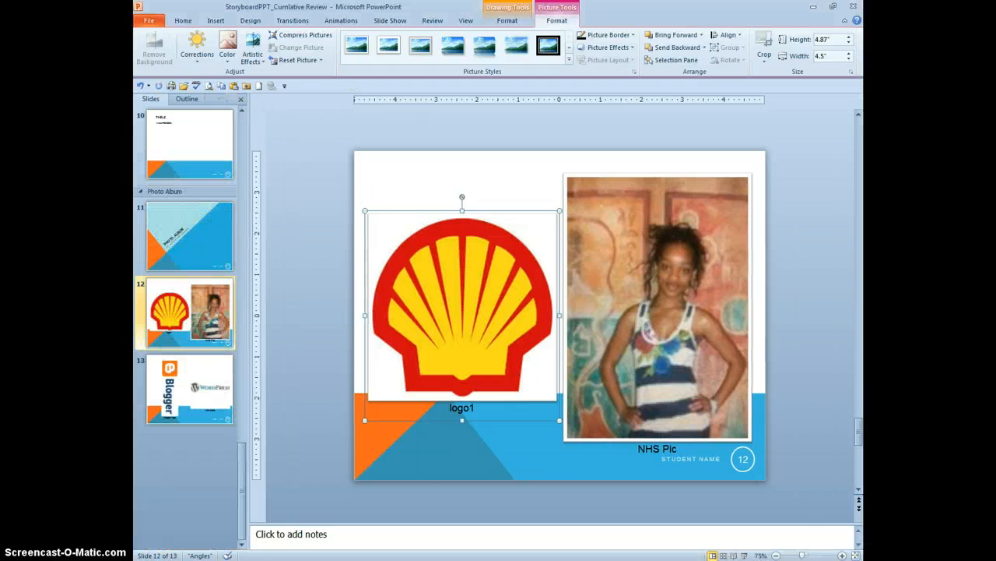
{"action": "mouse_move", "coordinate": [489, 325]}
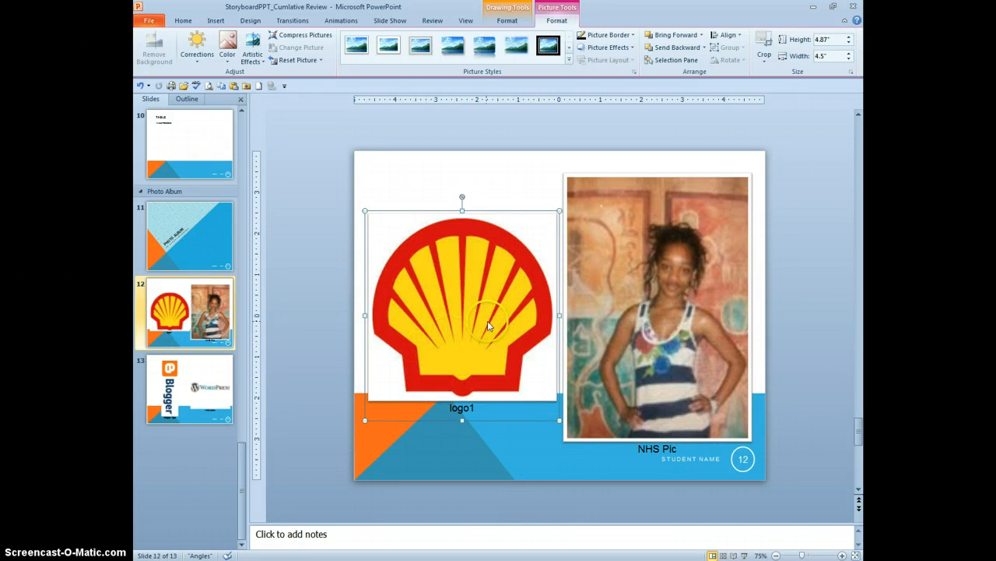
{"action": "mouse_move", "coordinate": [556, 336]}
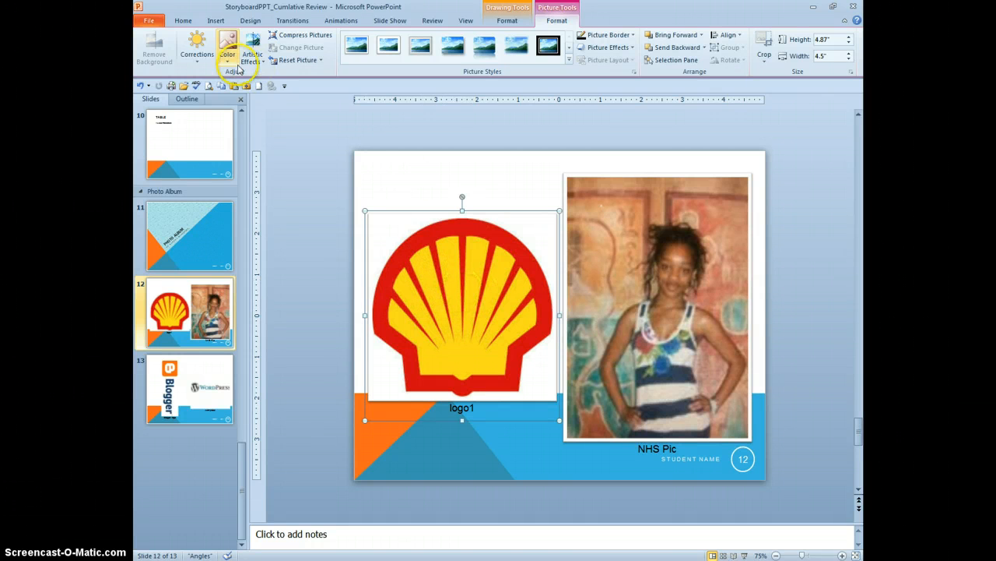
{"action": "left_click", "coordinate": [226, 46]}
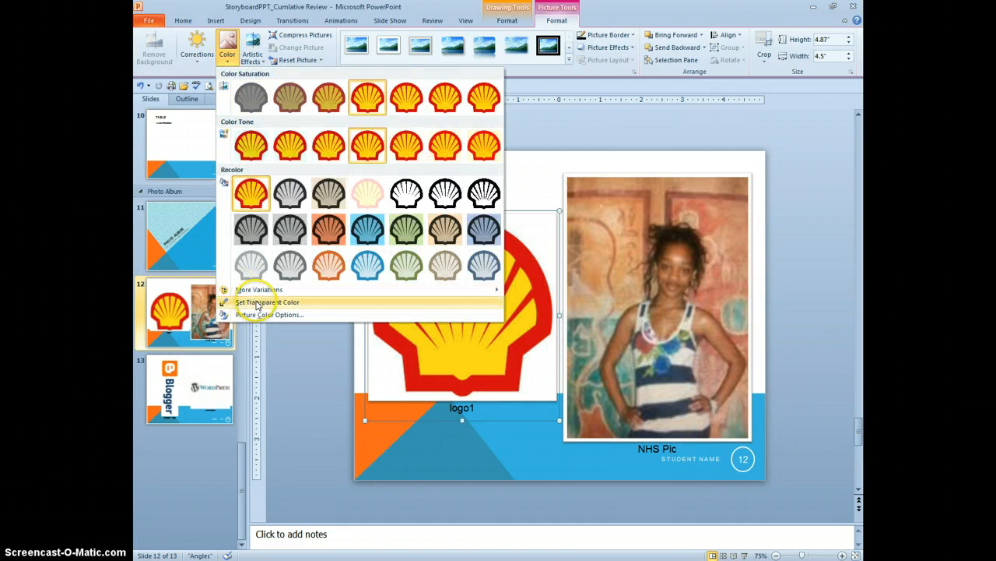
{"action": "left_click", "coordinate": [267, 302]}
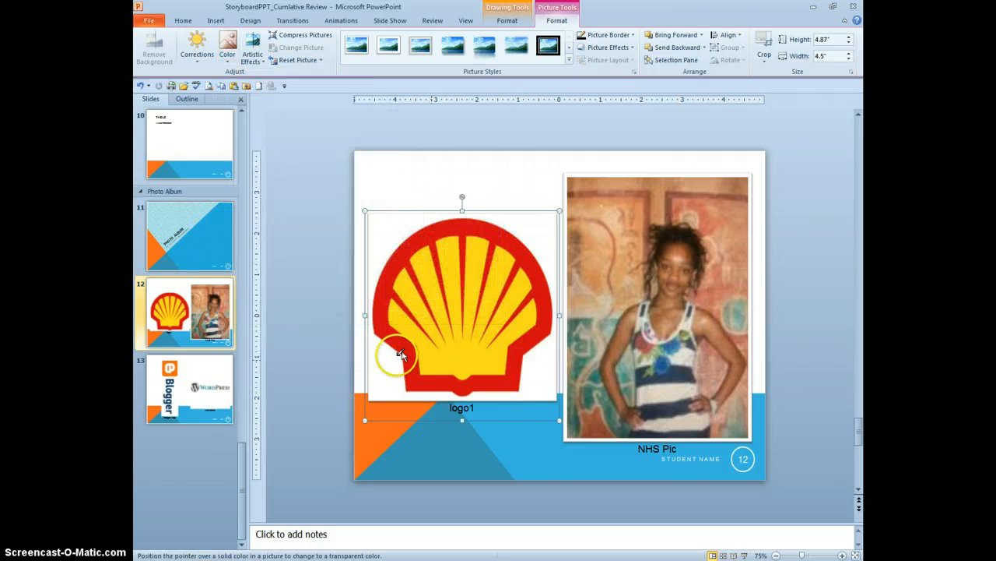
{"action": "left_click", "coordinate": [401, 355]}
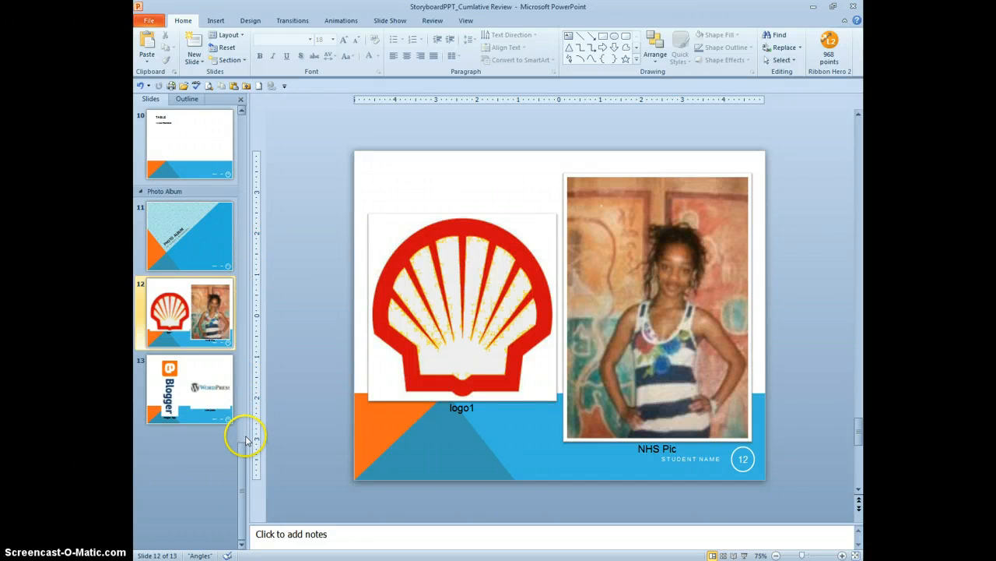
Step: On slide 6, select the cycle diagram's 'Excel' item so it can become Transitions
{"action": "scroll", "scroll_direction": "up", "scroll_amount": 3}
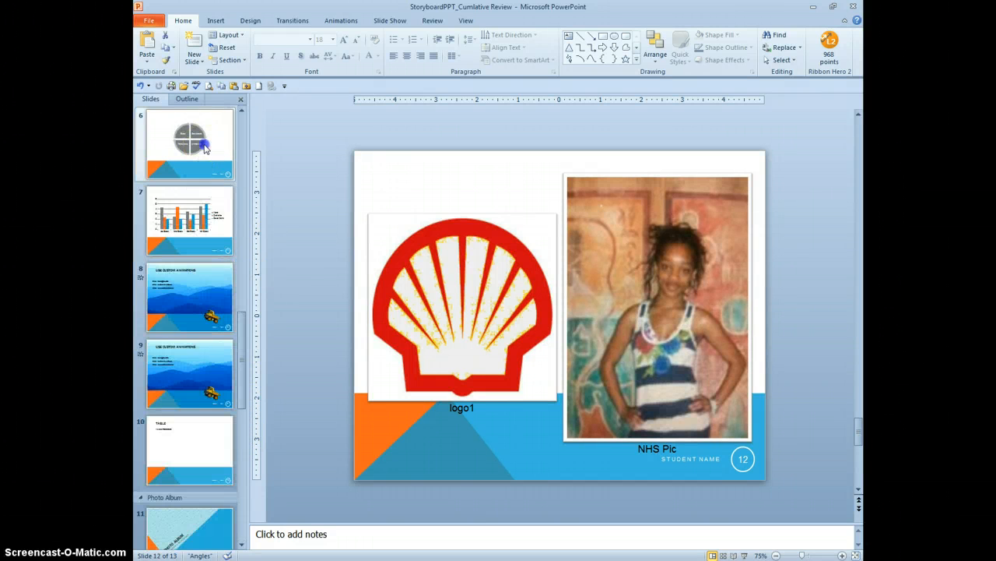
{"action": "left_click", "coordinate": [189, 139]}
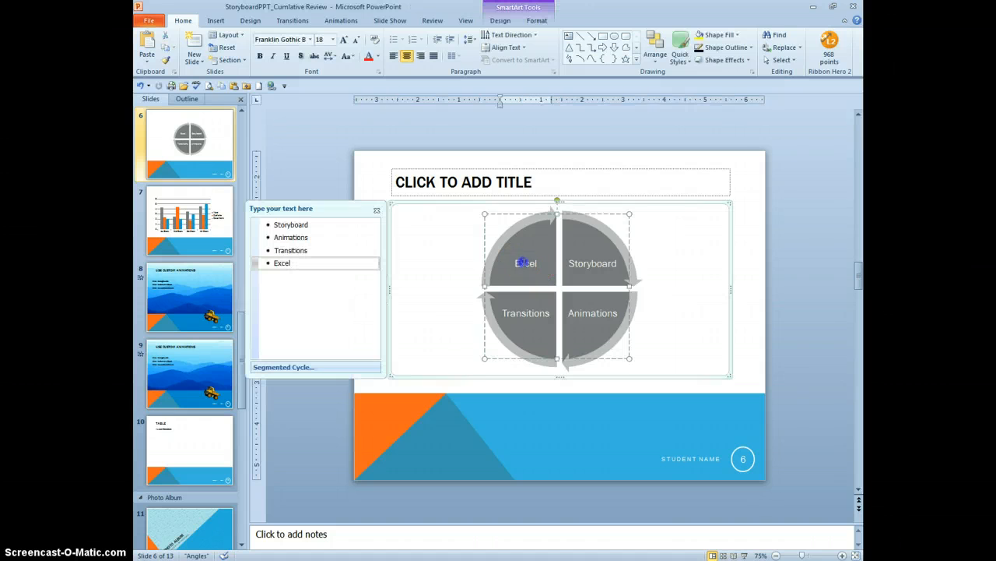
{"action": "left_click", "coordinate": [526, 263]}
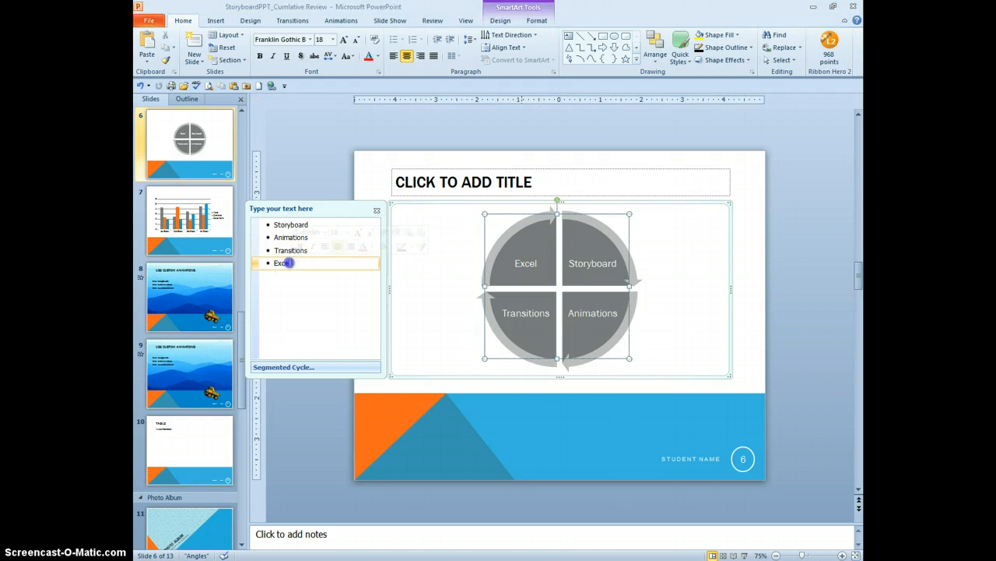
{"action": "double_click", "coordinate": [281, 263]}
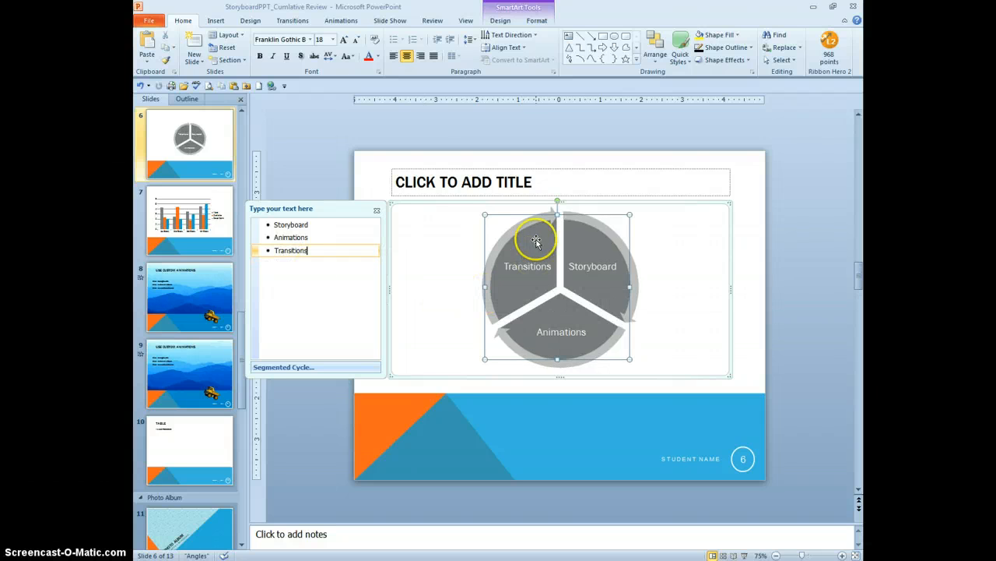
{"action": "mouse_move", "coordinate": [572, 276]}
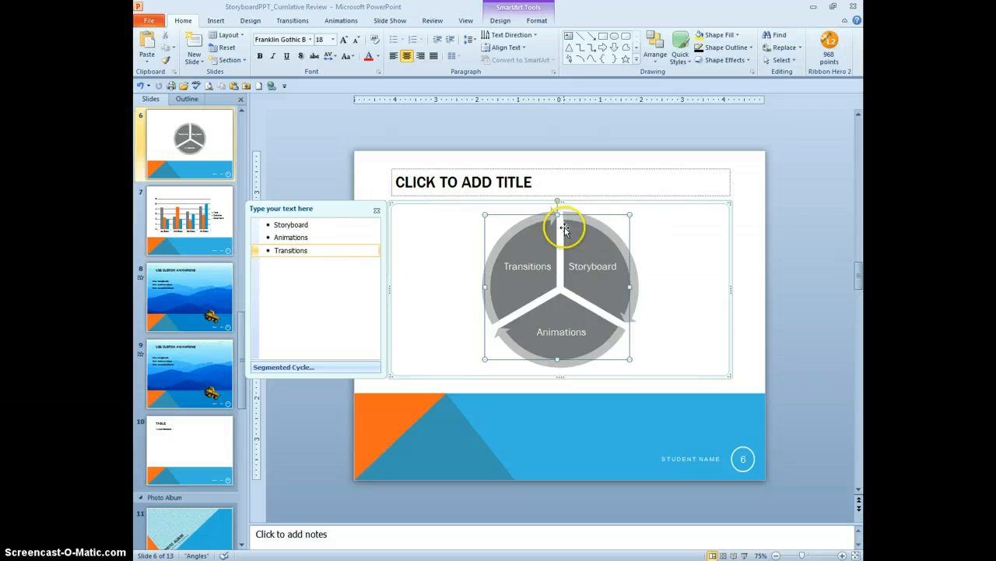
Step: Switch the slide 6 SmartArt to the Basic Cycle layout and deselect it
{"action": "left_click", "coordinate": [501, 20]}
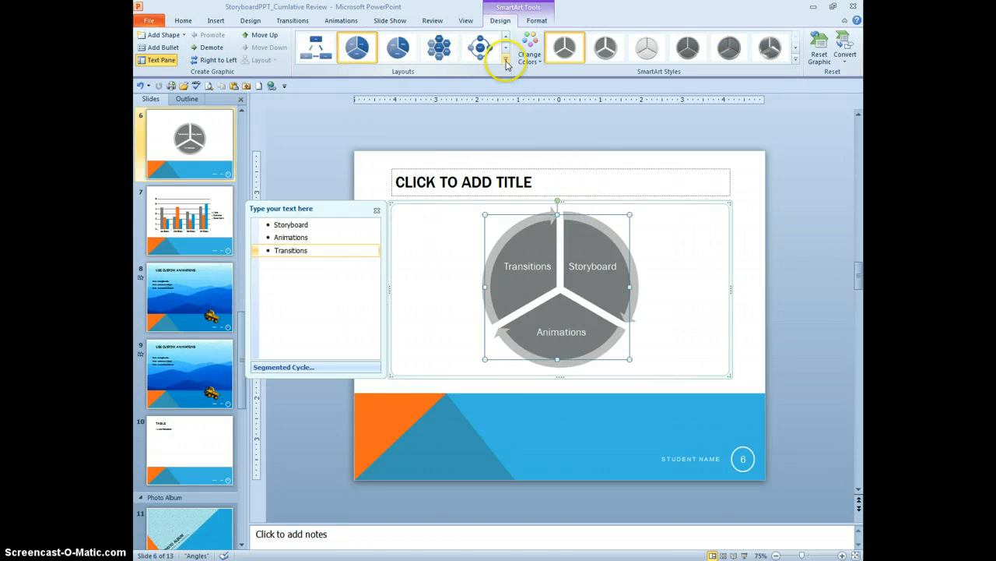
{"action": "left_click", "coordinate": [506, 60]}
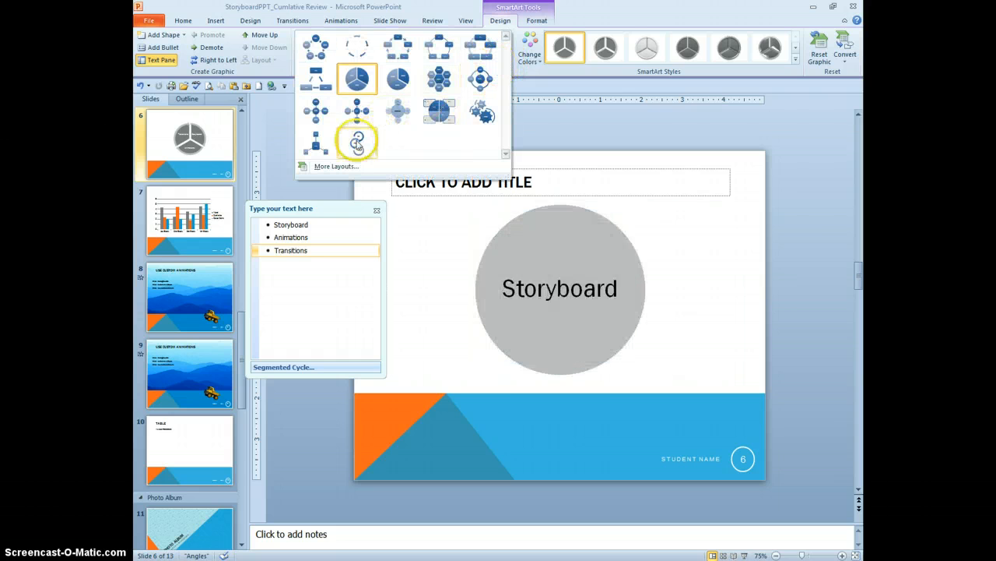
{"action": "left_click", "coordinate": [356, 64]}
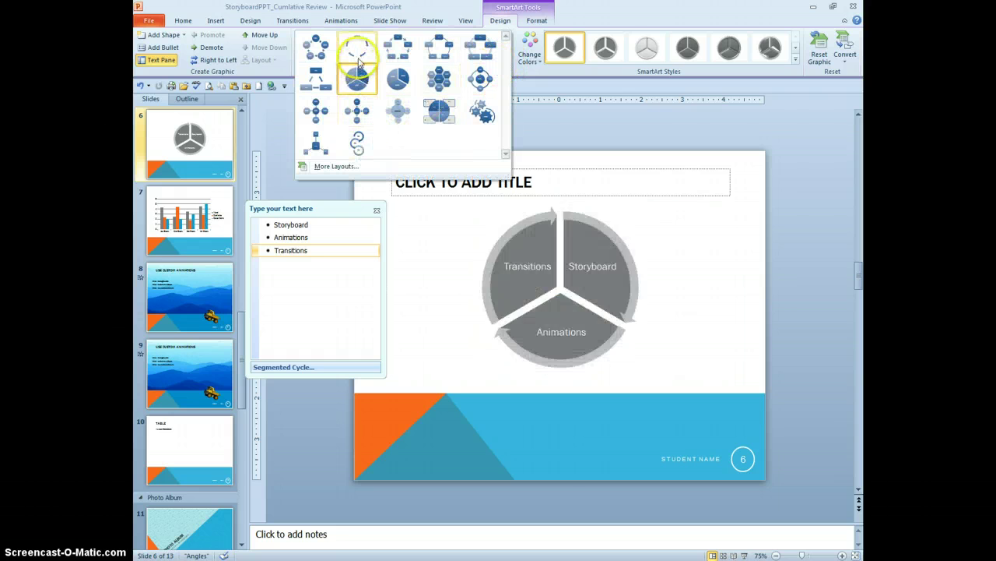
{"action": "left_click", "coordinate": [356, 58]}
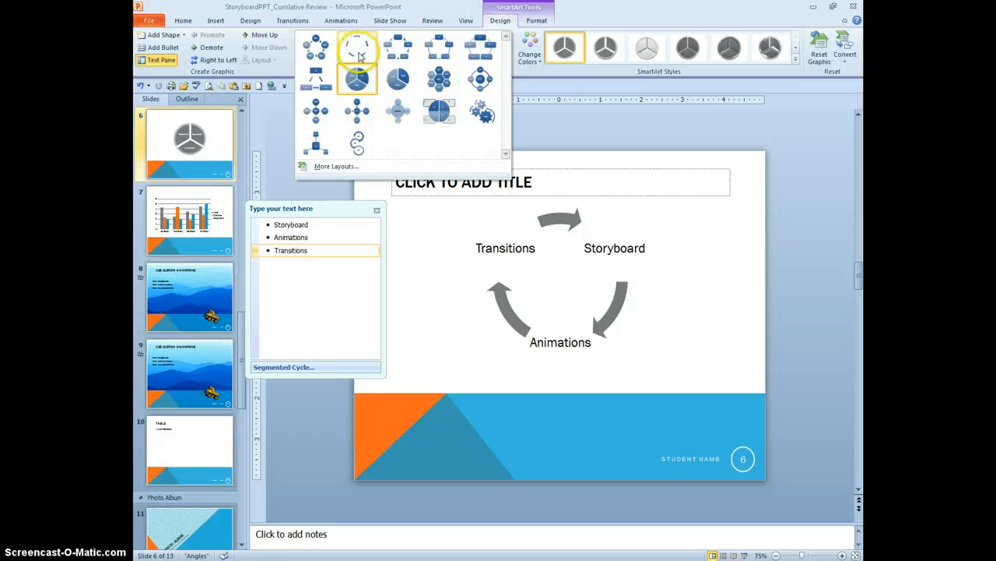
{"action": "left_click", "coordinate": [358, 48]}
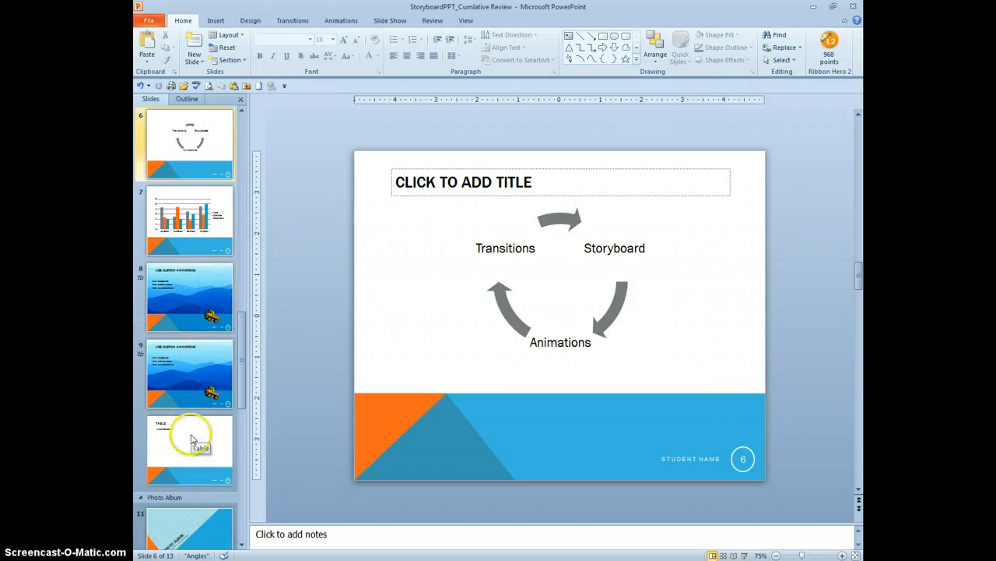
Step: Style slide 10's Table title with Gradient Fill - Blue-Gray, Accent 6, Inner Shadow WordArt
{"action": "left_click", "coordinate": [189, 448]}
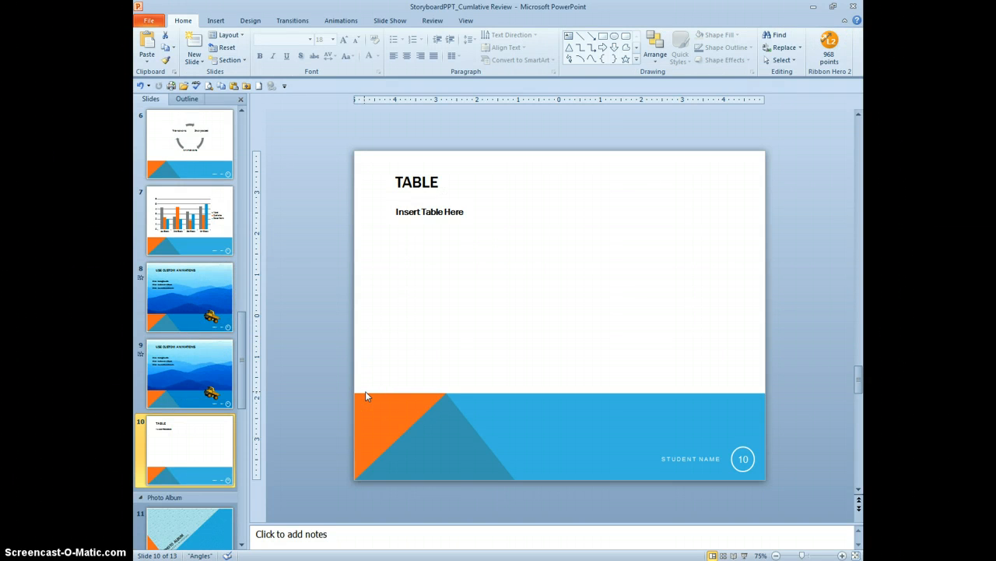
{"action": "mouse_move", "coordinate": [422, 378]}
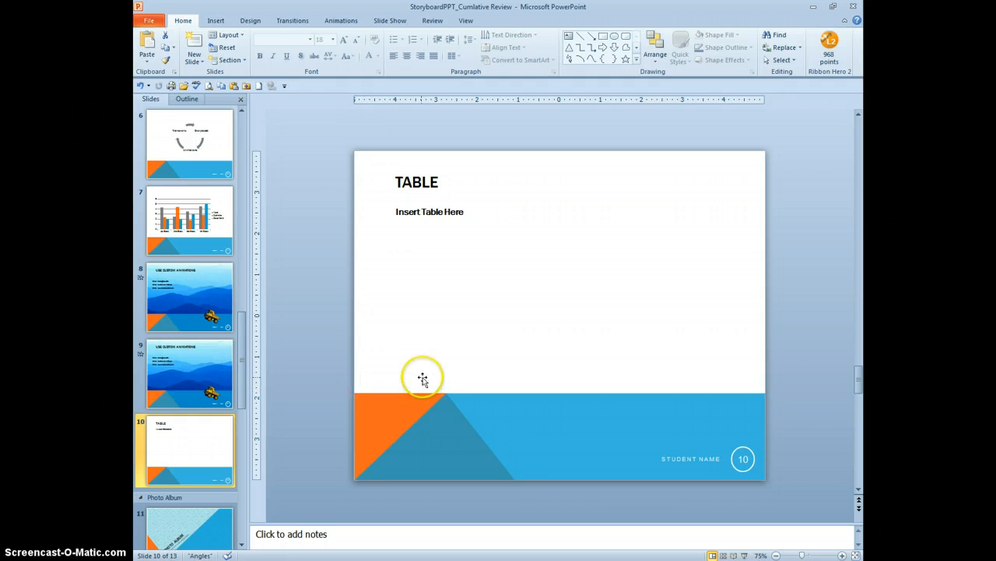
{"action": "mouse_move", "coordinate": [429, 371]}
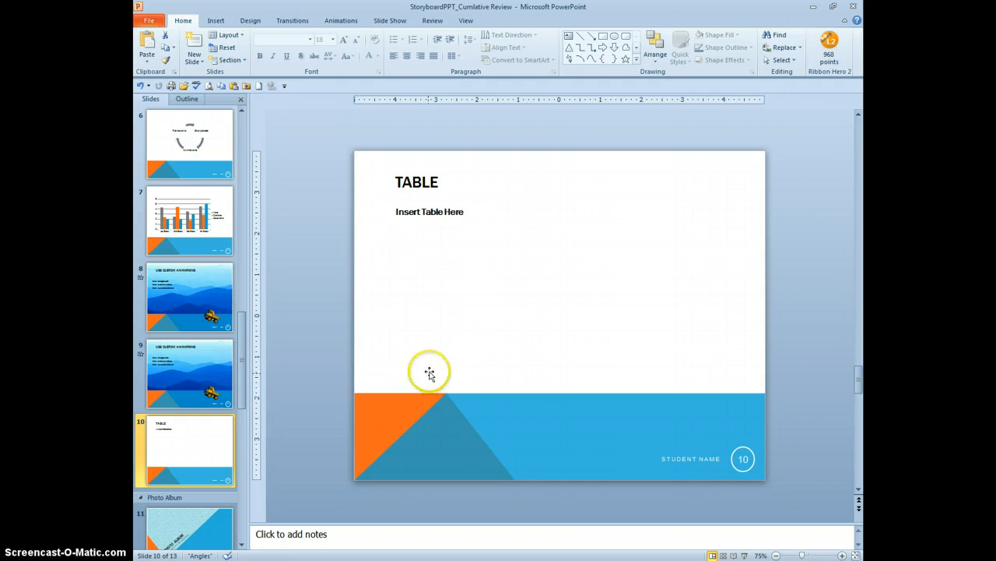
{"action": "mouse_move", "coordinate": [429, 373]}
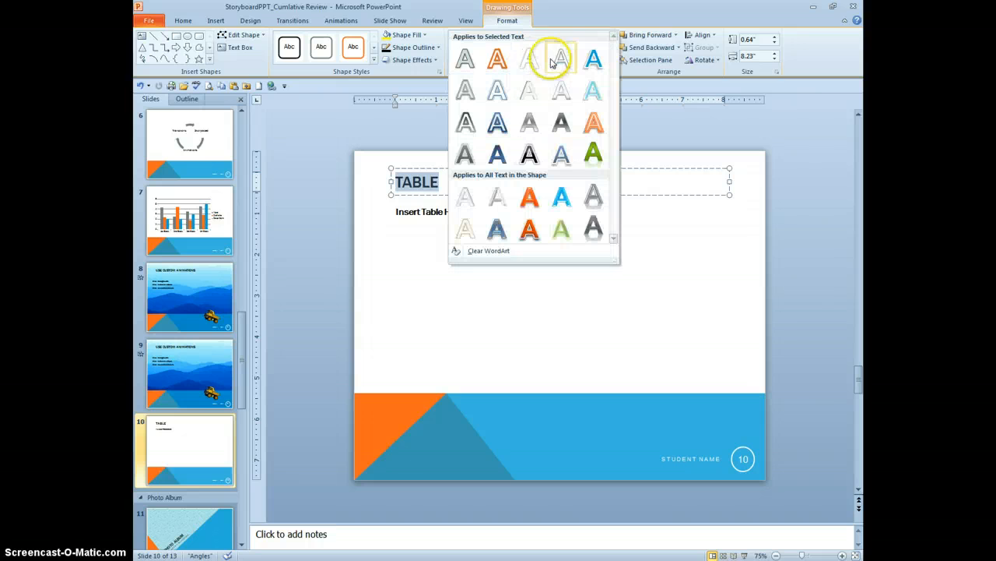
{"action": "mouse_move", "coordinate": [530, 59]}
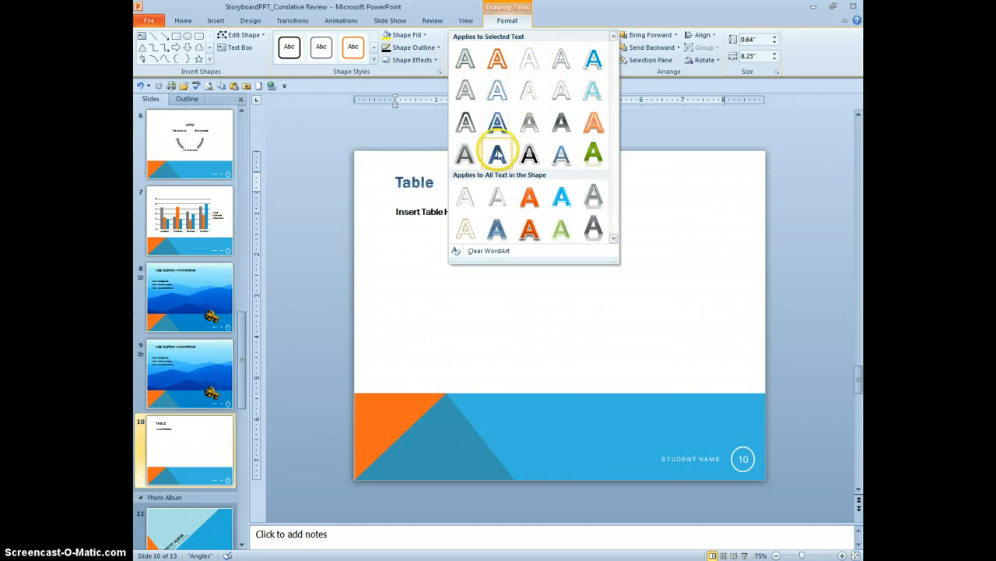
{"action": "mouse_move", "coordinate": [497, 153]}
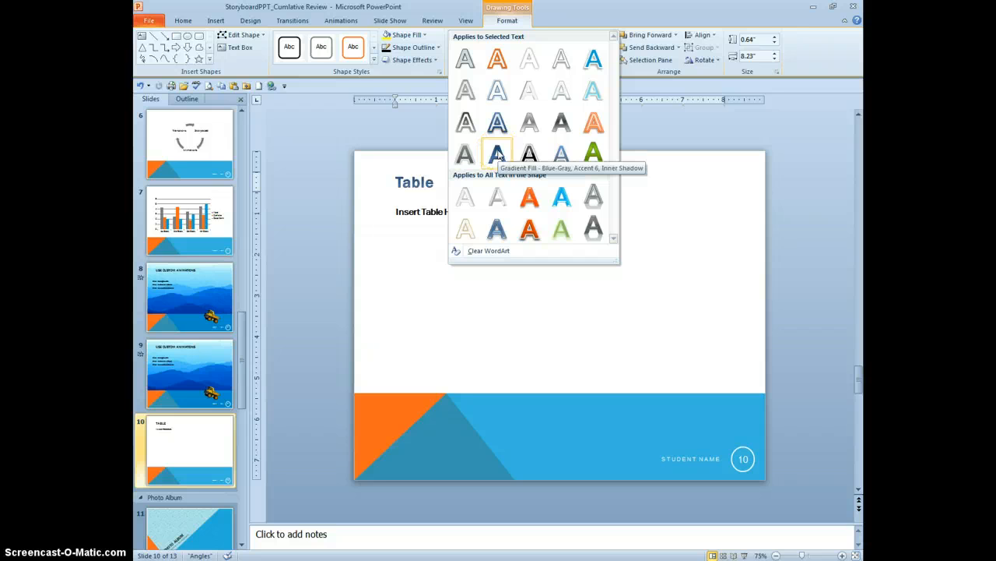
{"action": "left_click", "coordinate": [497, 153]}
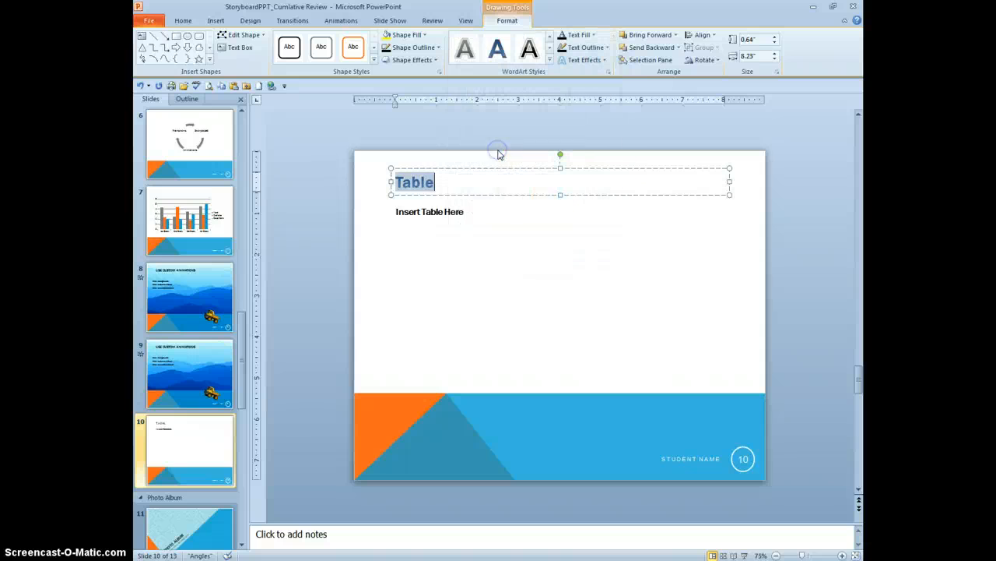
{"action": "mouse_move", "coordinate": [511, 241]}
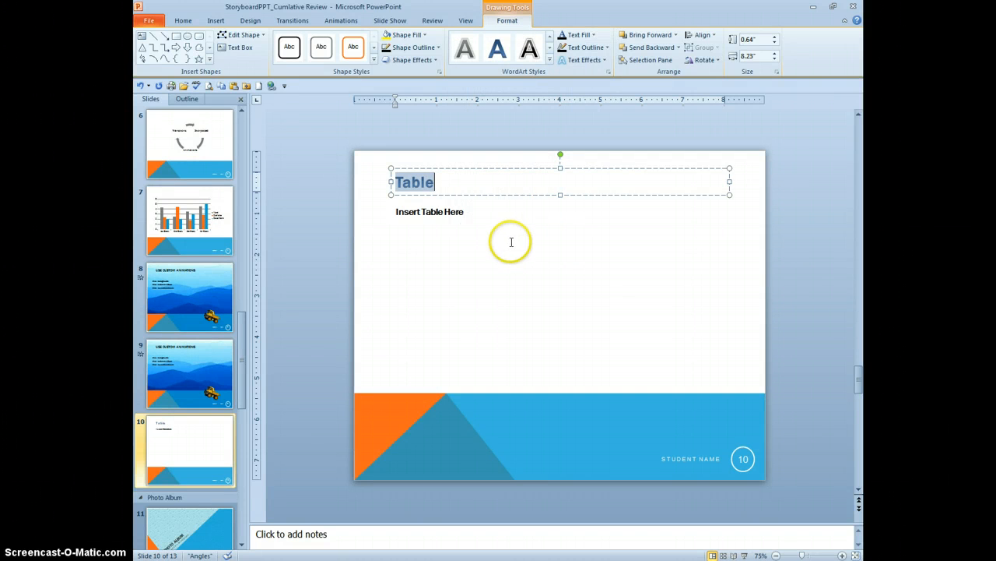
{"action": "mouse_move", "coordinate": [513, 255]}
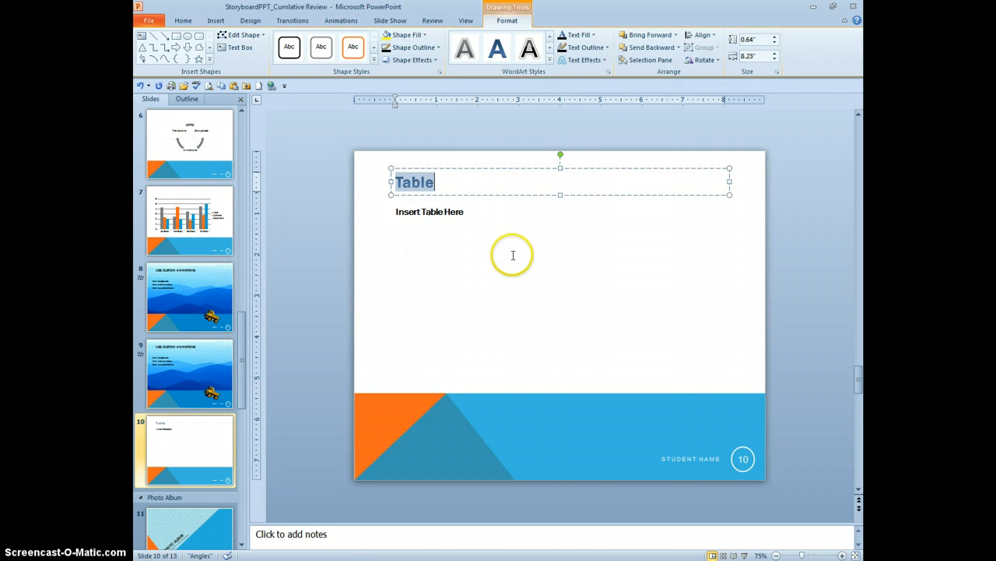
{"action": "left_click", "coordinate": [185, 144]}
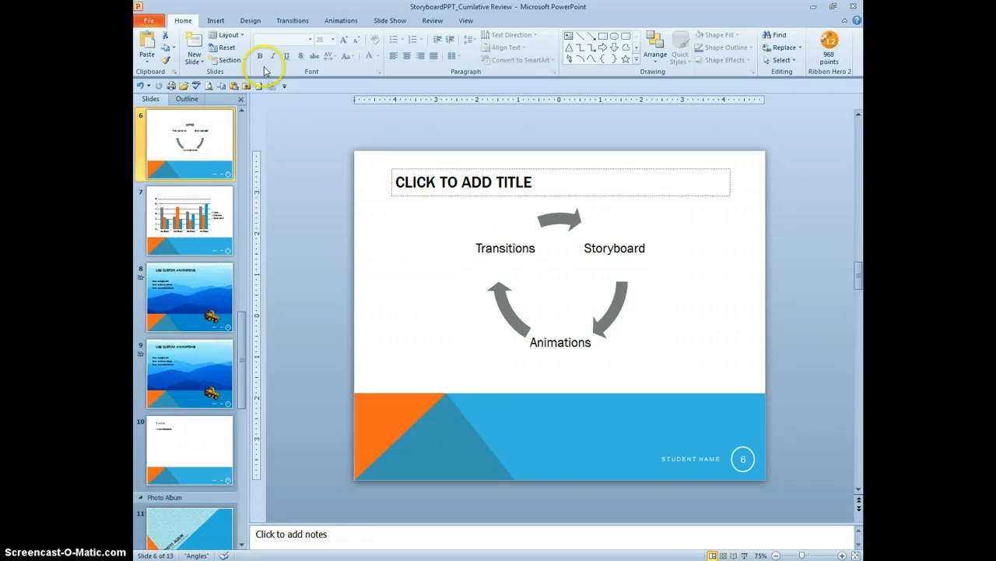
Step: Insert the dollar-sign clip art video onto slide 6
{"action": "left_click", "coordinate": [215, 20]}
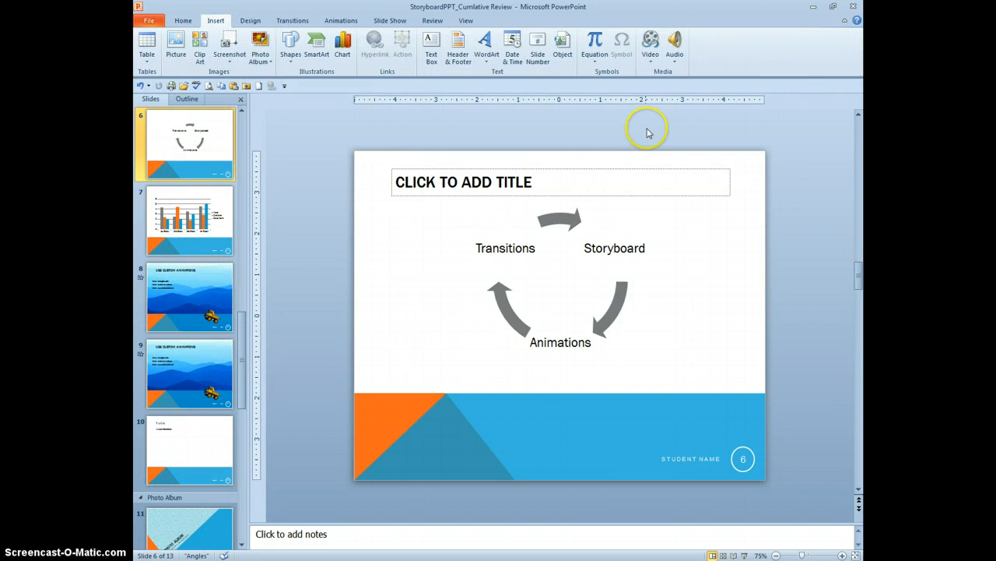
{"action": "left_click", "coordinate": [650, 44]}
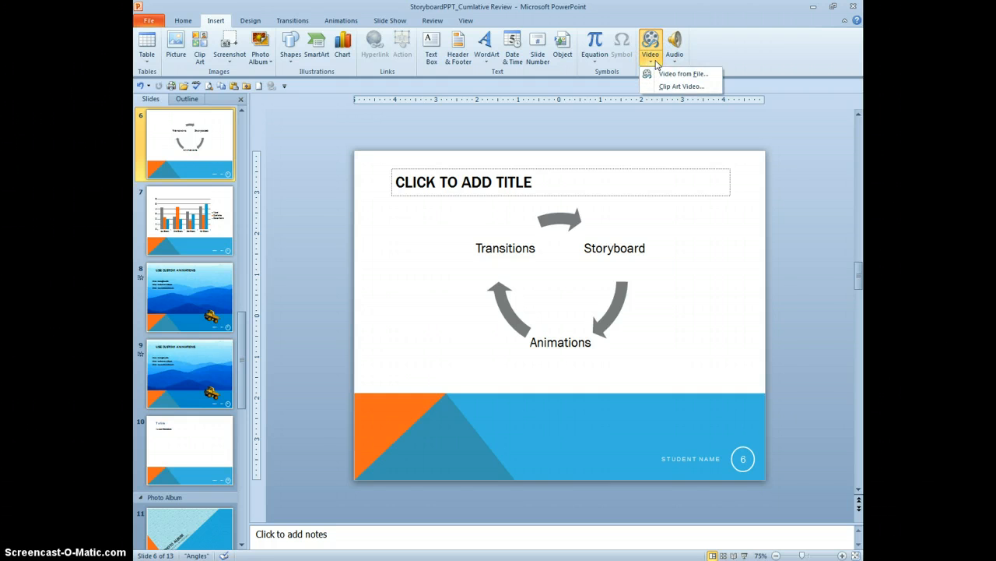
{"action": "mouse_move", "coordinate": [680, 85]}
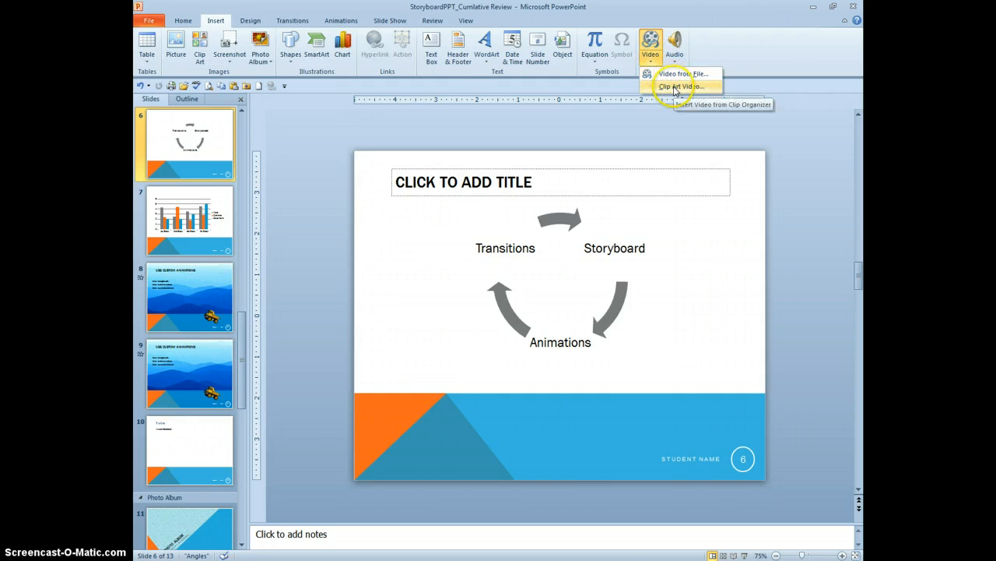
{"action": "left_click", "coordinate": [681, 85]}
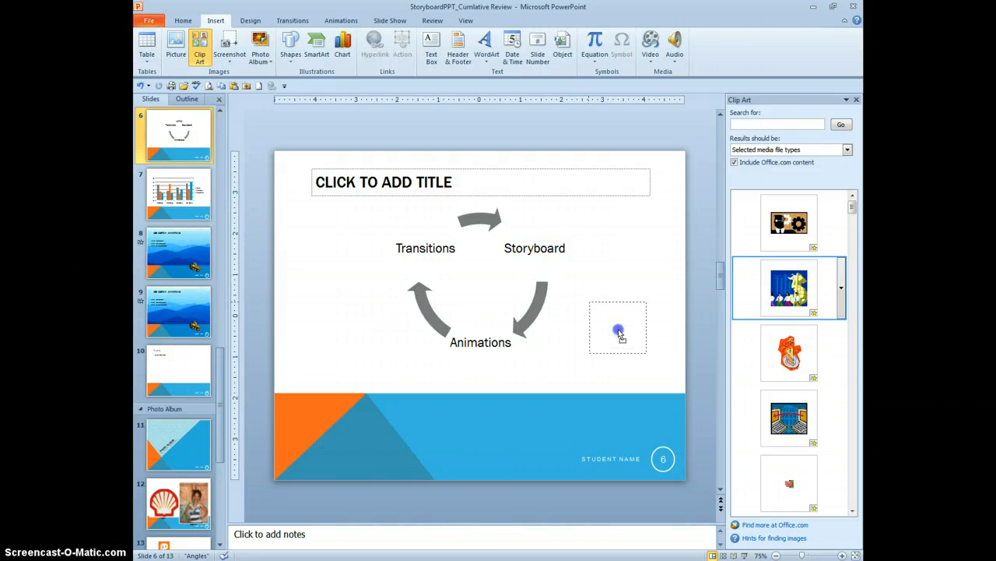
{"action": "left_click", "coordinate": [789, 287]}
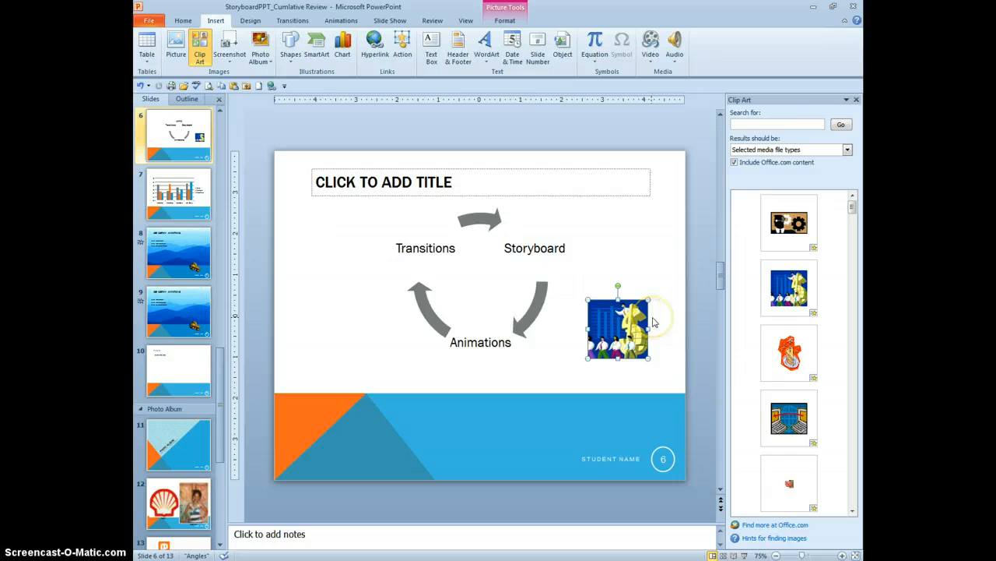
{"action": "mouse_move", "coordinate": [676, 312]}
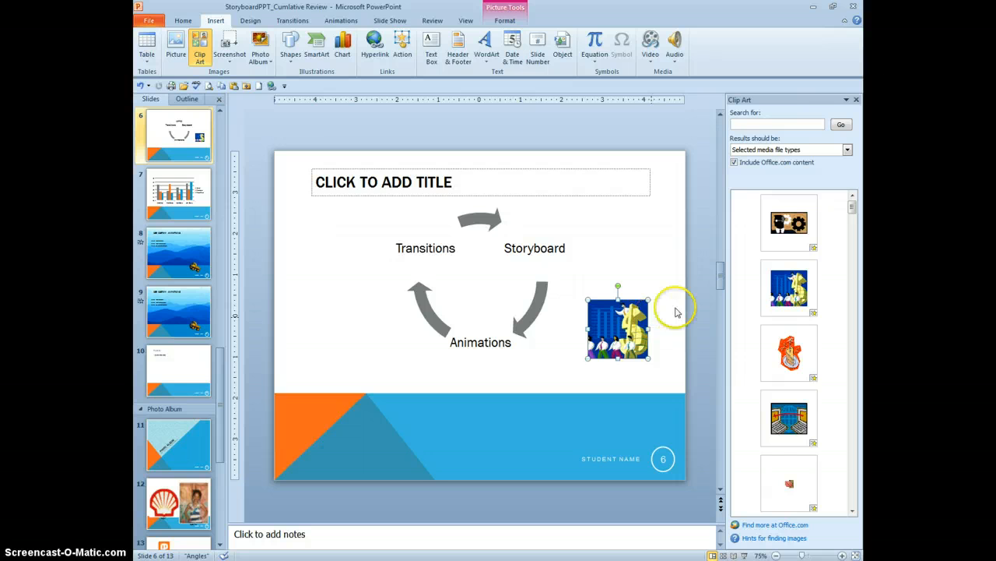
Step: Give the clip an oval picture style and move it to the lower right
{"action": "left_click", "coordinate": [617, 326]}
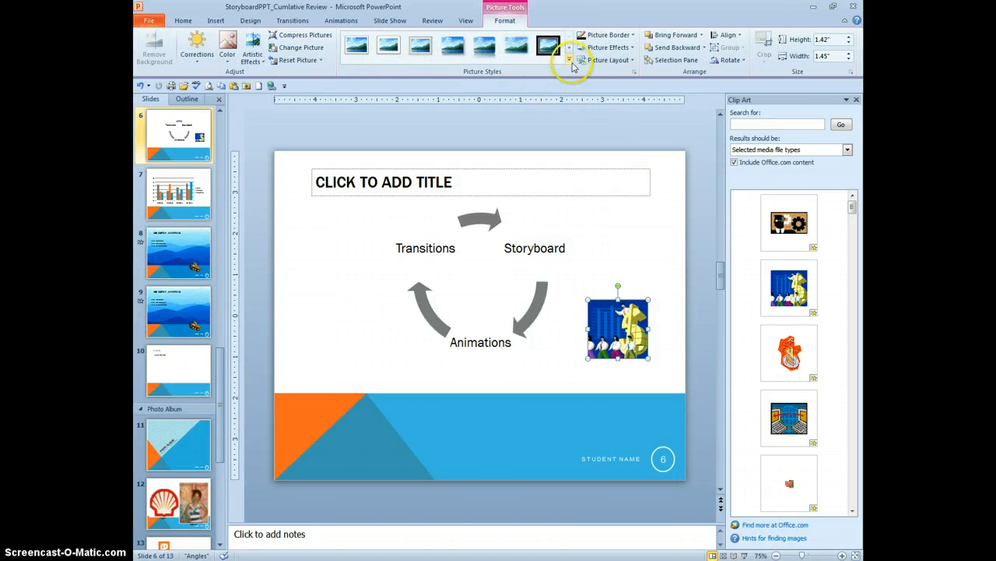
{"action": "left_click", "coordinate": [569, 60]}
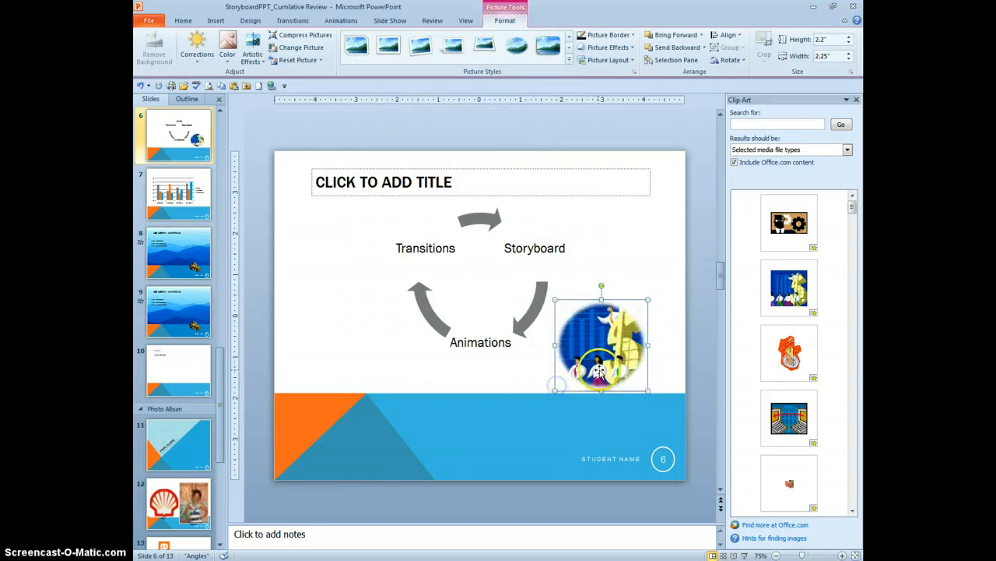
{"action": "left_click_drag", "start_coordinate": [601, 341], "coordinate": [613, 369]}
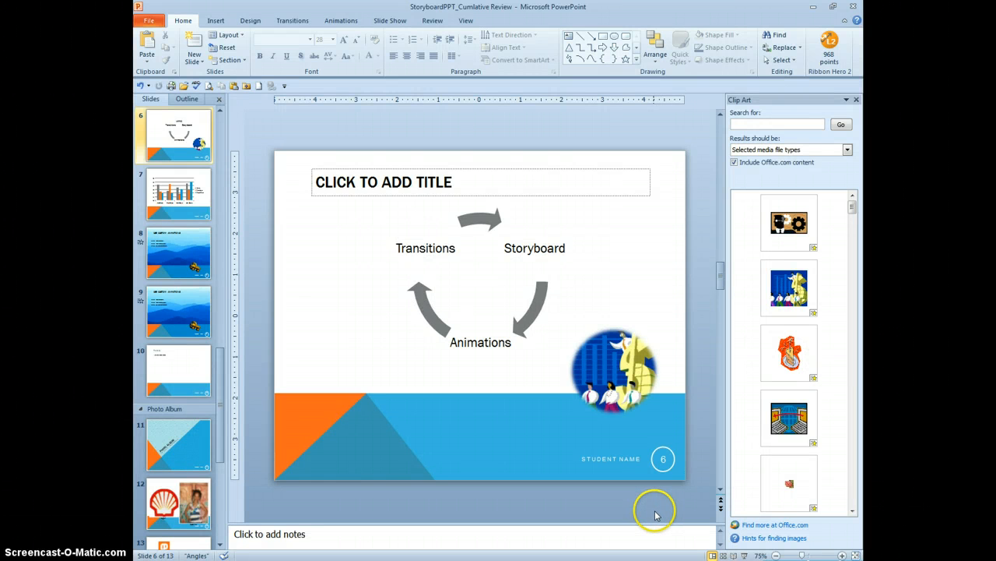
{"action": "mouse_move", "coordinate": [654, 515]}
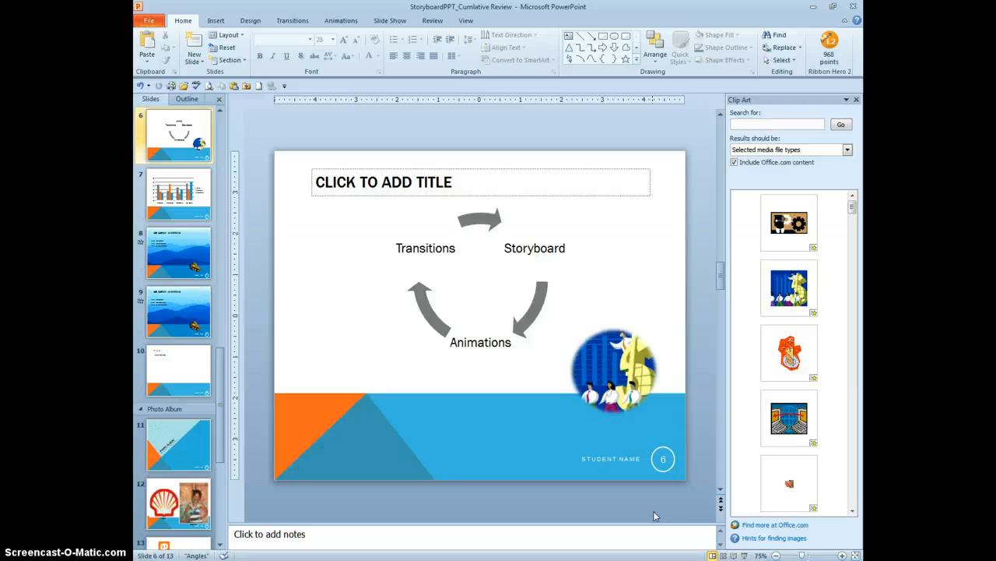
Step: Open slide 10, 'Table', to review its WordArt title above the 'Insert Table Here' placeholder
{"action": "left_click", "coordinate": [612, 381]}
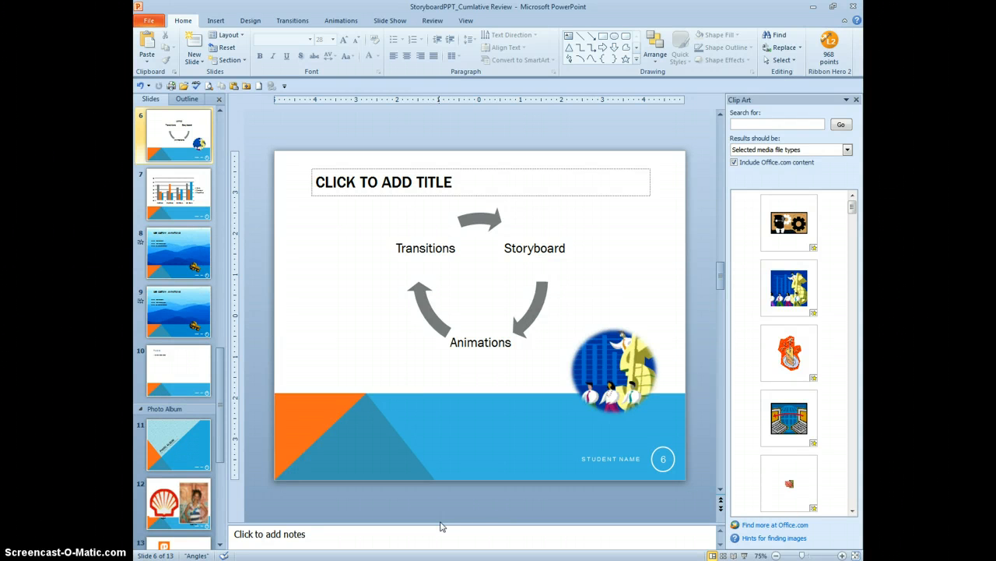
{"action": "left_click", "coordinate": [178, 371]}
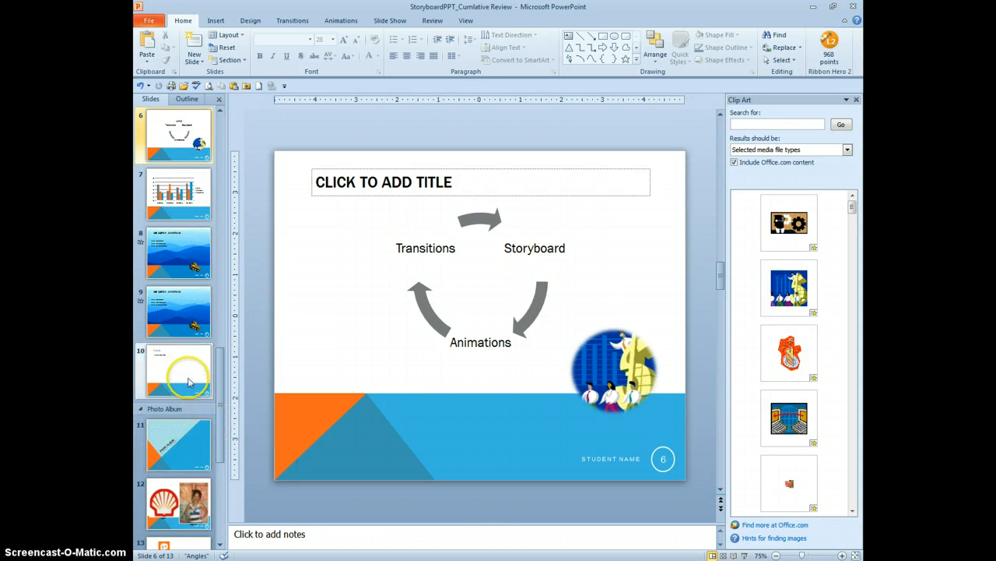
{"action": "left_click", "coordinate": [178, 372]}
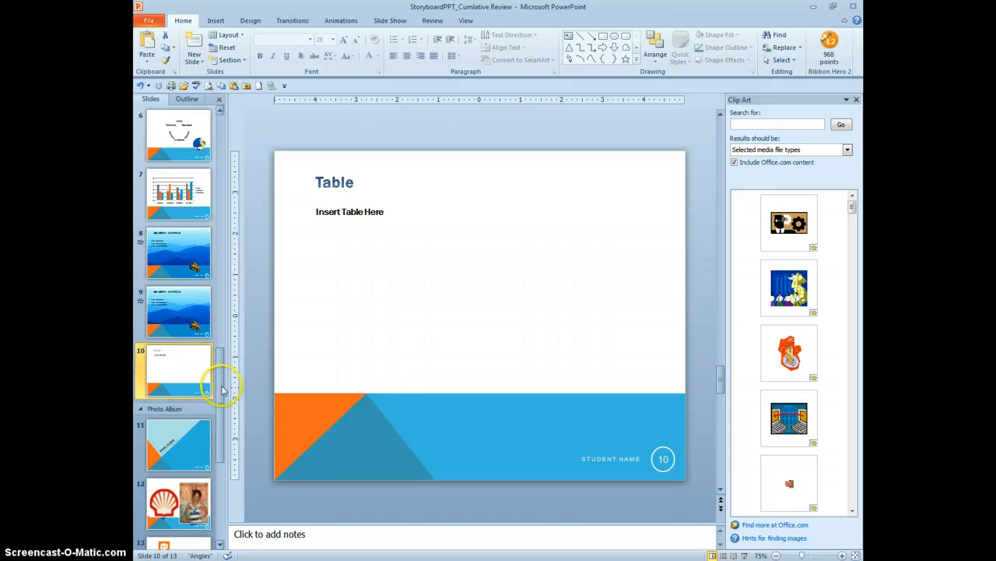
{"action": "mouse_move", "coordinate": [401, 393]}
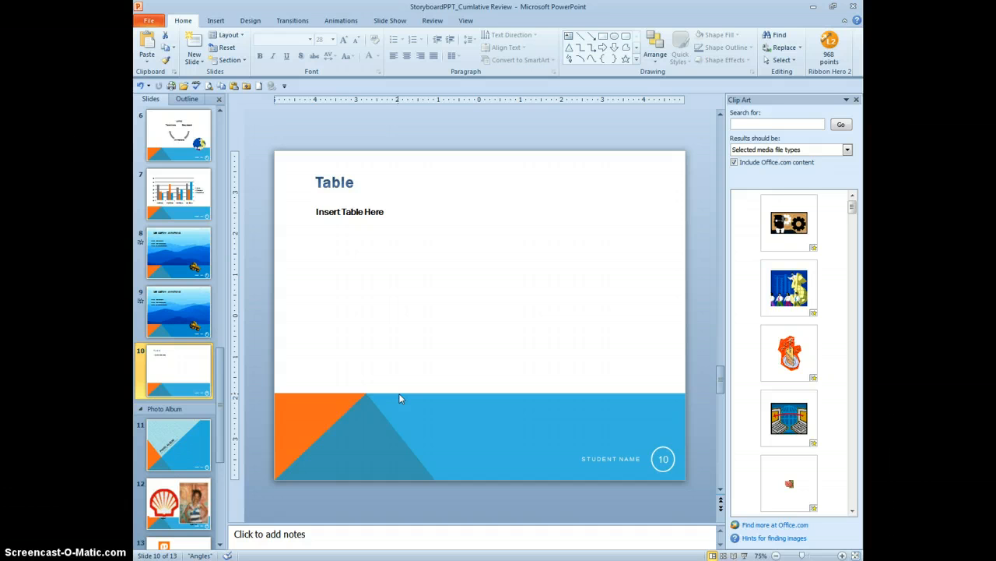
{"action": "mouse_move", "coordinate": [397, 460]}
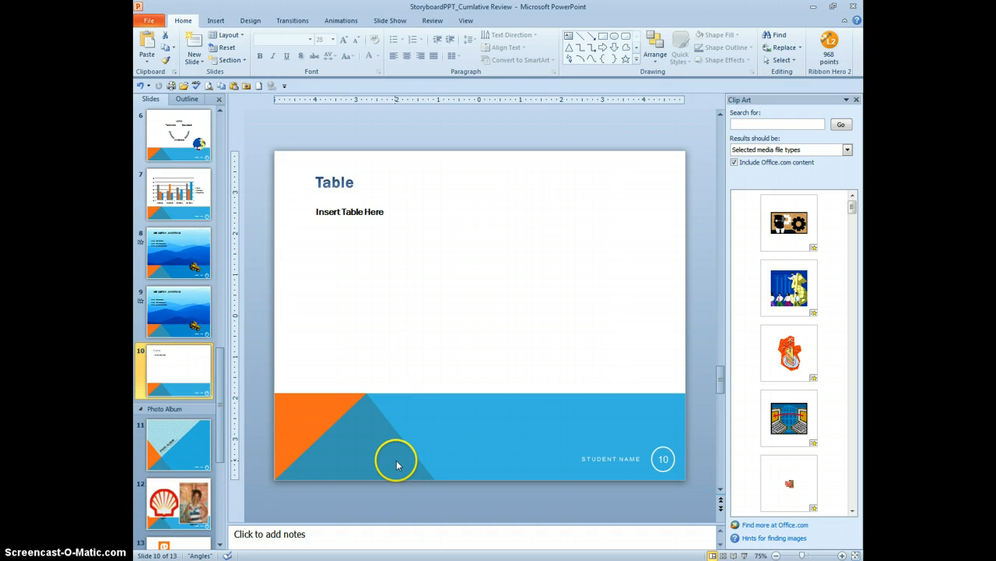